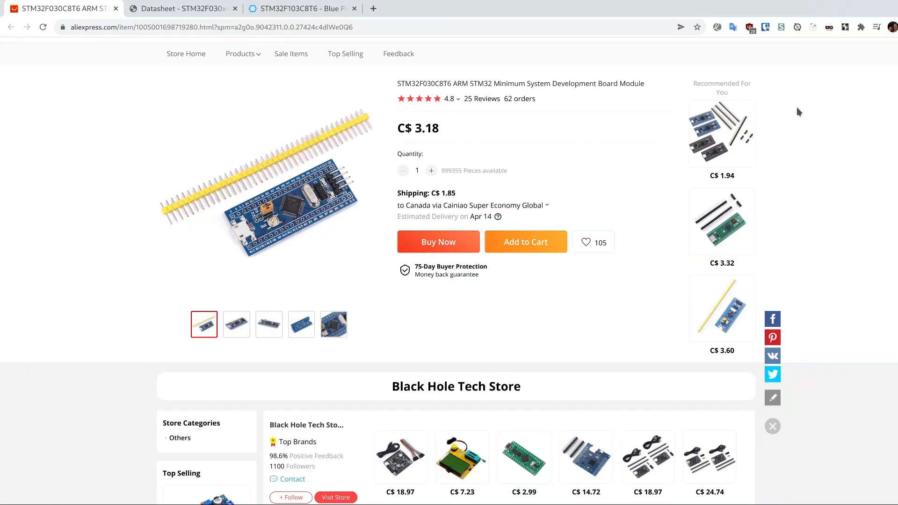
pyautogui.moveTo(617, 119)
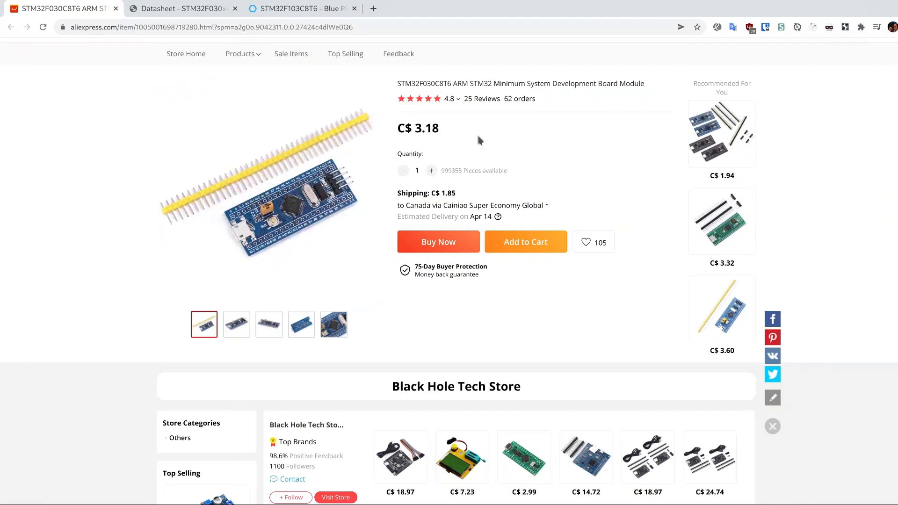
pyautogui.moveTo(478, 137)
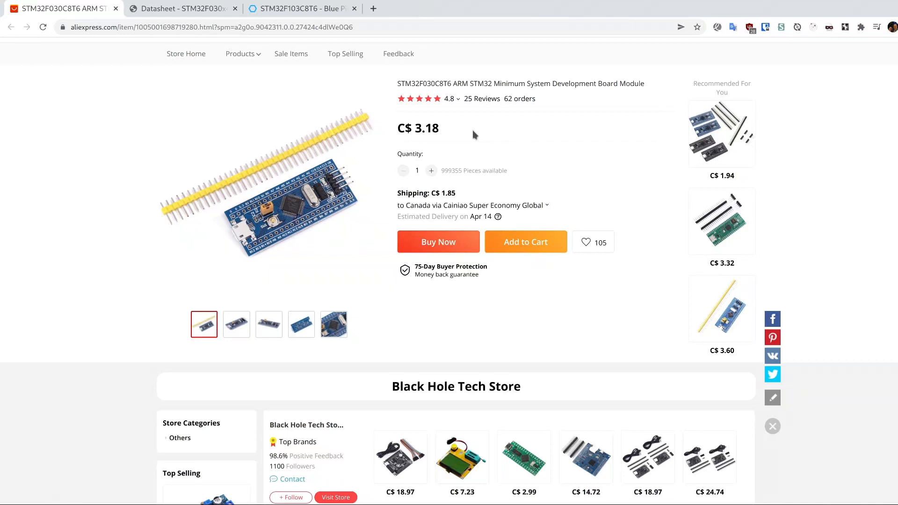
pyautogui.moveTo(456, 137)
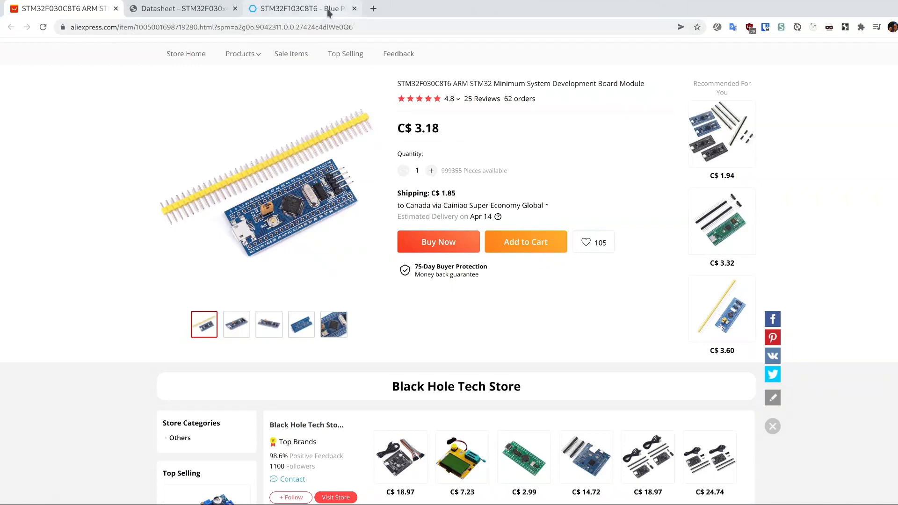
# Switch to the STM32F103C8T6 Blue Pill page on stm32-base.org to review its specs
pyautogui.click(303, 8)
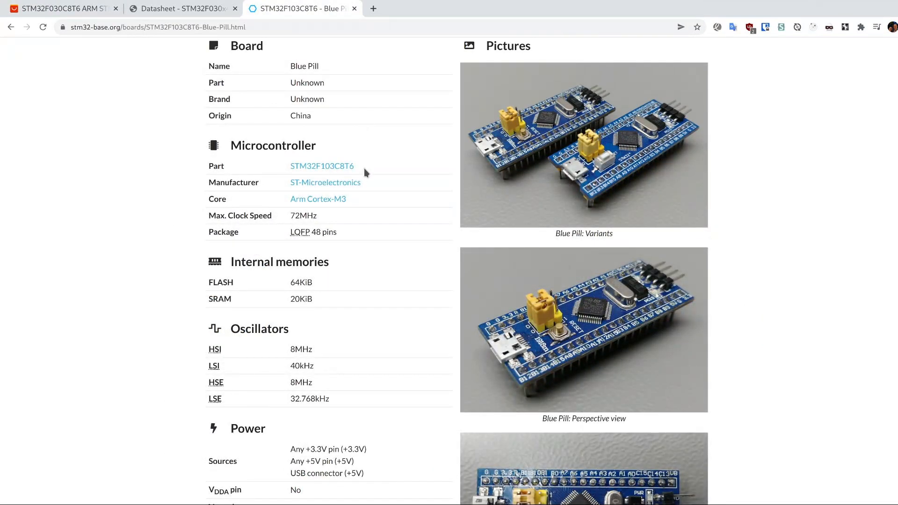
pyautogui.moveTo(322, 166)
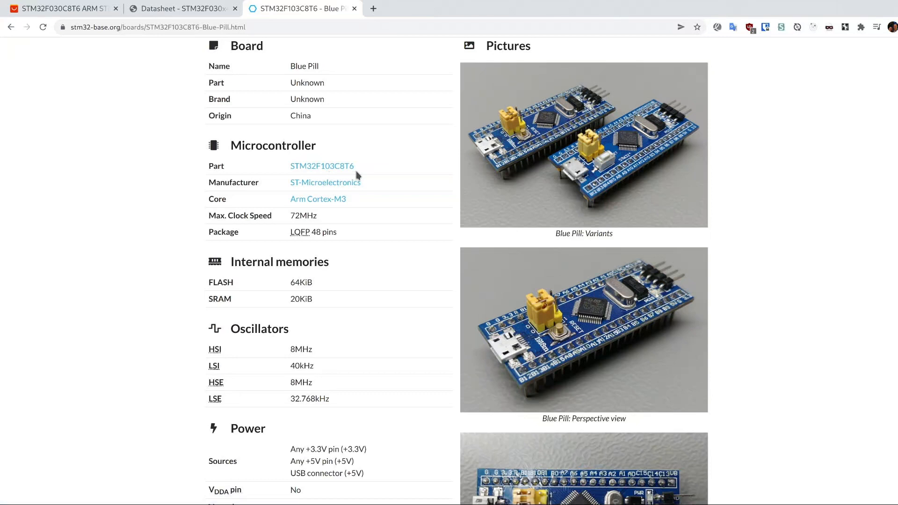
pyautogui.moveTo(356, 197)
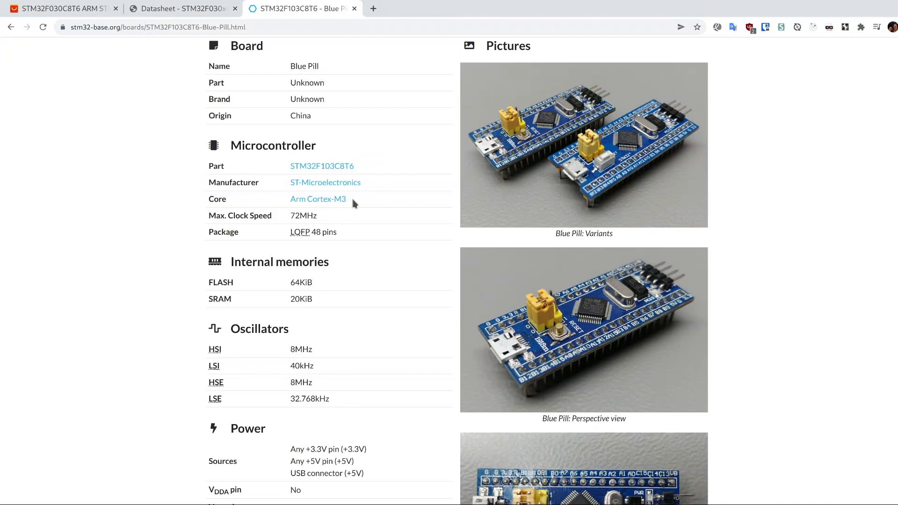
# Return to the STM32F030C8T6 AliExpress listing and scroll to its product parameters
pyautogui.click(63, 9)
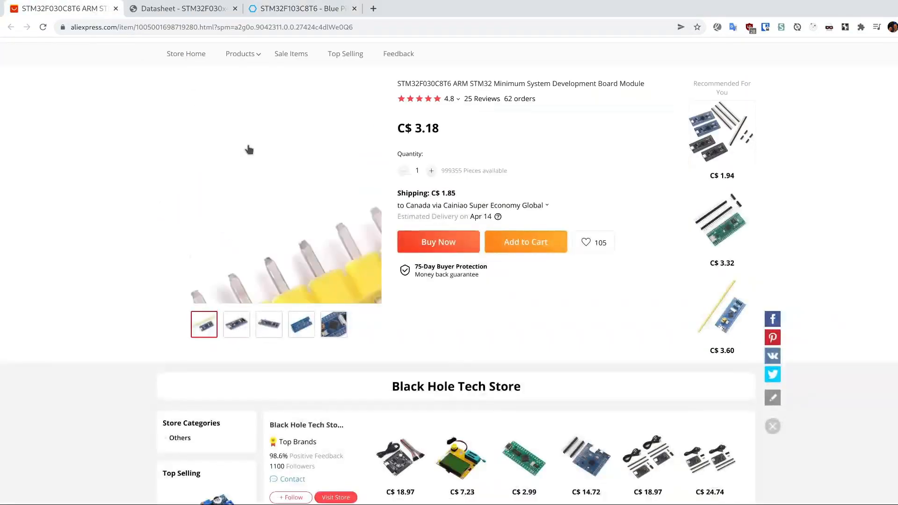
pyautogui.scroll(-3)
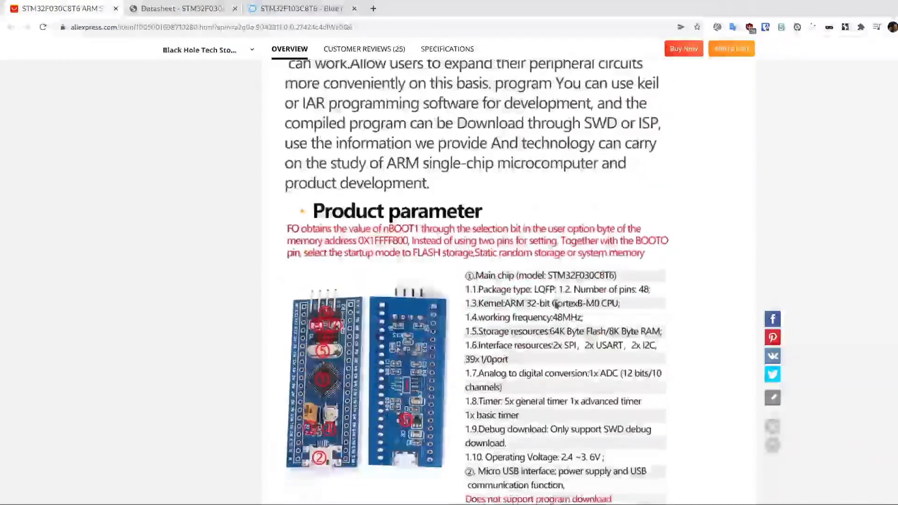
pyautogui.scroll(-3)
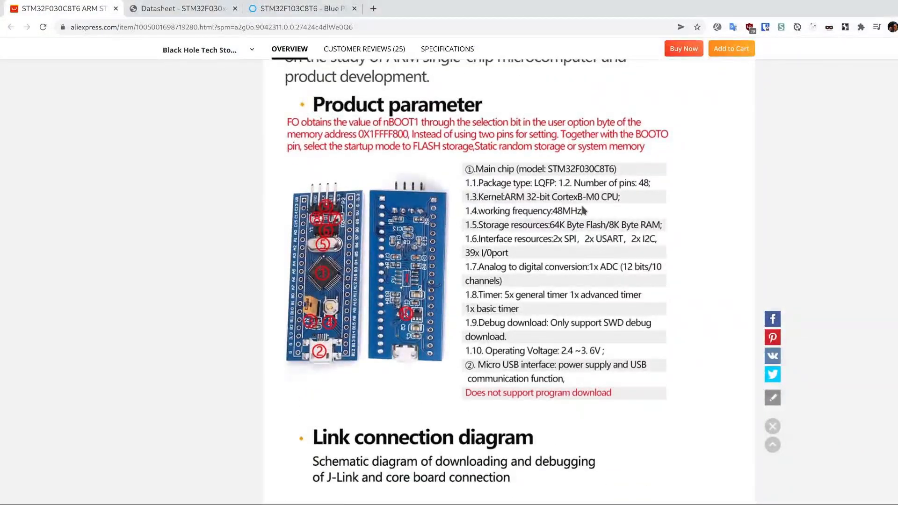
pyautogui.moveTo(585, 181)
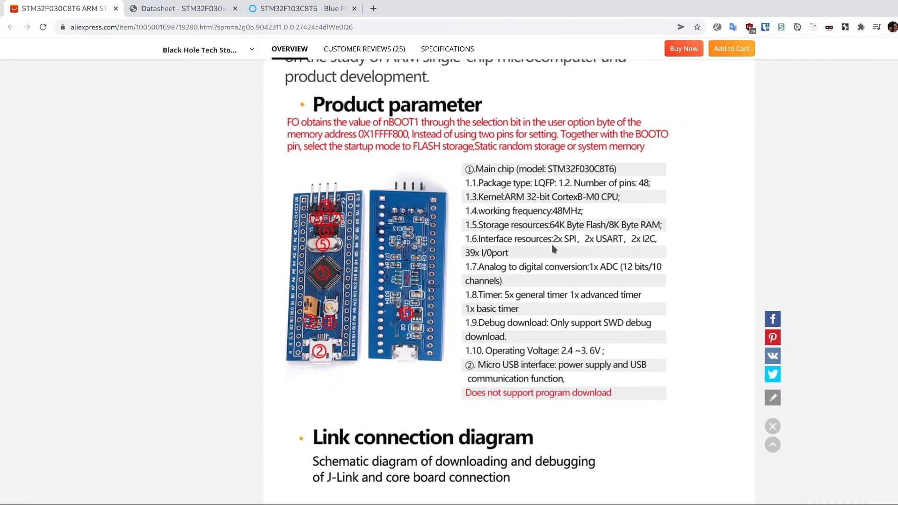
pyautogui.scroll(-3)
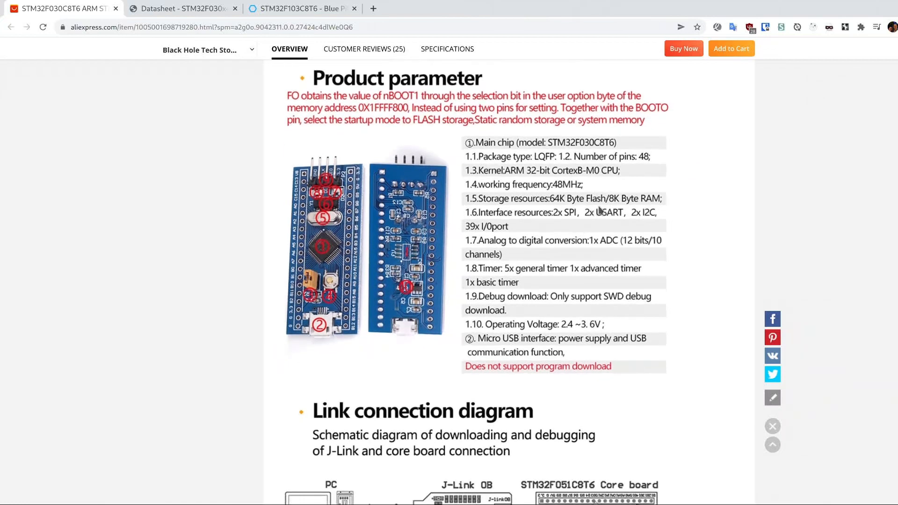
pyautogui.moveTo(557, 220)
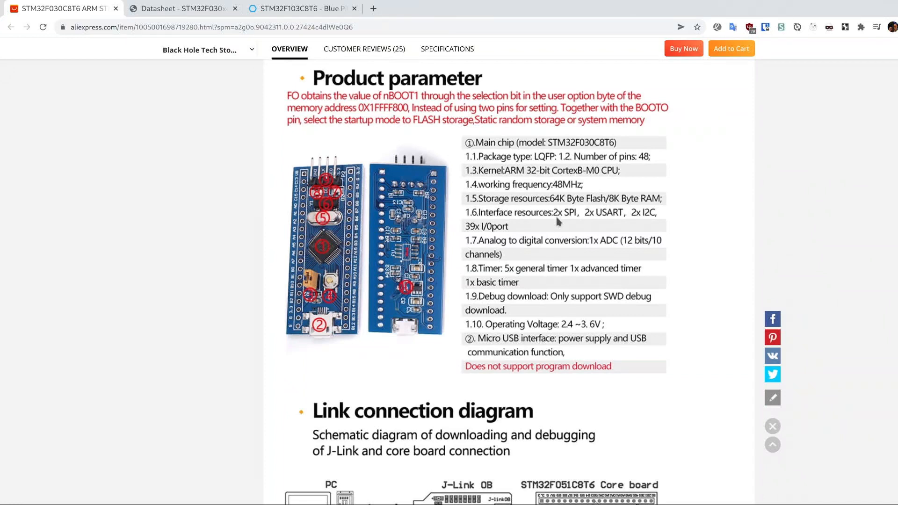
pyautogui.moveTo(550, 146)
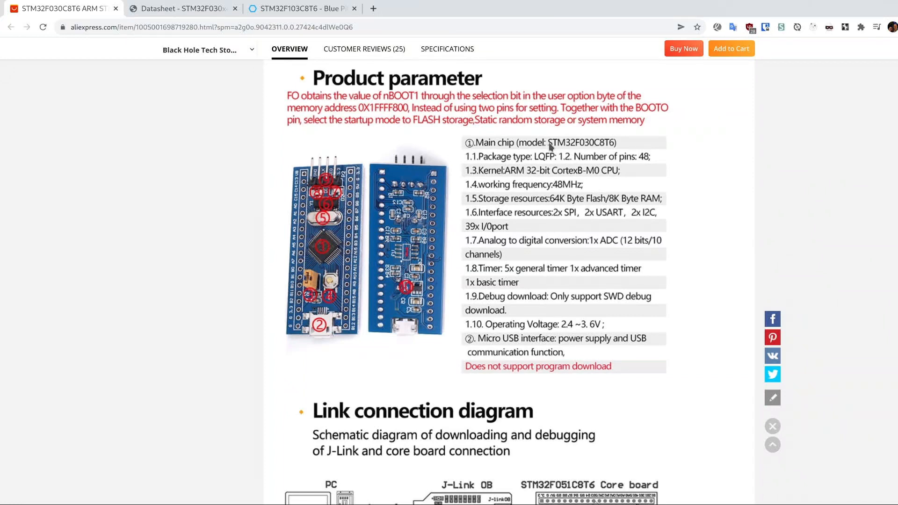
pyautogui.moveTo(600, 149)
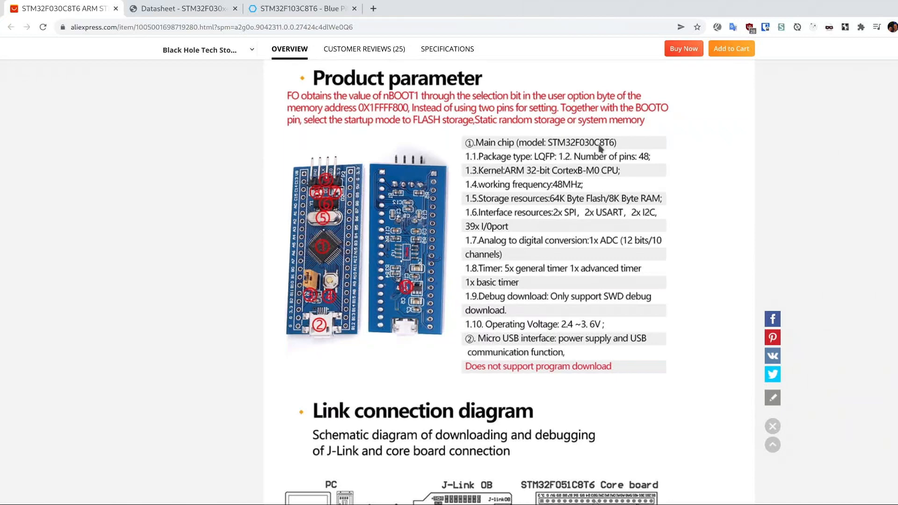
# Switch to the STM32F030 datasheet and scroll toward the family feature table
pyautogui.click(181, 9)
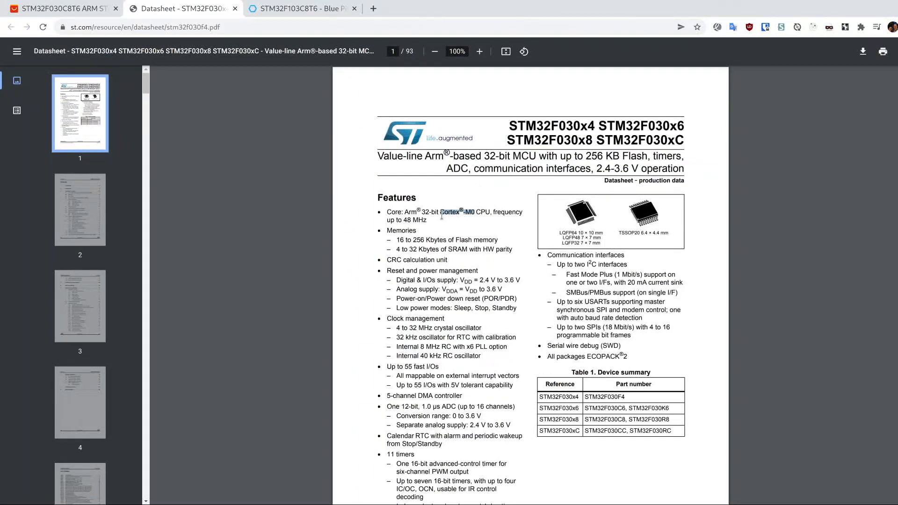
pyautogui.moveTo(558, 265)
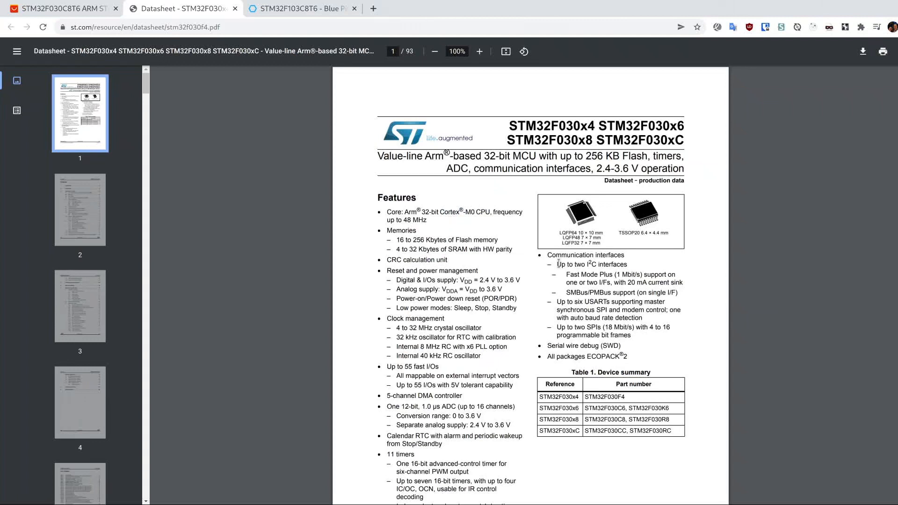
pyautogui.moveTo(591, 372)
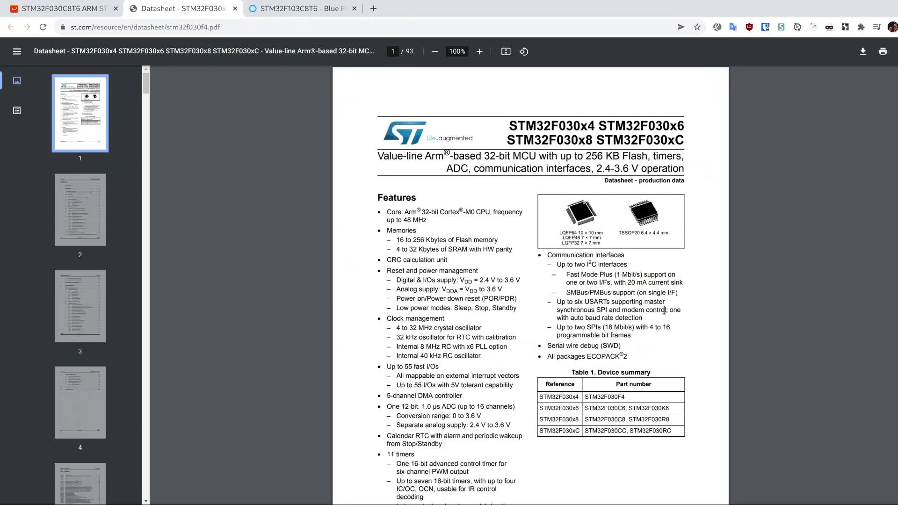
pyautogui.scroll(-3)
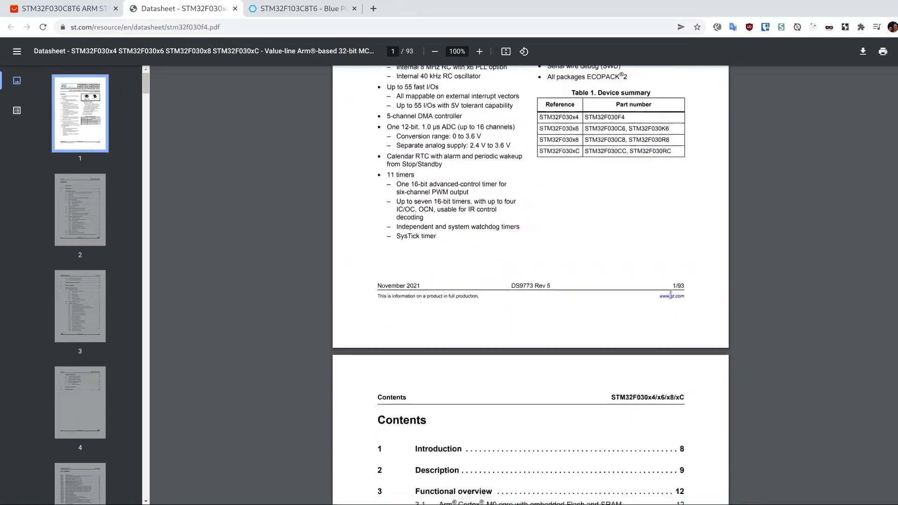
pyautogui.scroll(-3)
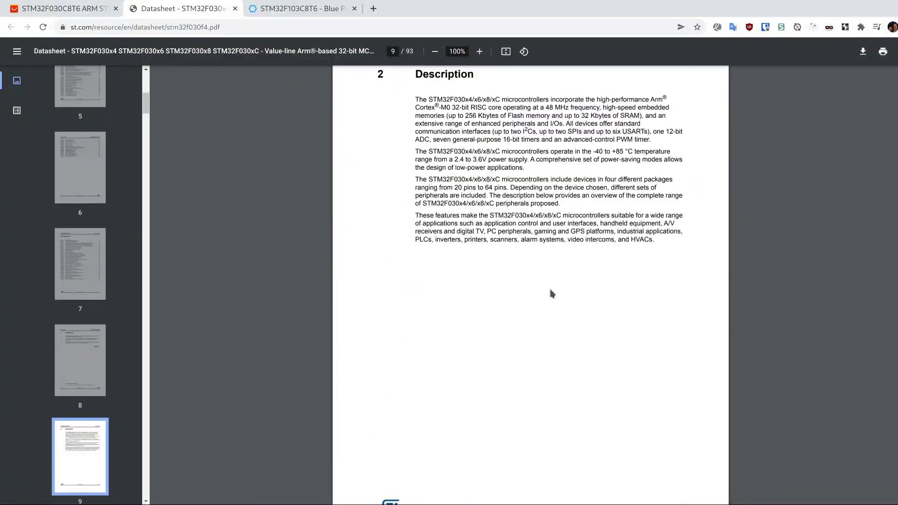
pyautogui.scroll(-3)
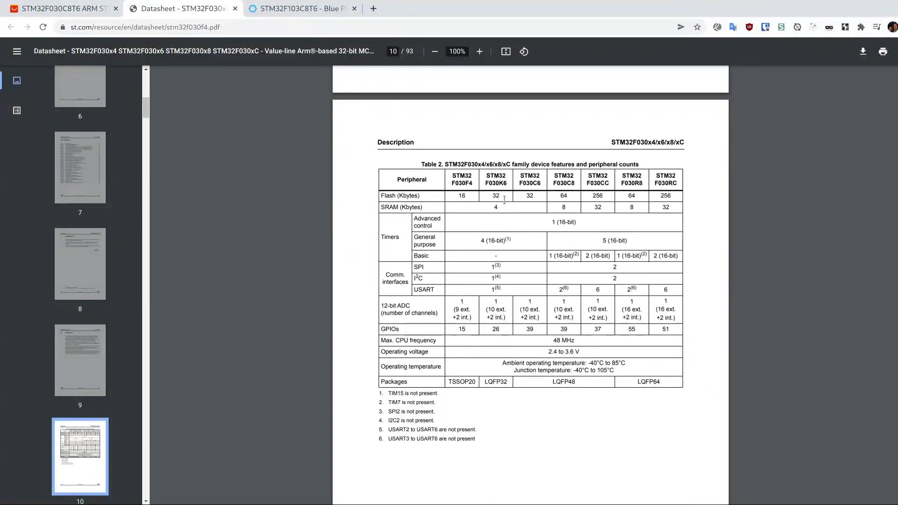
pyautogui.moveTo(564, 195)
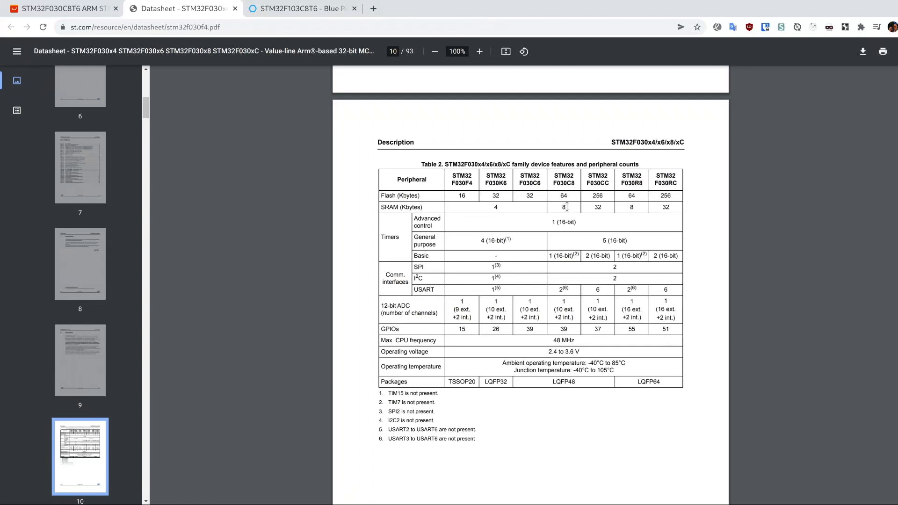
pyautogui.moveTo(565, 228)
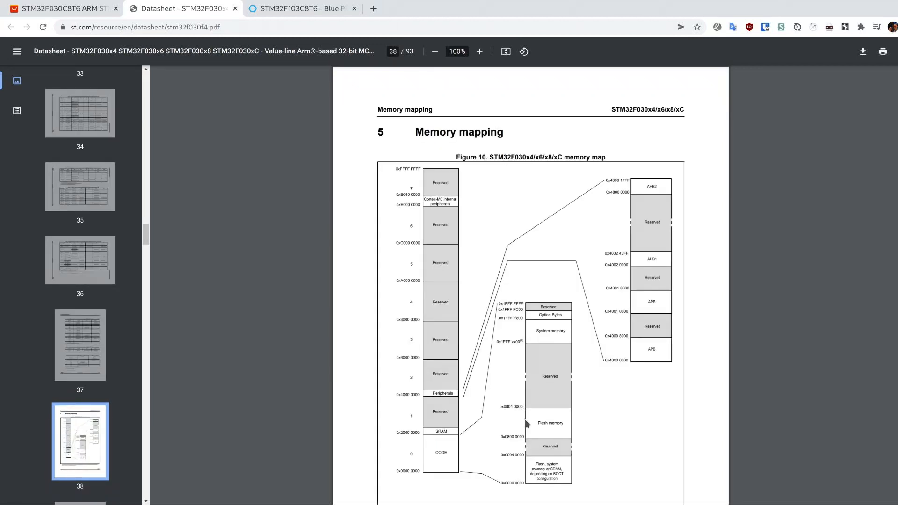
# Select the SRAM start address 0x2000 0000 in the memory map figure
pyautogui.doubleClick(548, 422)
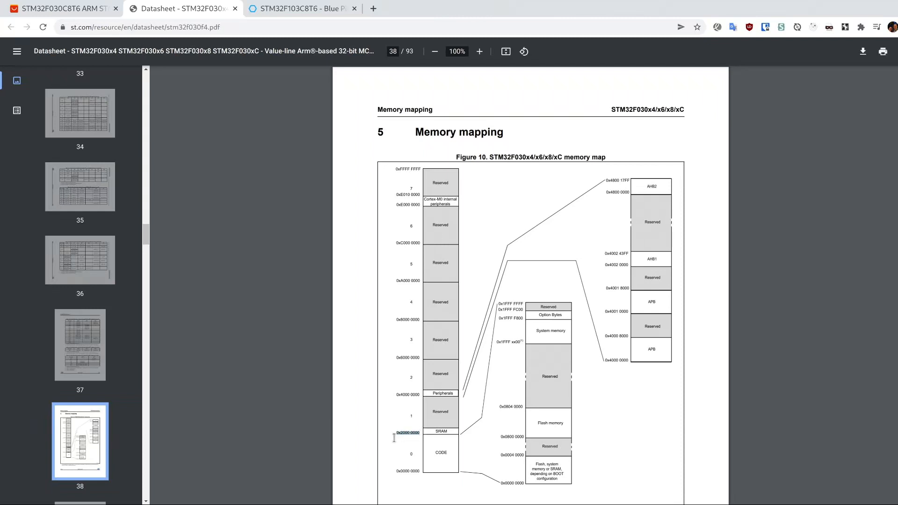
pyautogui.moveTo(394, 448)
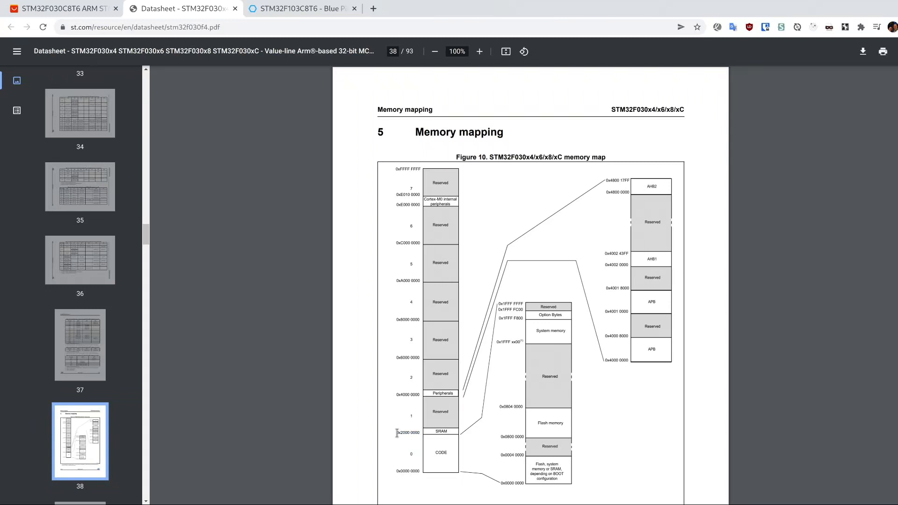
pyautogui.moveTo(502, 437)
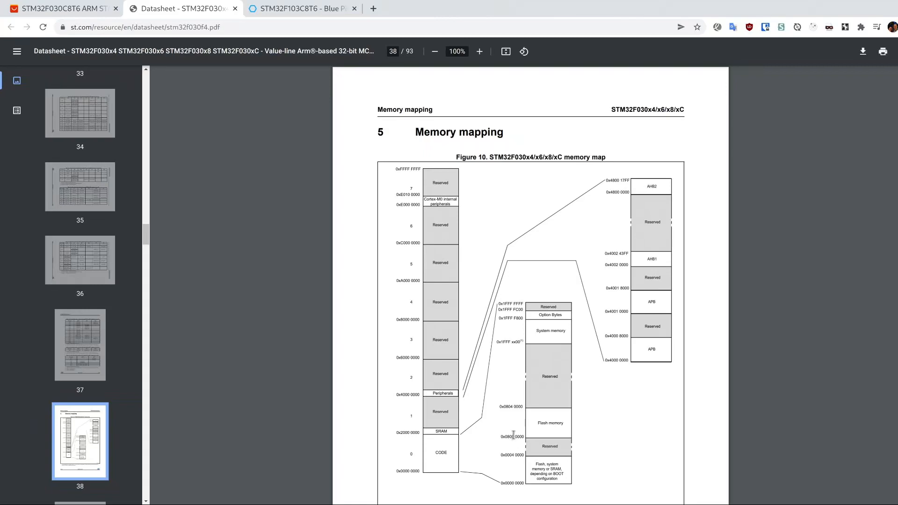
pyautogui.moveTo(516, 430)
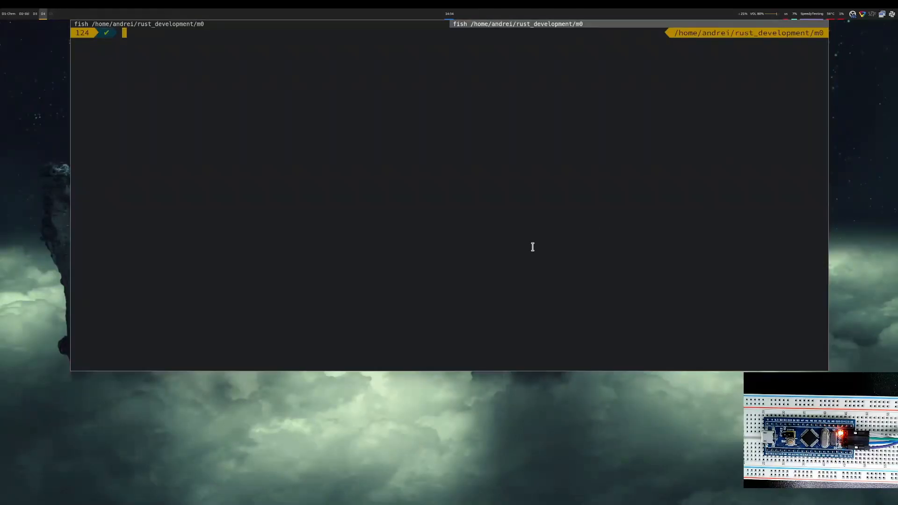
# Clone rust-embedded/cortex-m-quickstart as m0test and open the folder in Sublime Text
pyautogui.write('gh repo clone rust-embedded/cortex-m-quickstart m0test')
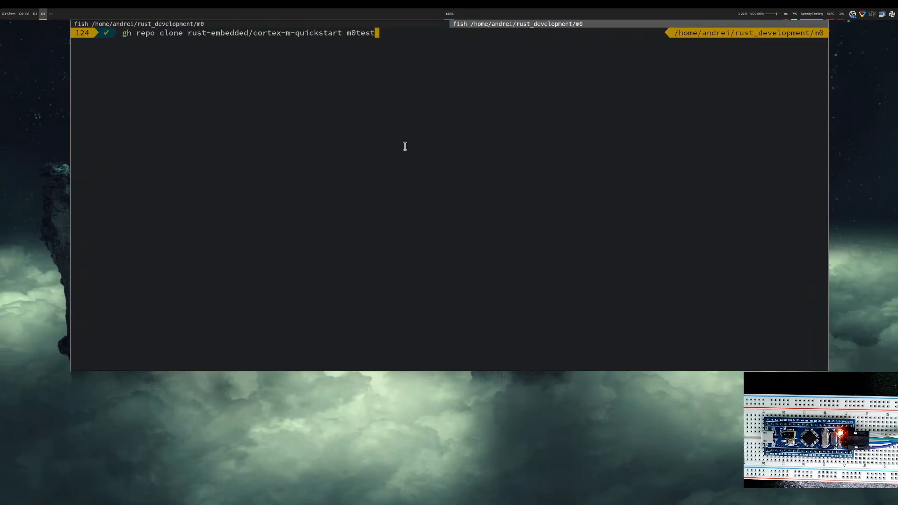
pyautogui.doubleClick(265, 33)
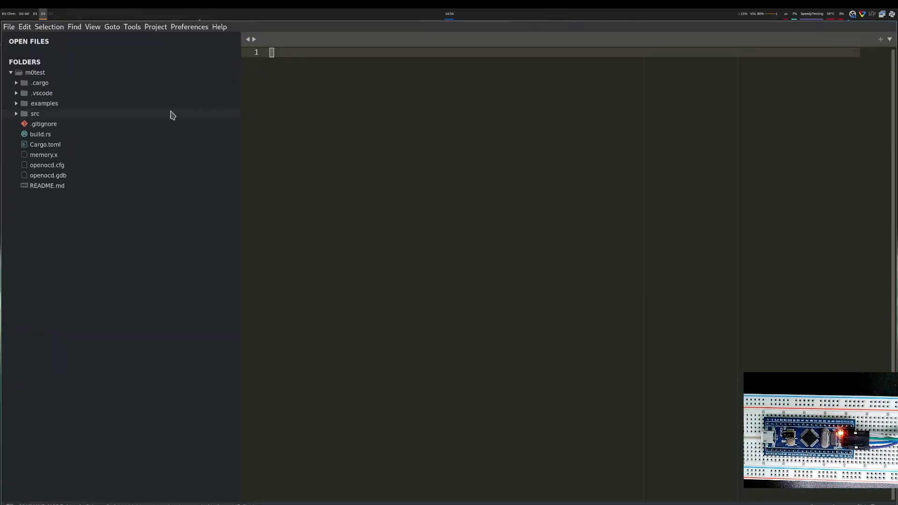
pyautogui.moveTo(44, 154)
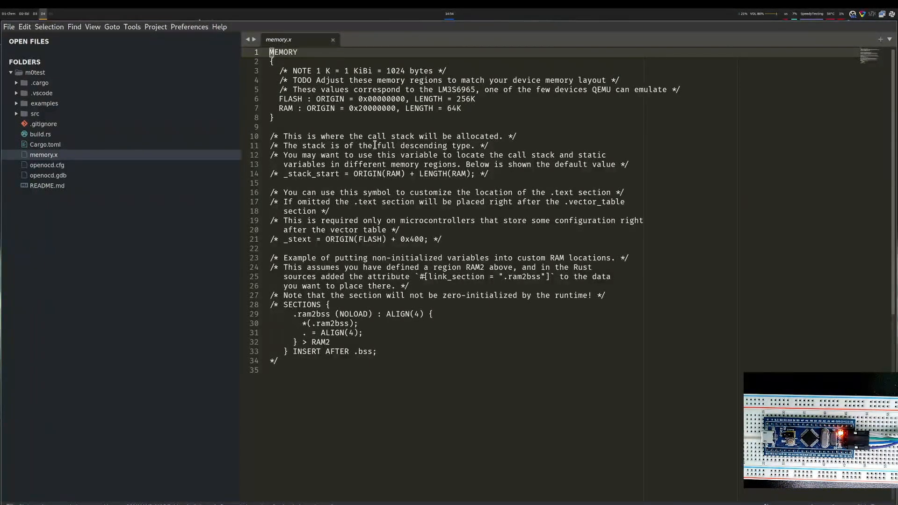
# Edit memory.x to FLASH 64K at 0x08000000 and RAM 8K, then expand the .cargo folder
pyautogui.click(379, 98)
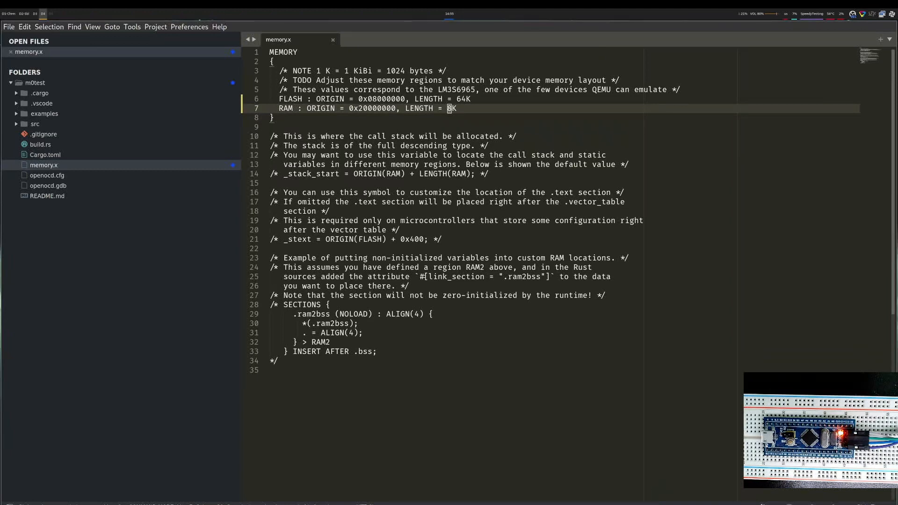
pyautogui.click(41, 93)
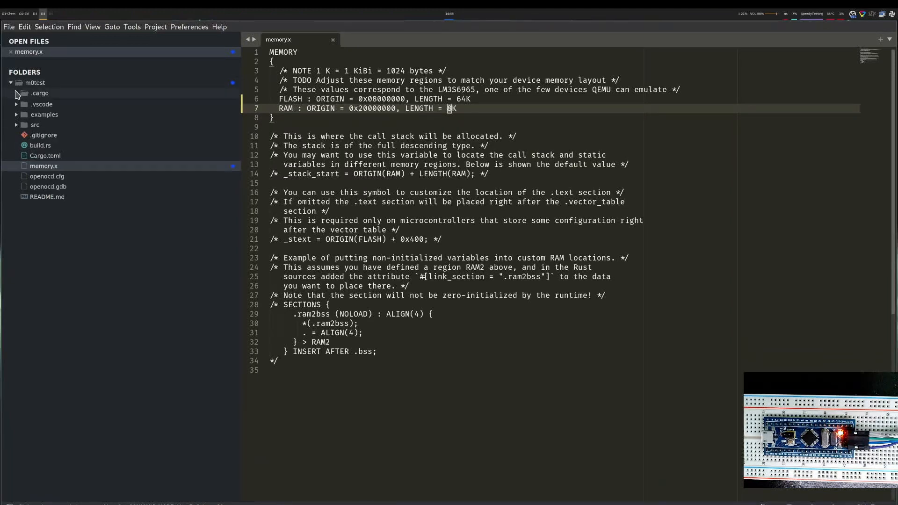
# In .cargo/config.toml, enable the arm-none-eabi-gdb runner and the thumbv6m-none-eabi target
pyautogui.click(50, 103)
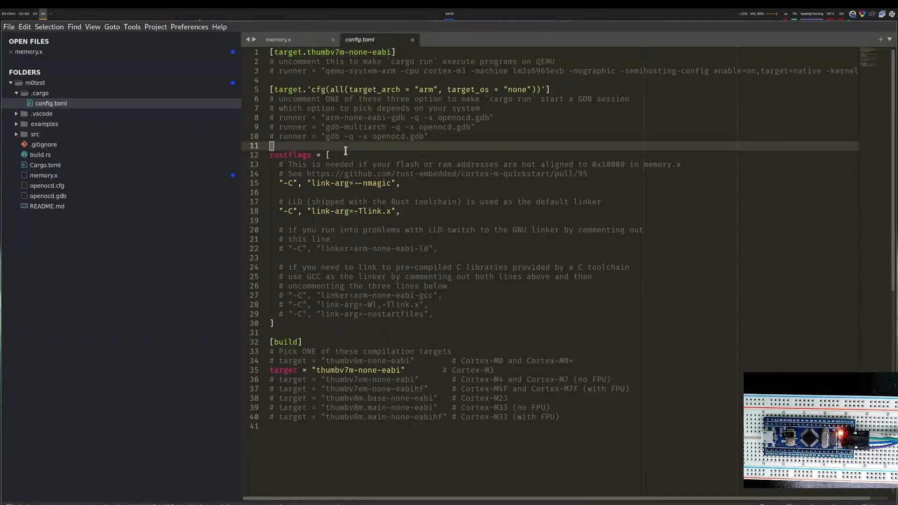
pyautogui.click(302, 342)
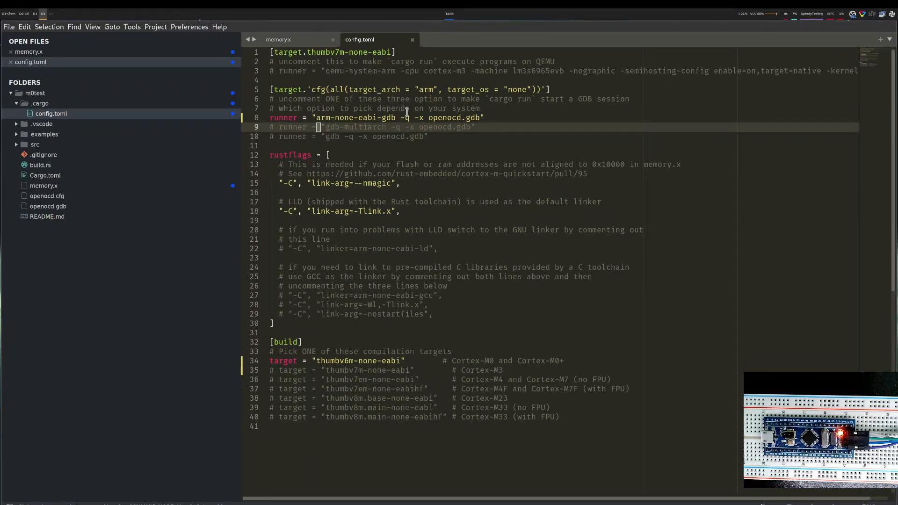
pyautogui.doubleClick(437, 127)
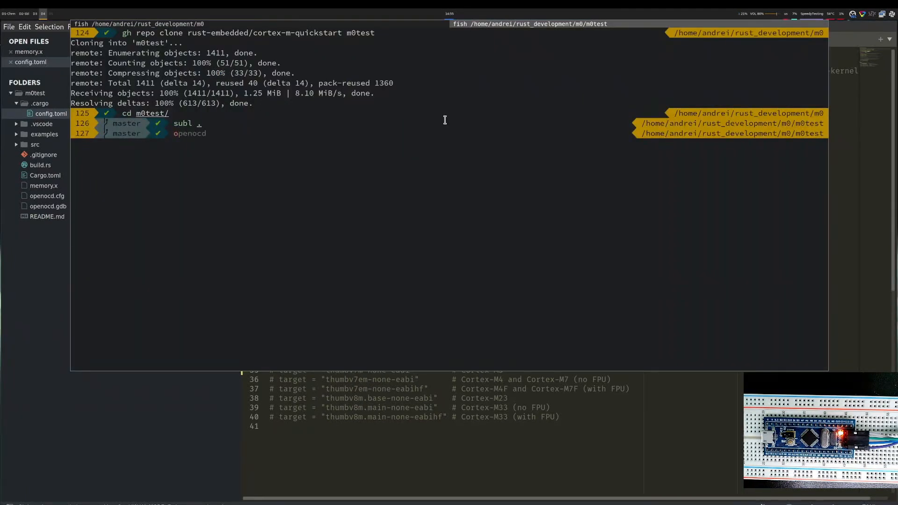
# Run openocd from the m0test project folder in the terminal
pyautogui.press('Return')
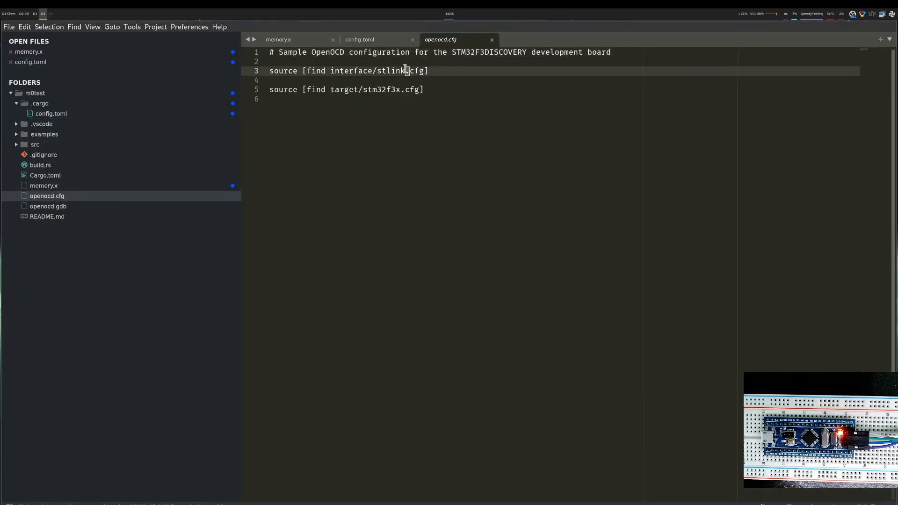
# Change openocd.cfg to use interface/stlink-v2.cfg
pyautogui.write('-')
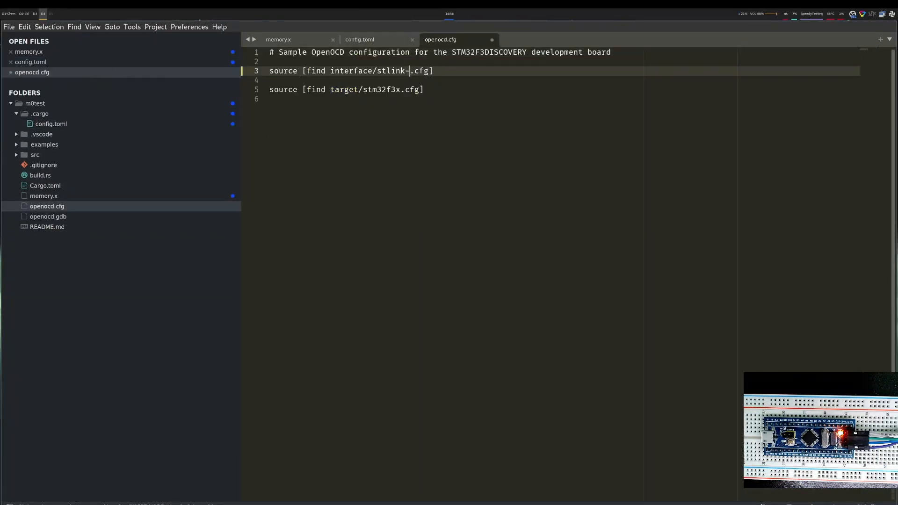
pyautogui.write('v2')
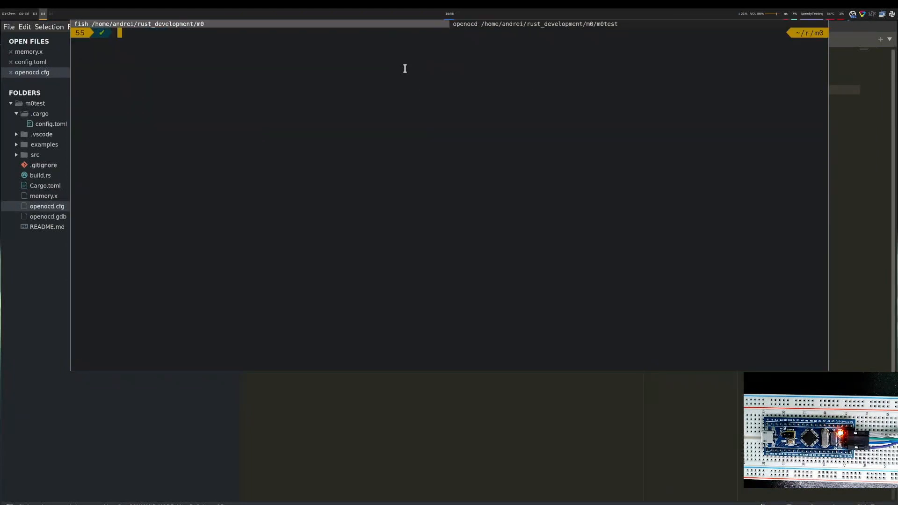
# List the m0test files with ls, then build and run with cargo run
pyautogui.write('ls')
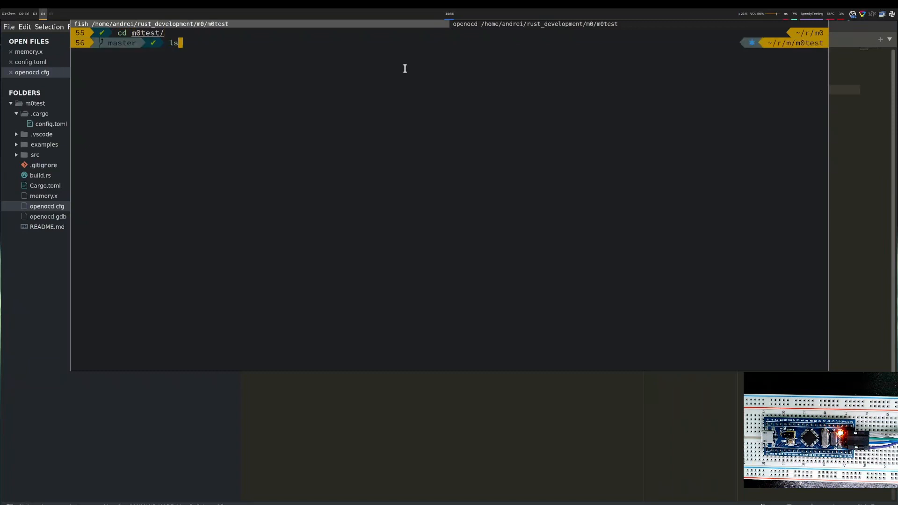
pyautogui.press('Return')
pyautogui.write('cargo ru')
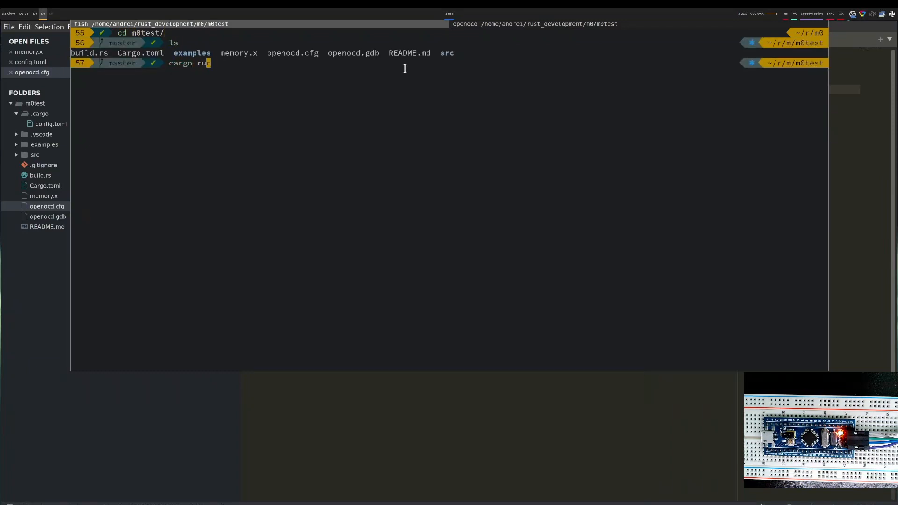
pyautogui.press('Return')
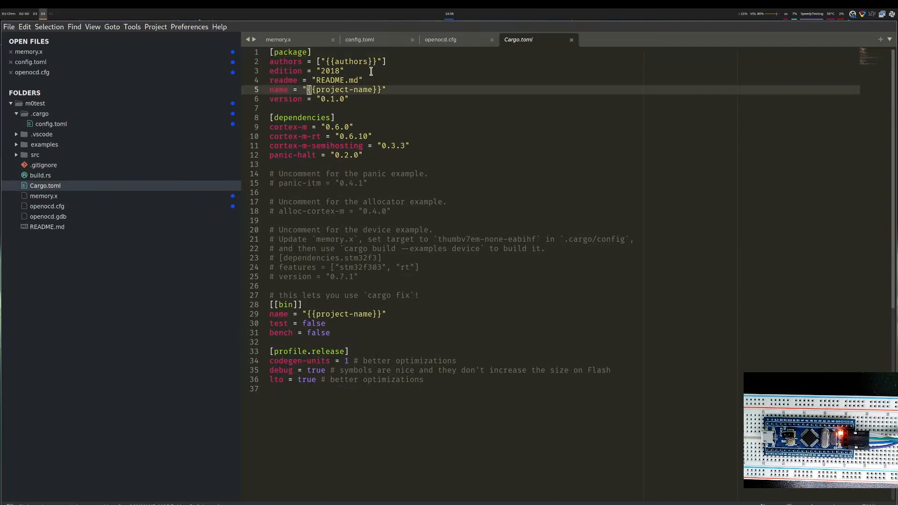
# Fill Cargo.toml placeholders: author Andrei and package/binary name m0test
pyautogui.write('me = "m0test')
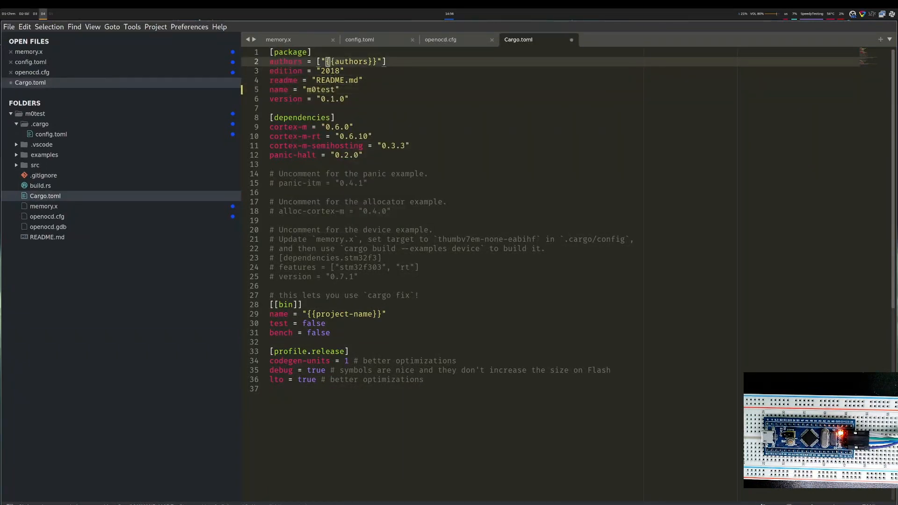
pyautogui.write('Andrei')
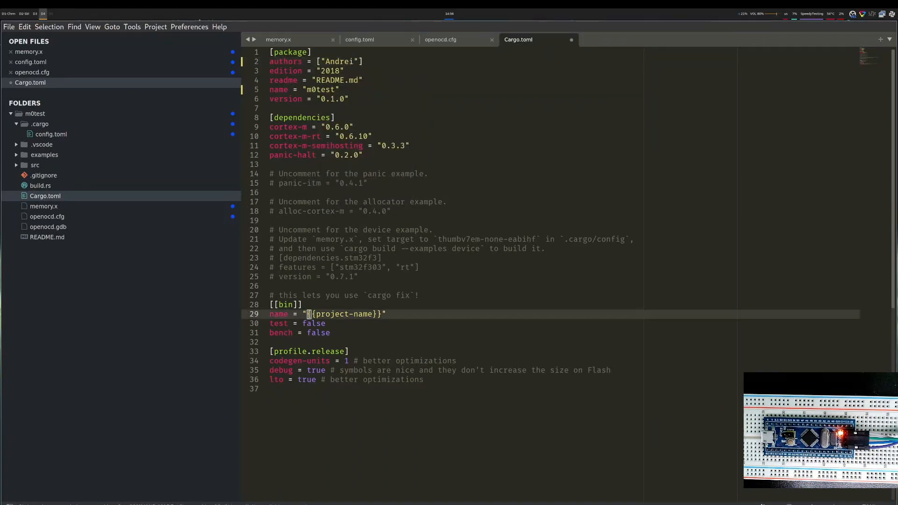
pyautogui.write('m0tes')
pyautogui.write('cargo run')
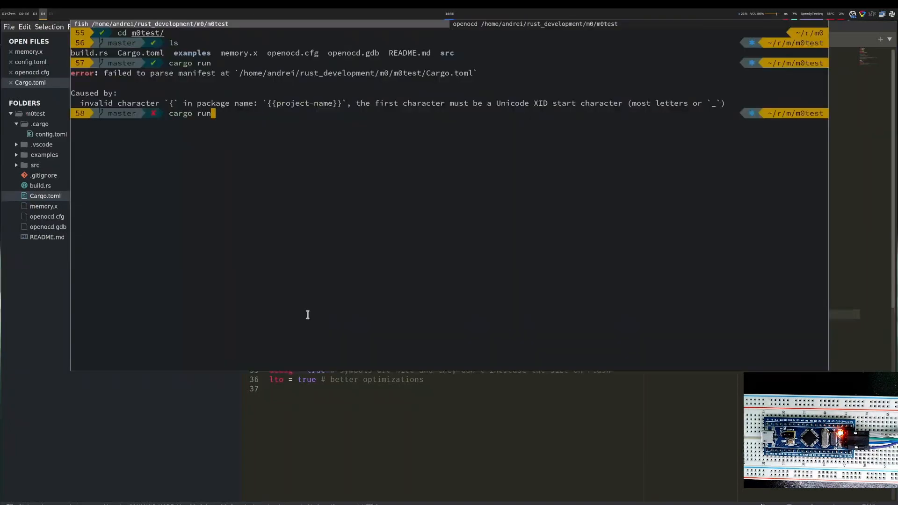
# Run cargo run, then break main in GDB and restart the program stopped at main
pyautogui.press('Return')
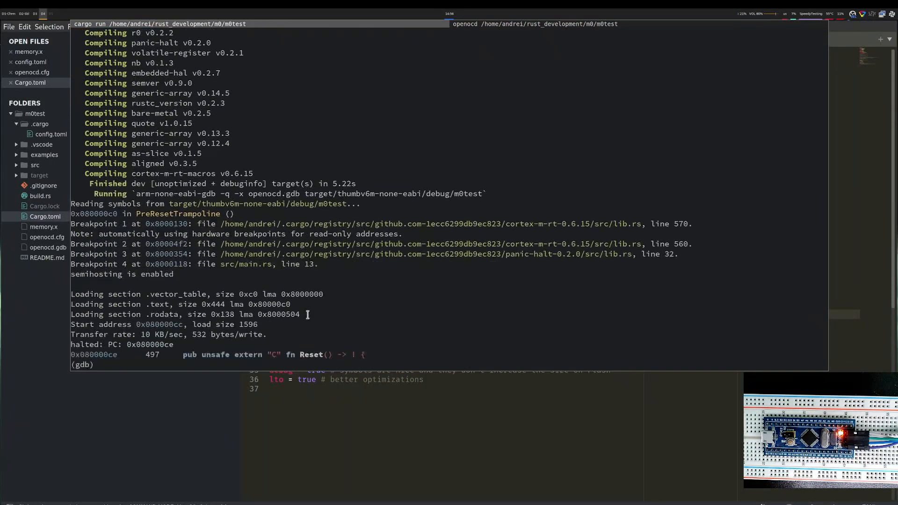
pyautogui.write('b')
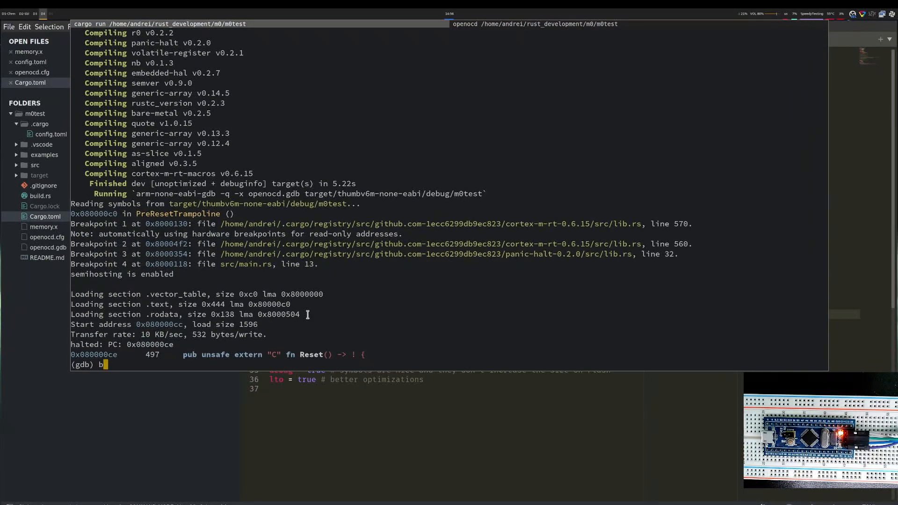
pyautogui.write('reak main')
pyautogui.write('y')
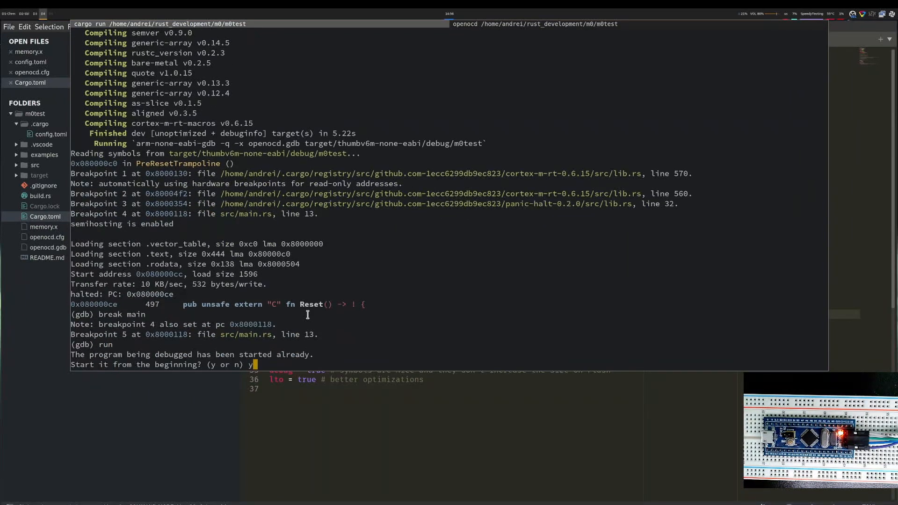
pyautogui.press('Return')
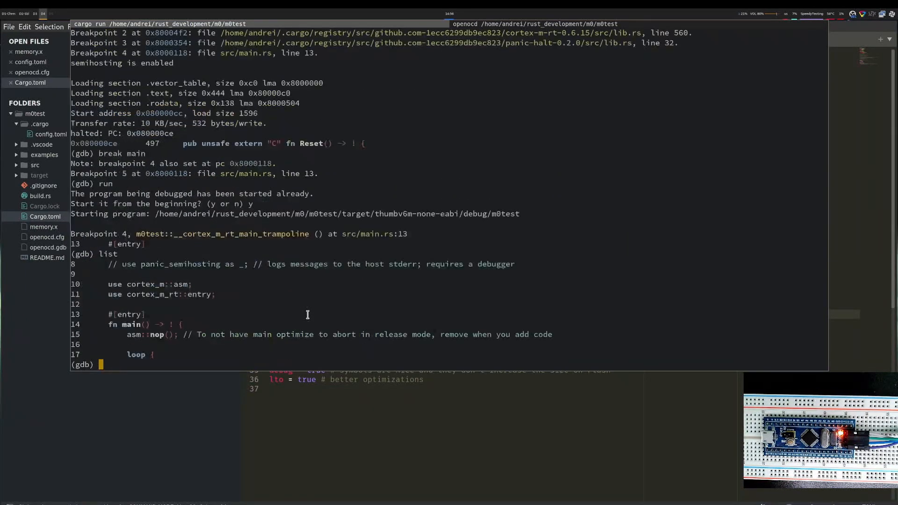
pyautogui.moveTo(147, 341)
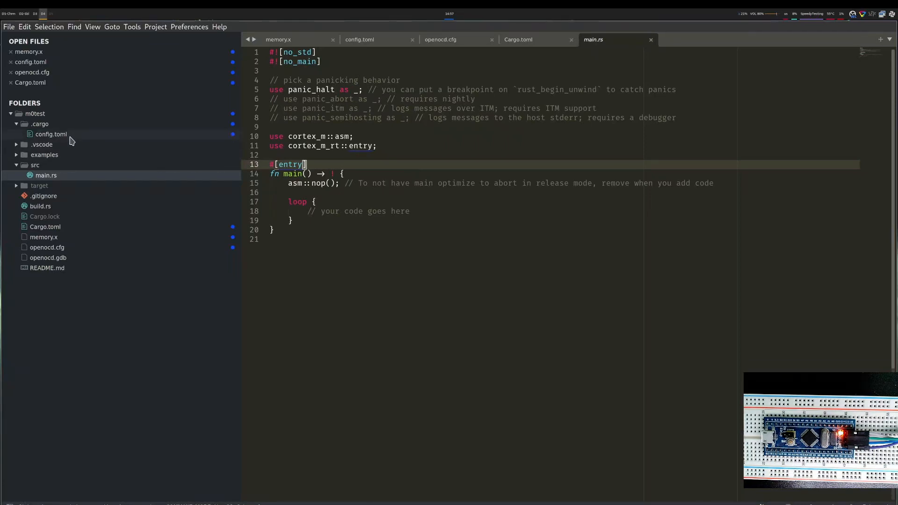
# Comment out the arm-none-eabi-gdb runner line in cargo's config.toml
pyautogui.click(359, 40)
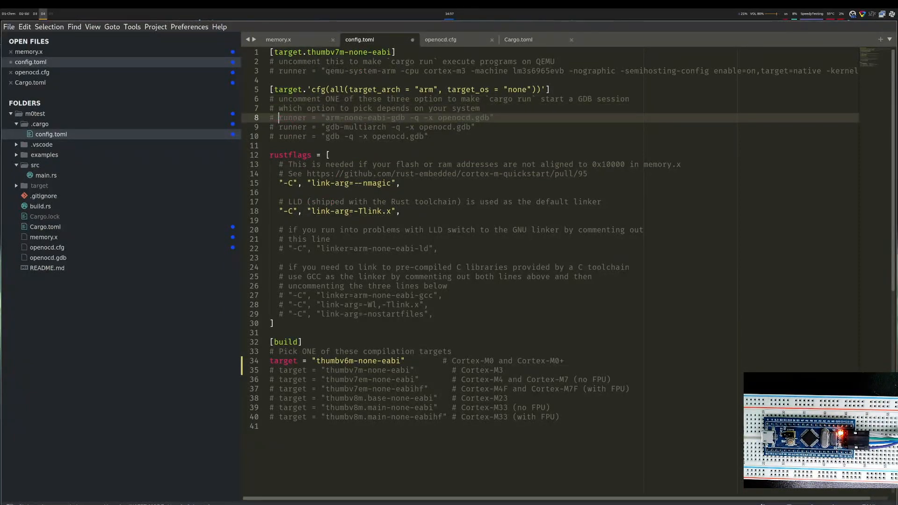
pyautogui.press('Return')
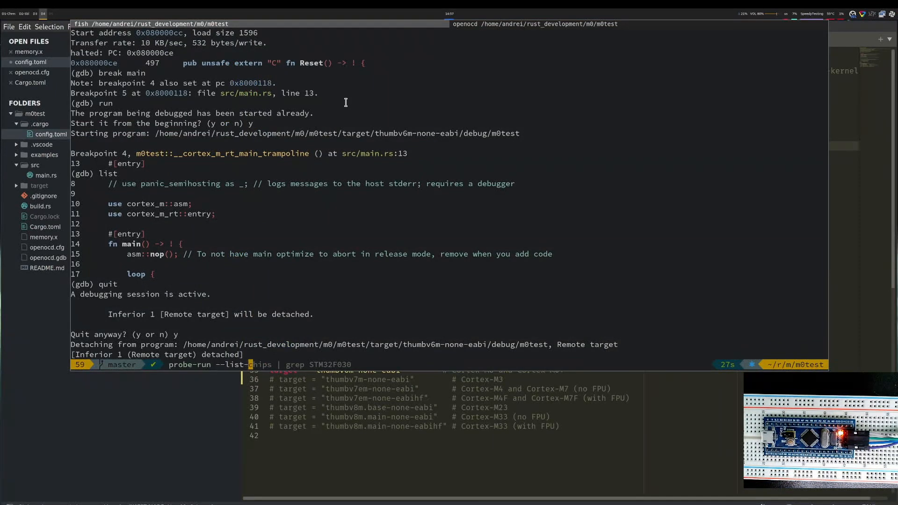
# Run probe-run --help and probe-run --list-probes to show the connected ST-Link V2
pyautogui.press('BackSpace')
pyautogui.write('hel')
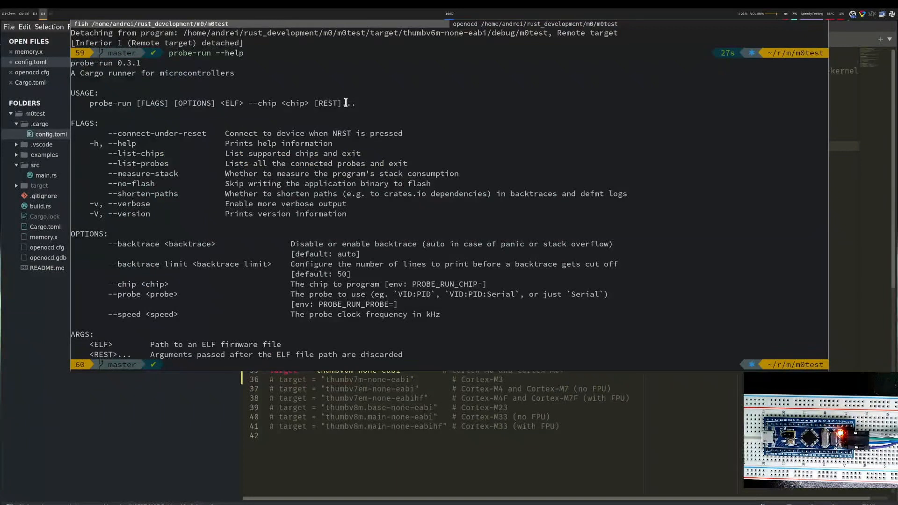
pyautogui.write('probe-run')
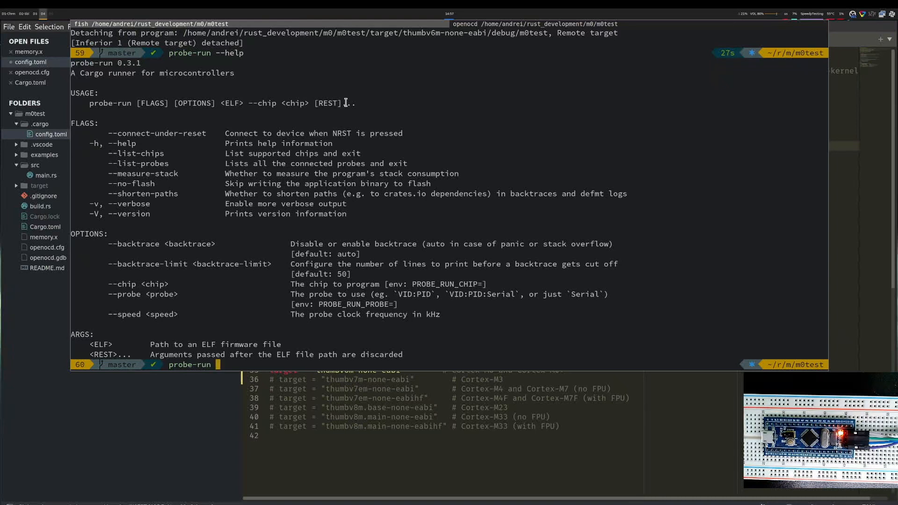
pyautogui.write('--help')
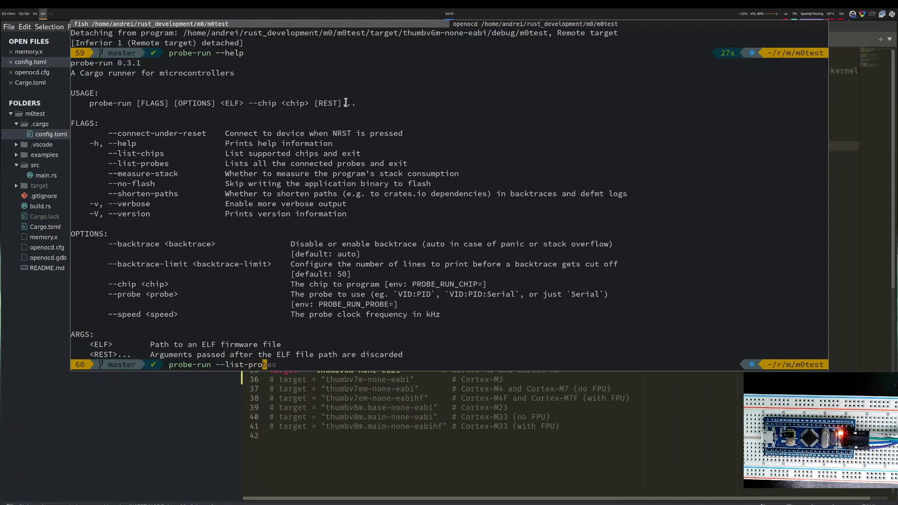
pyautogui.press('Return')
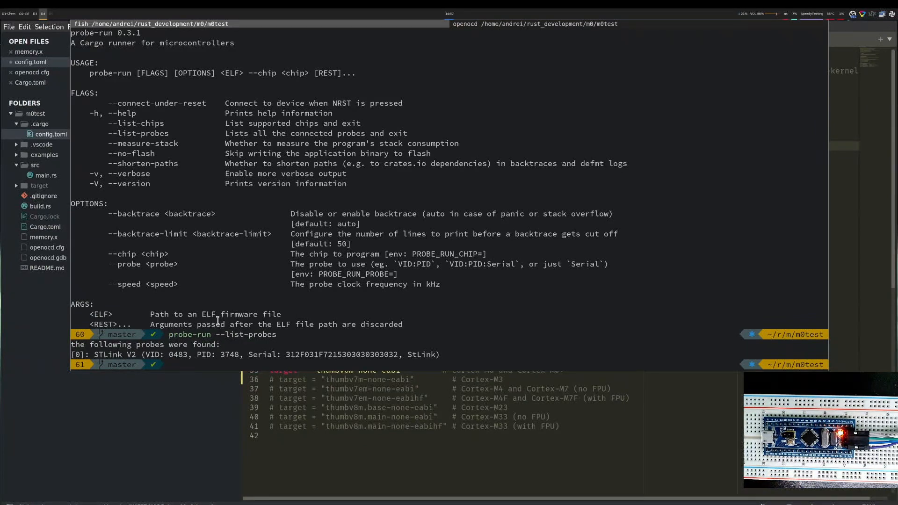
pyautogui.write('probe-run --list-p')
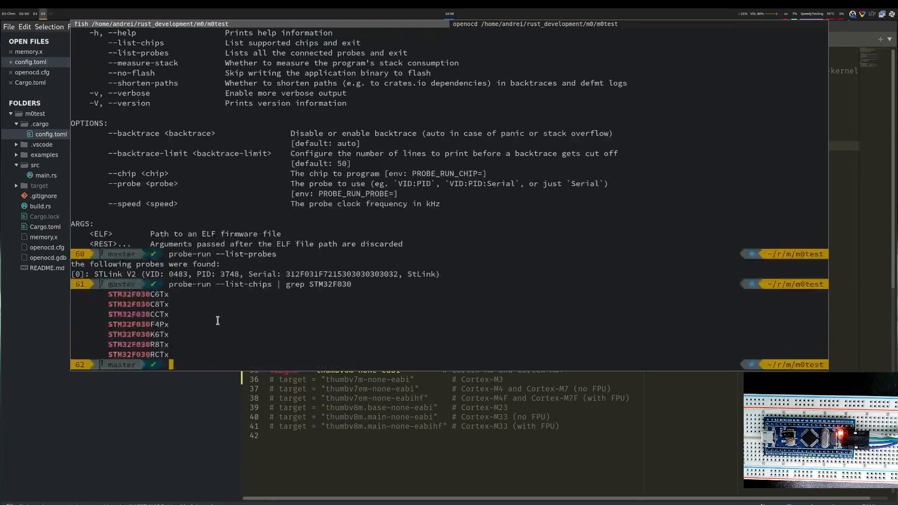
# List STM32F030 chip variants and select the STM32F030C8Tx chip name
pyautogui.doubleClick(329, 284)
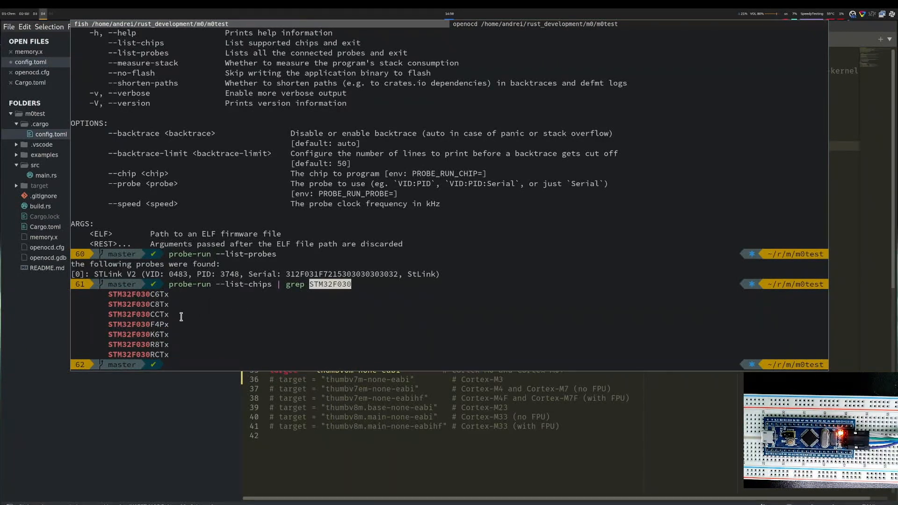
pyautogui.doubleClick(138, 304)
pyautogui.write('runner = "')
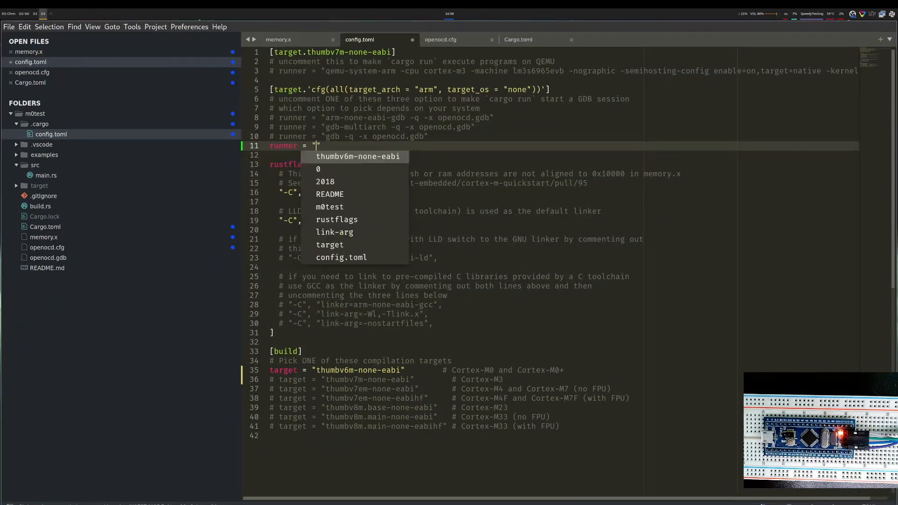
# Add runner = "probe-run --chip STM32F030C8Tx" to config.toml
pyautogui.write('probe-run')
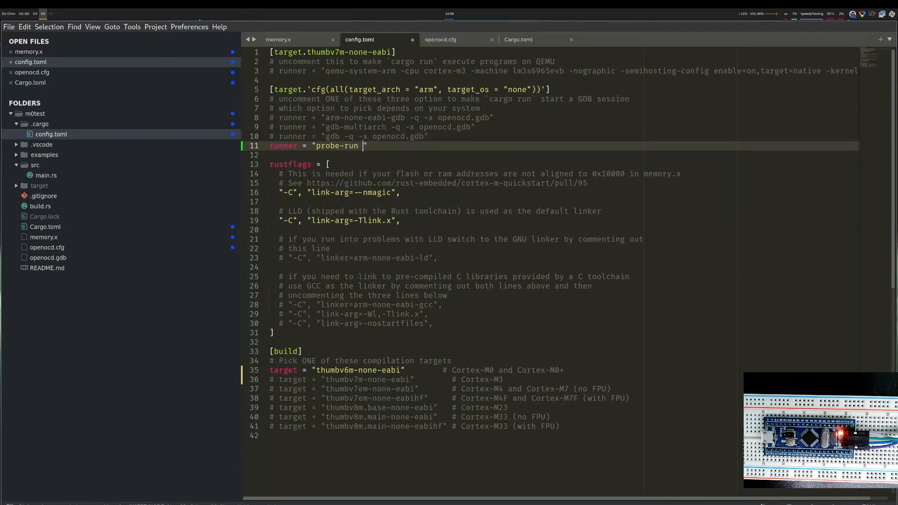
pyautogui.write('--chip')
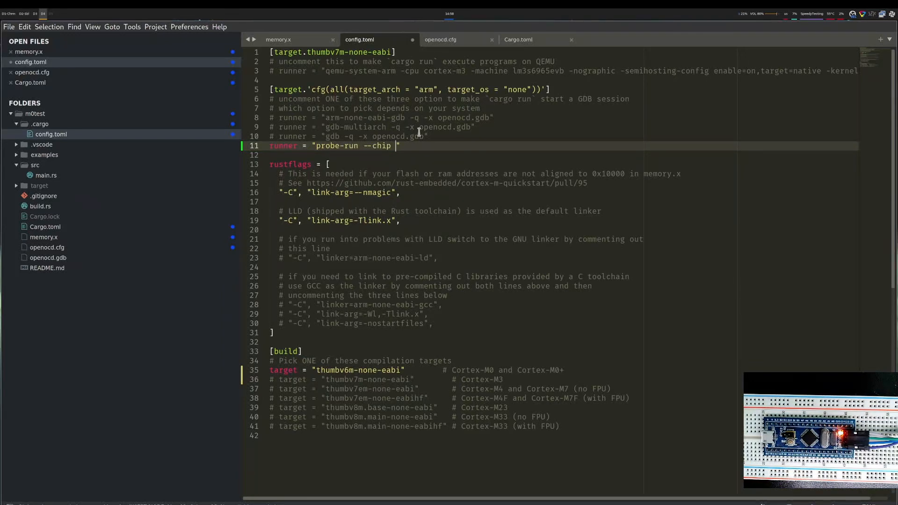
pyautogui.write('STM32F030C8Tx')
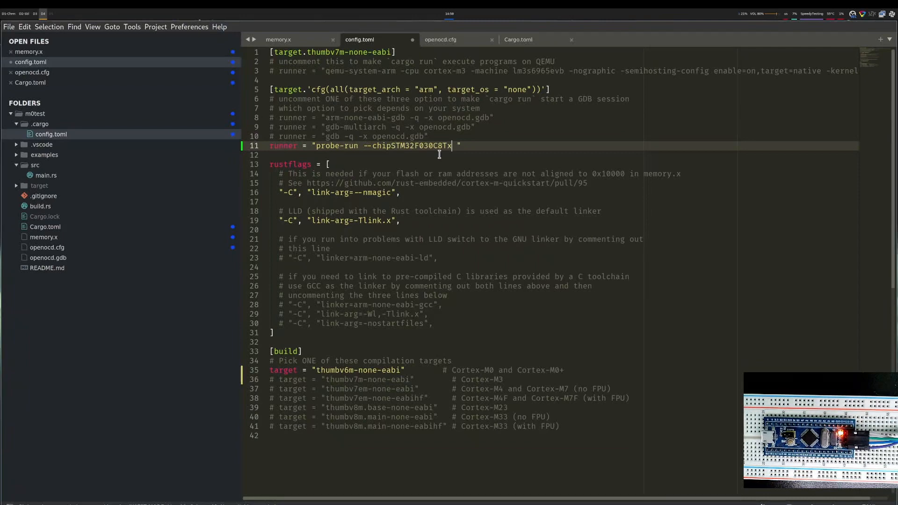
pyautogui.click(420, 146)
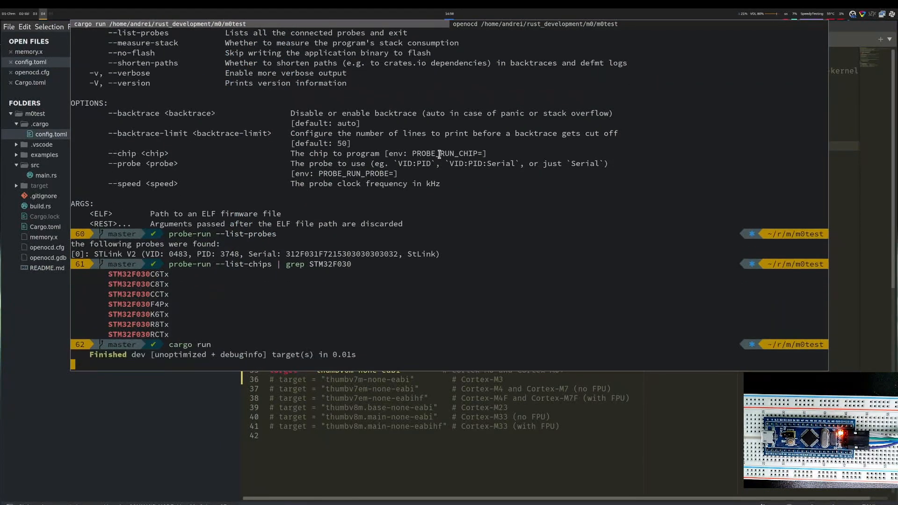
# Rerun cargo run through the probe-run runner after the busy-probe error
pyautogui.press('Return')
pyautogui.write('cargo run')
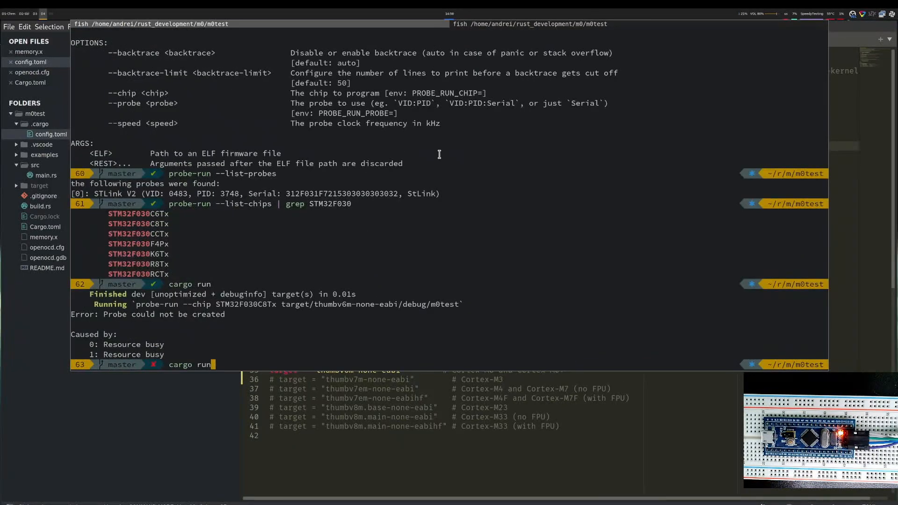
pyautogui.press('Return')
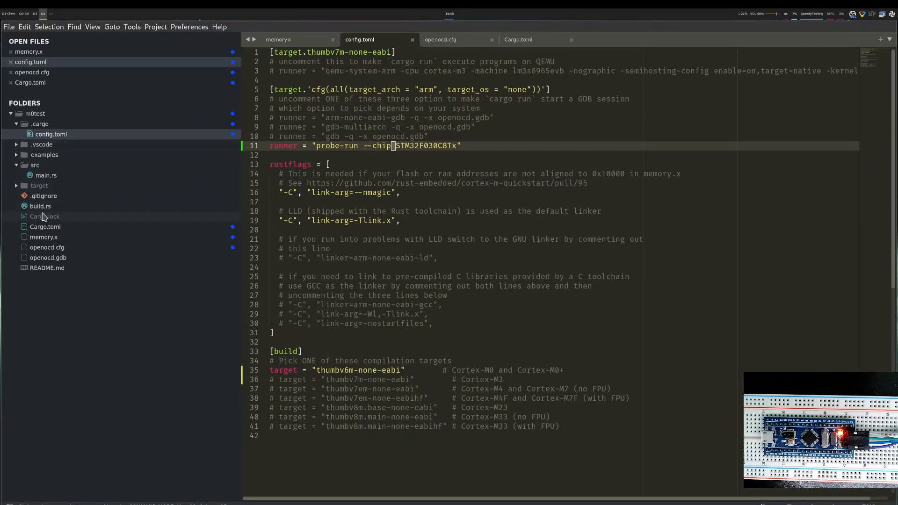
# Add rtt-target 0.3.1 with cortex-m feature, panic-rtt-target and stm32f0xx-hal to Cargo.toml dependencies
pyautogui.click(517, 39)
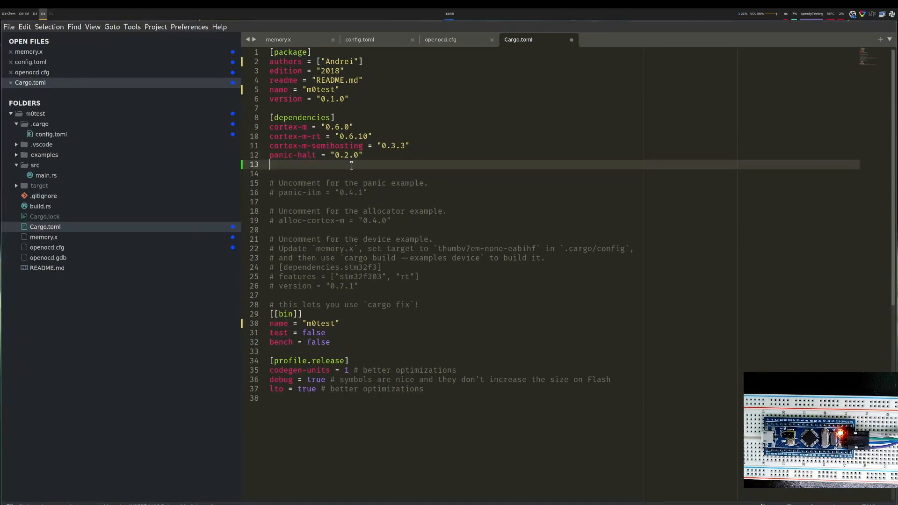
pyautogui.write('rtt-target = { version = "0.3.1", features=["cortex-m"]}')
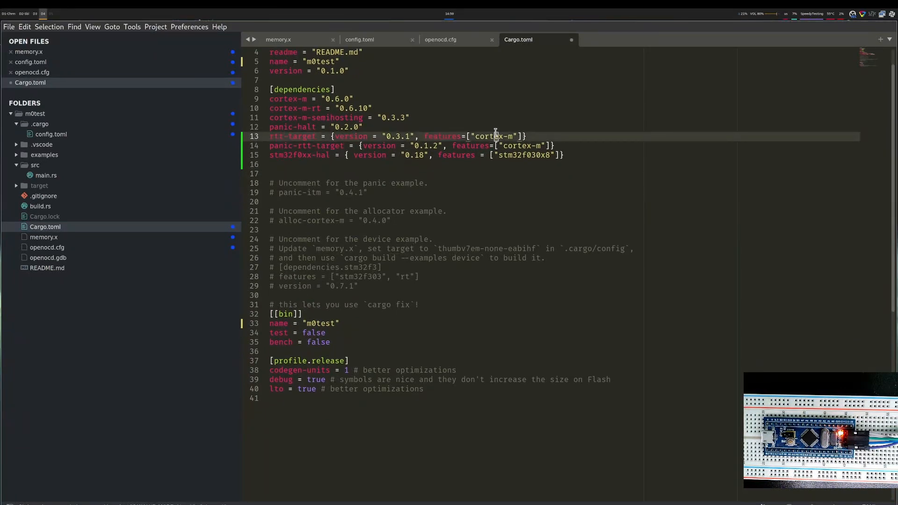
pyautogui.click(323, 146)
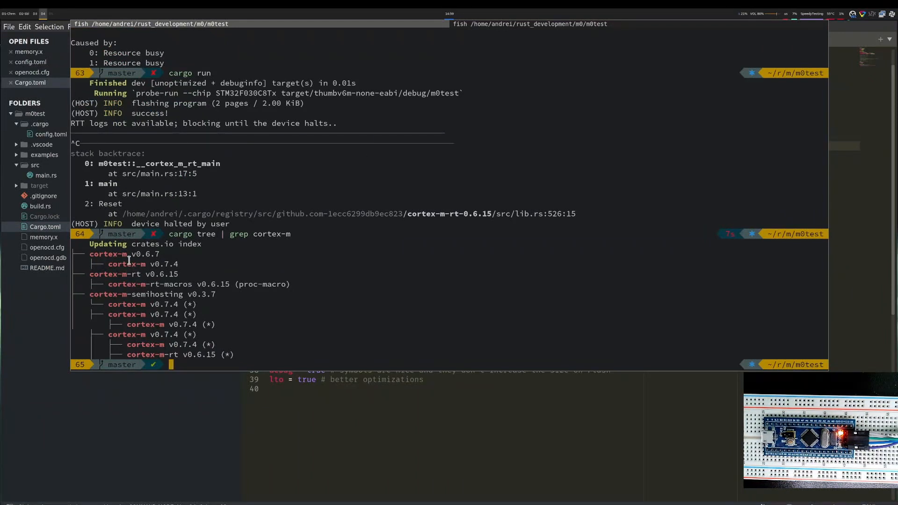
pyautogui.moveTo(159, 324)
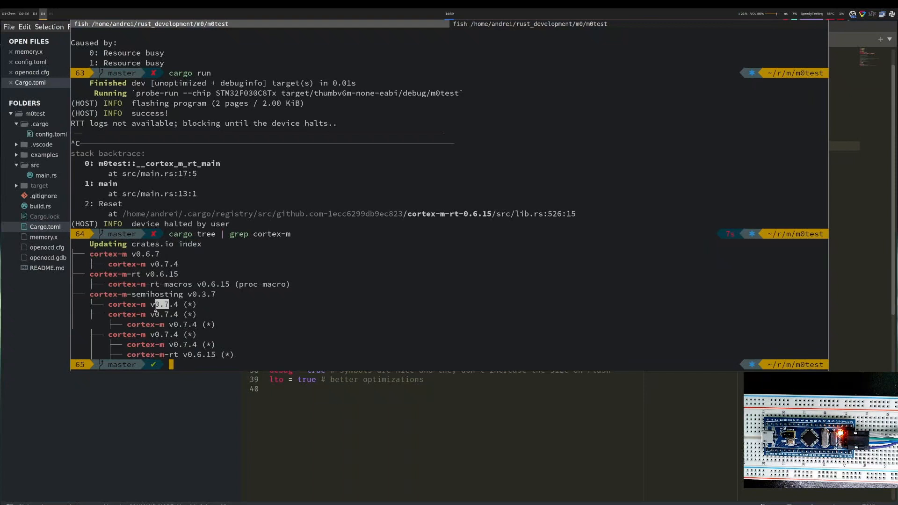
pyautogui.moveTo(198, 311)
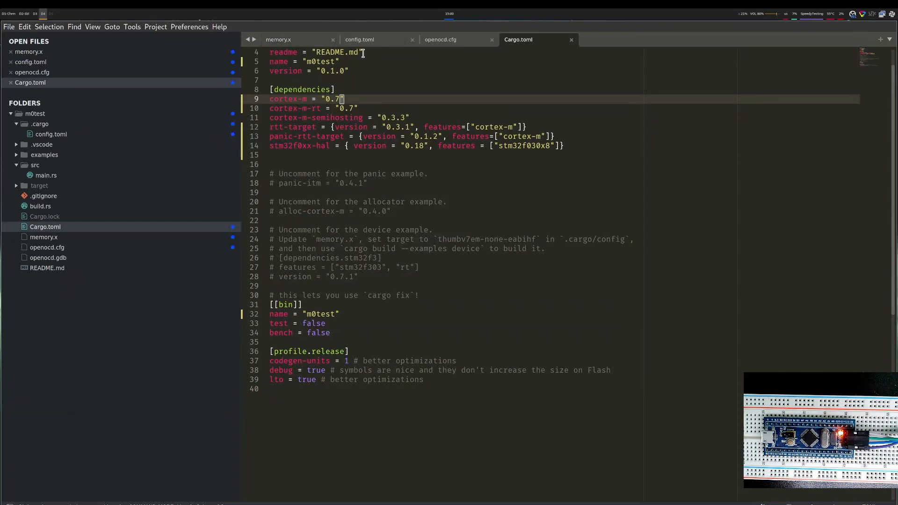
# In main.rs comment out panic_halt and use panic_rtt_target as the panic handler
pyautogui.click(46, 175)
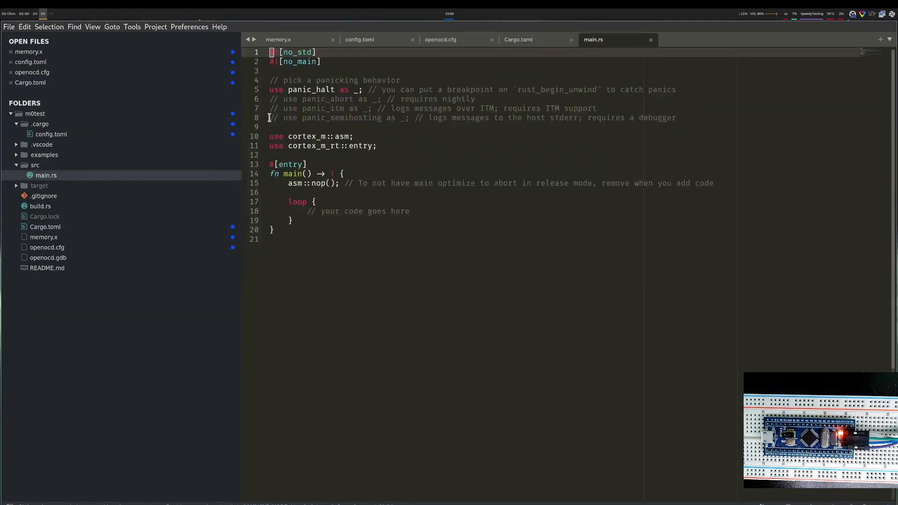
pyautogui.click(363, 89)
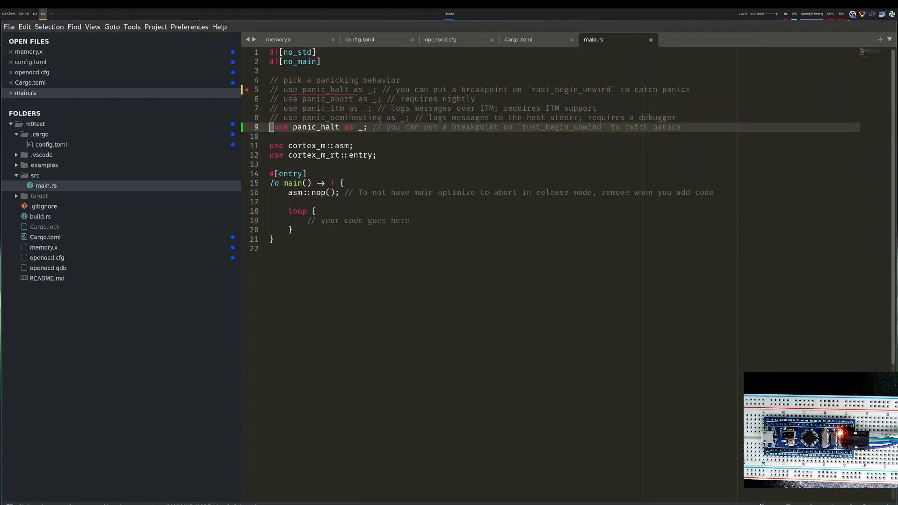
pyautogui.click(370, 126)
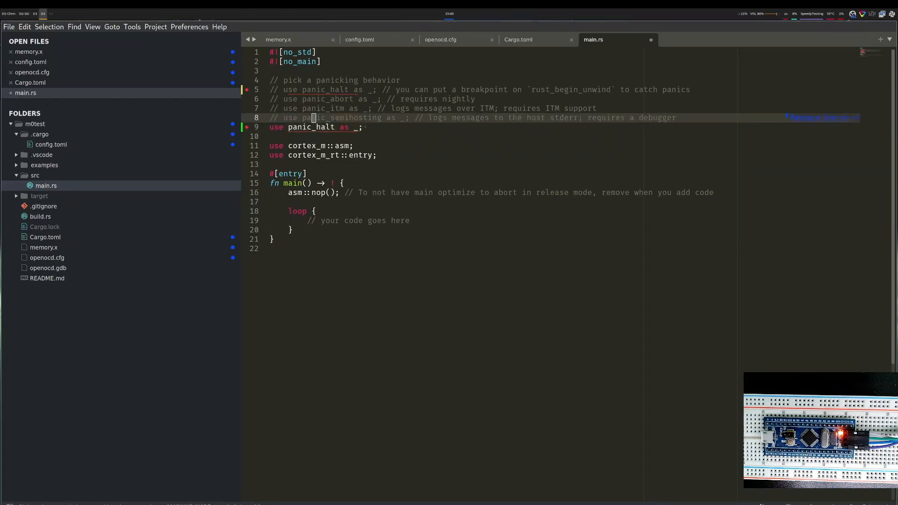
pyautogui.write('panic_rtt_target')
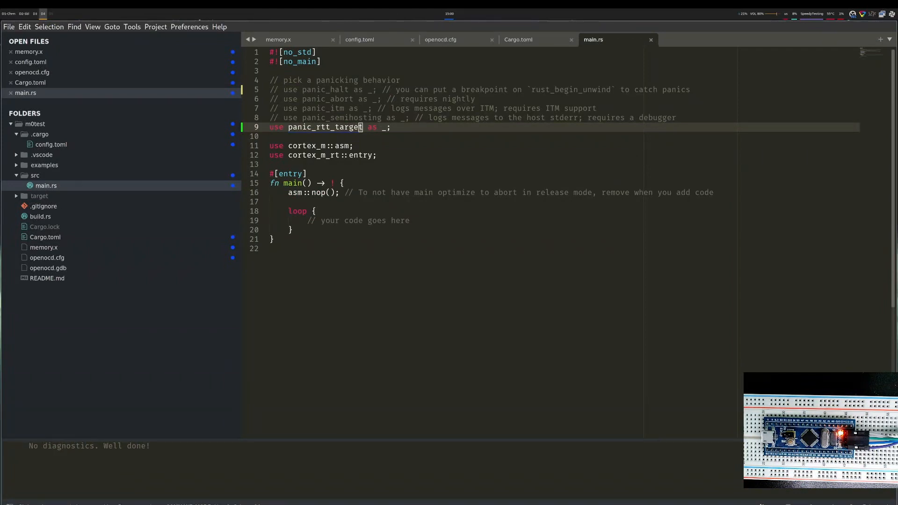
pyautogui.moveTo(506, 441)
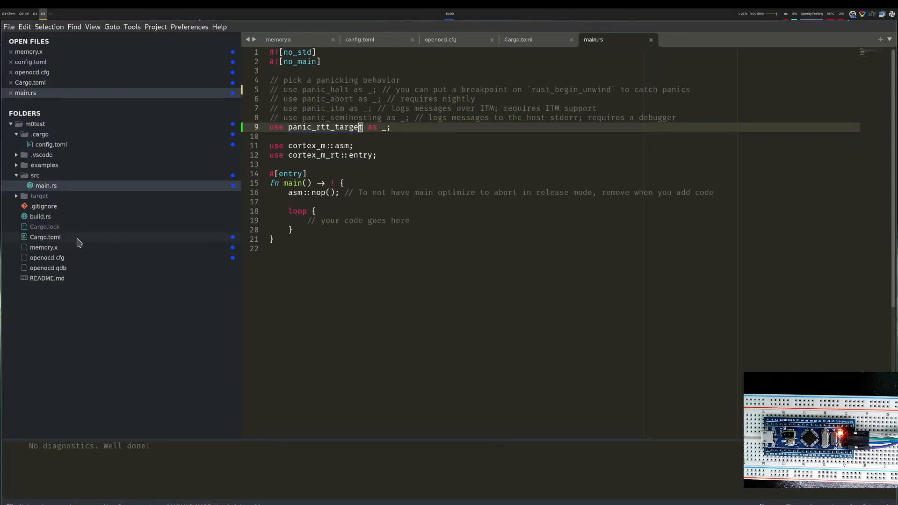
# Check crate names in Cargo.toml, then position below the imports in main.rs
pyautogui.click(518, 39)
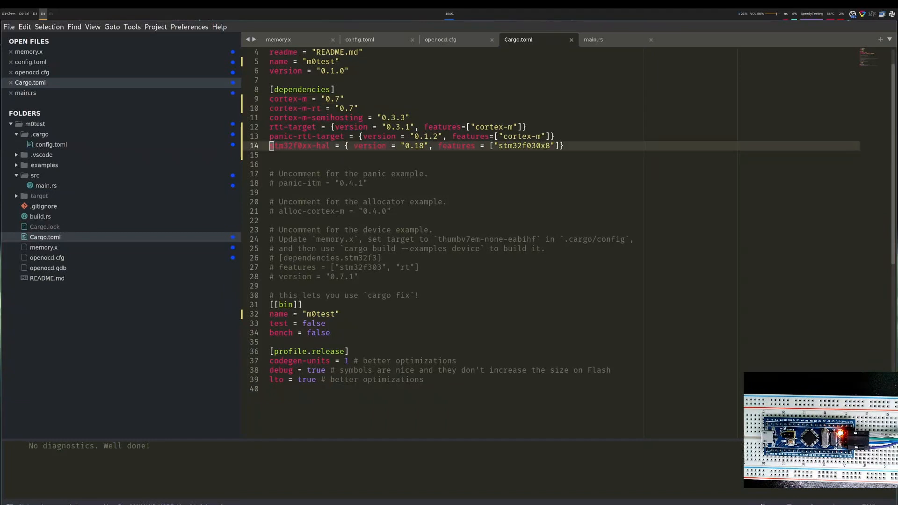
pyautogui.click(593, 39)
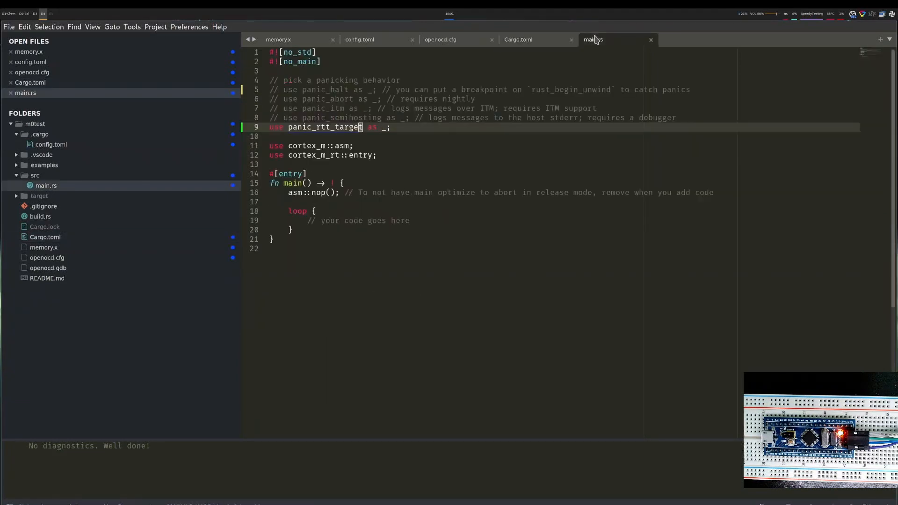
pyautogui.click(450, 136)
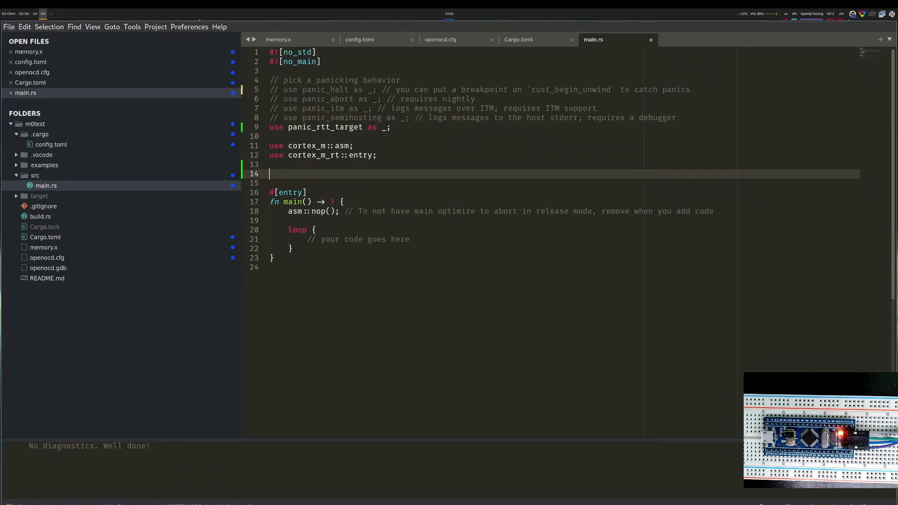
# Import rprintln and rtt_init_print from rtt_target; main calls rtt_init_print!() and rprintln!("Hello")
pyautogui.write('use rtt_target::')
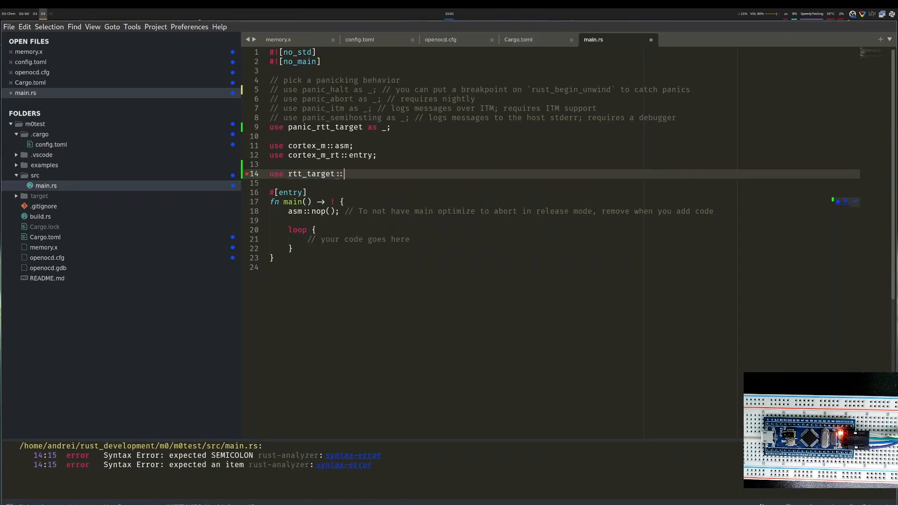
pyautogui.write('{rprintln, rtt_init_print};')
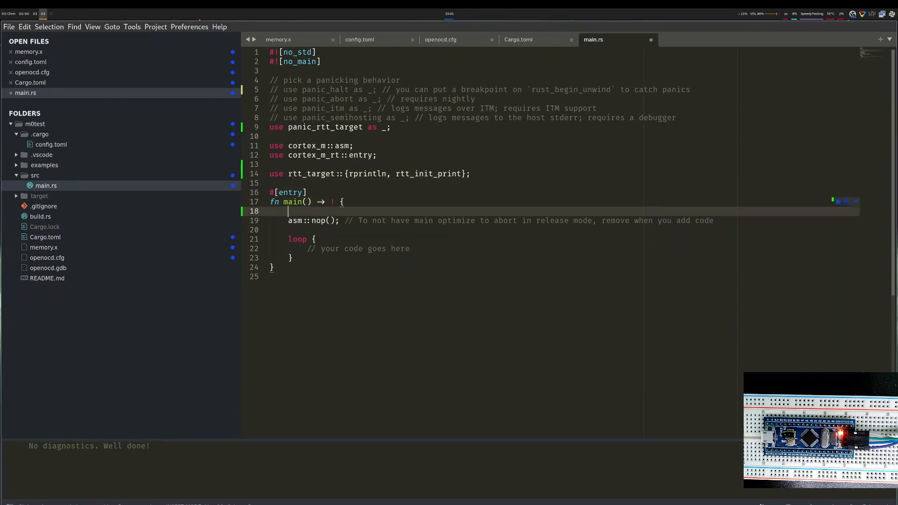
pyautogui.write('rtt_init_print!()')
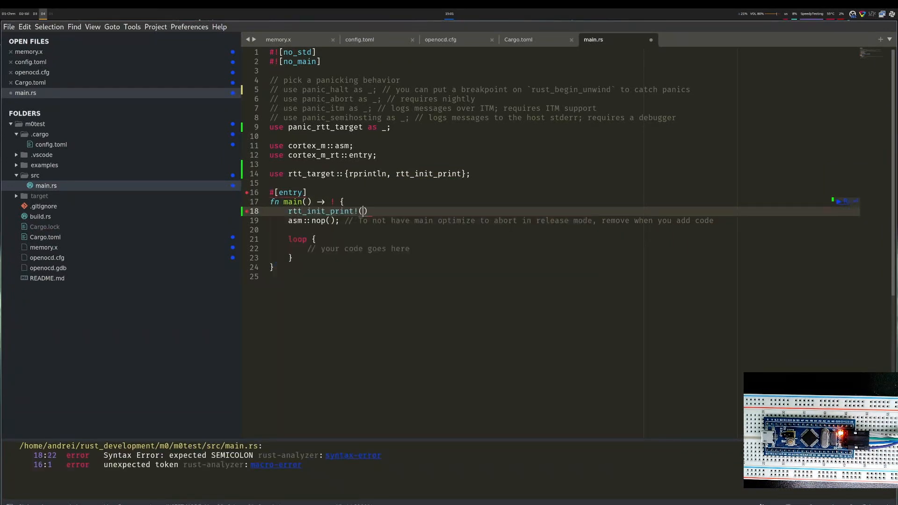
pyautogui.write(';')
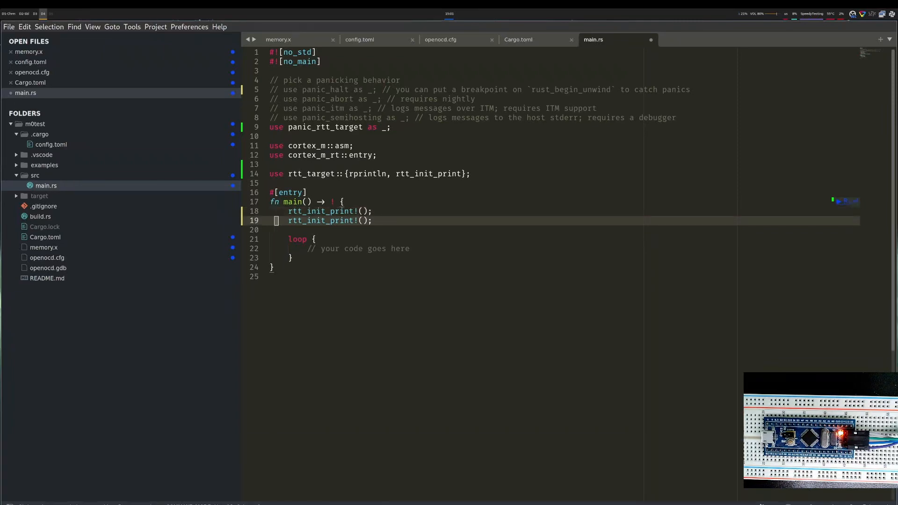
pyautogui.write('r')
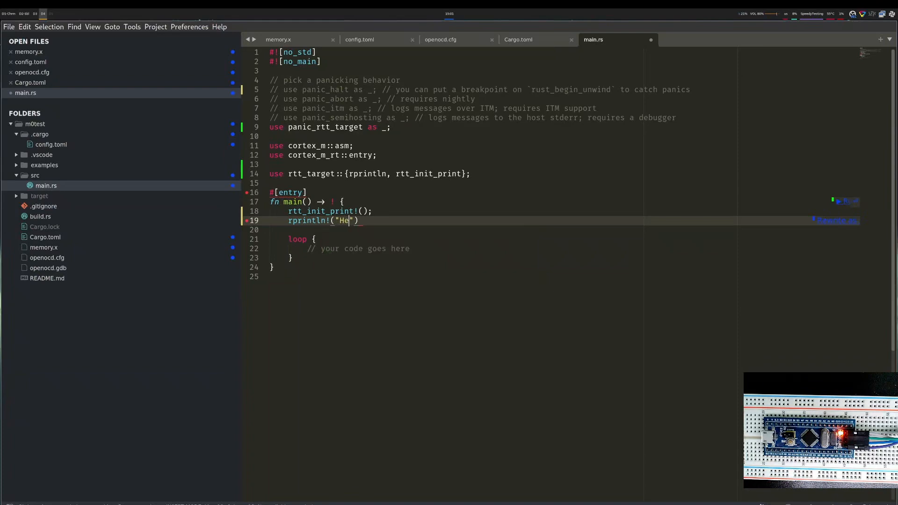
pyautogui.write('llo");')
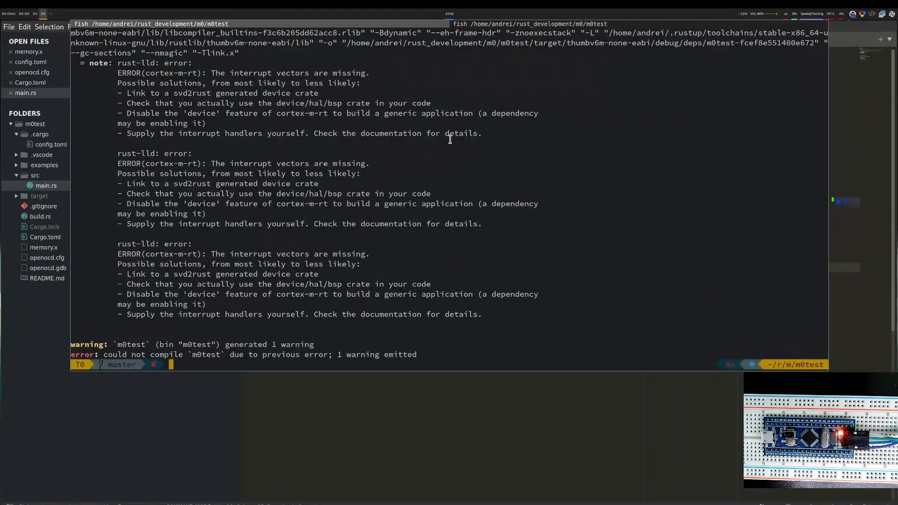
pyautogui.moveTo(308, 174)
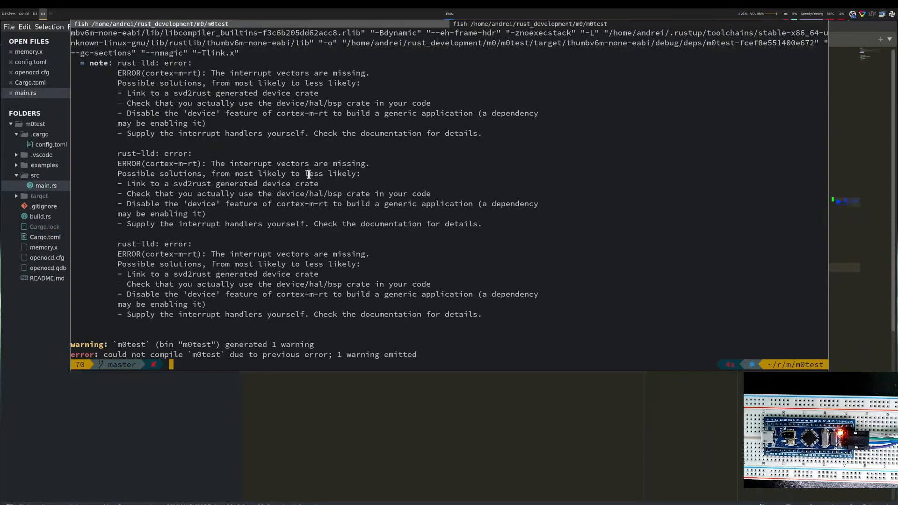
pyautogui.moveTo(220, 199)
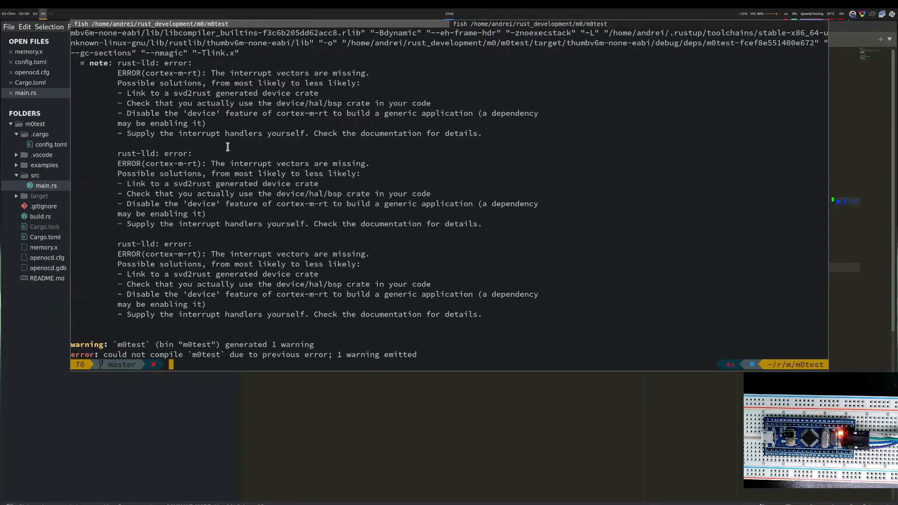
pyautogui.moveTo(162, 284)
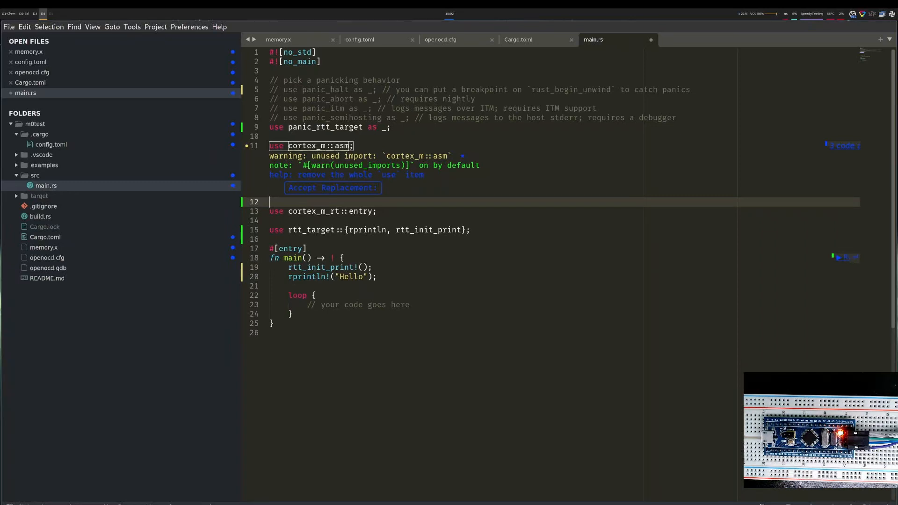
# Replace the unused cortex_m::asm import with use stm32f0xx_hal as hal;
pyautogui.write('use stm32f0xx_hal as hal;')
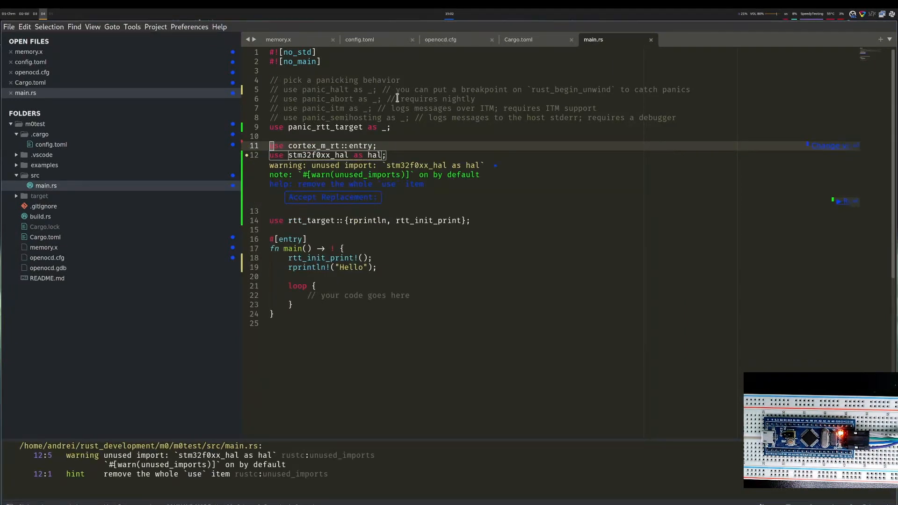
pyautogui.moveTo(353, 197)
pyautogui.write('// delay')
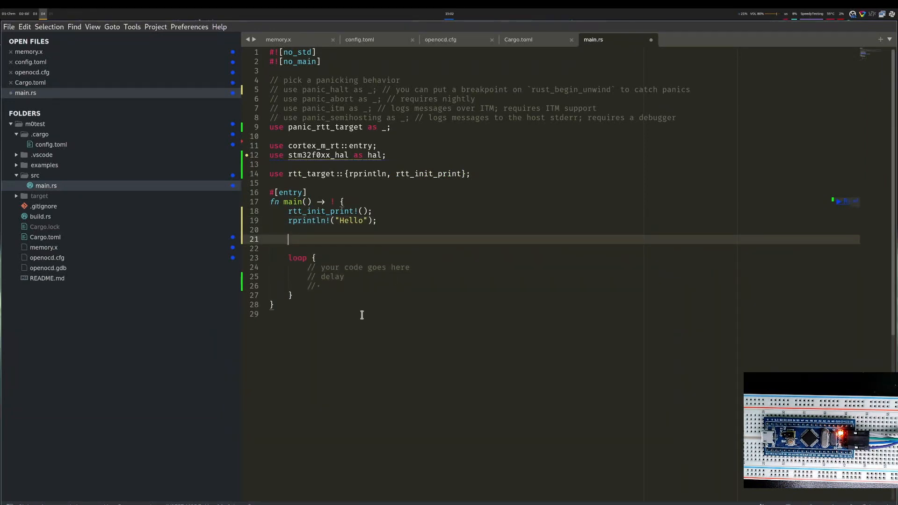
pyautogui.moveTo(361, 316)
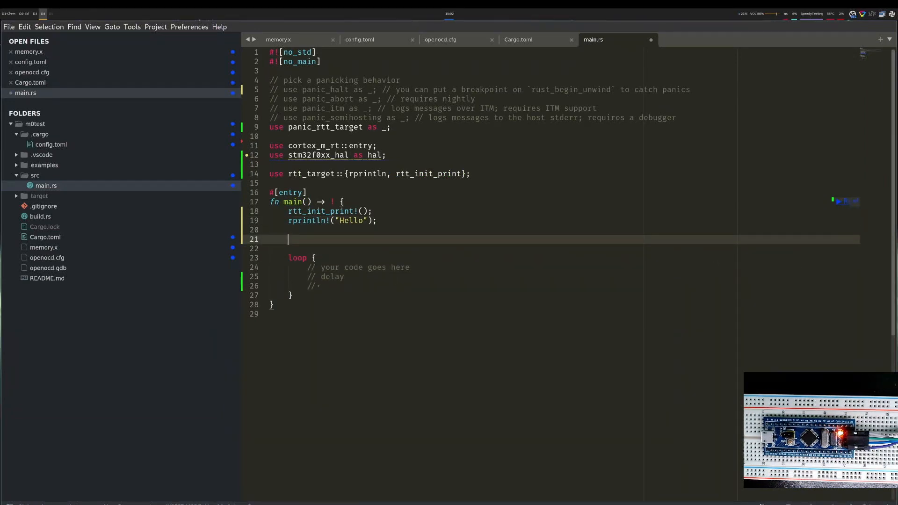
# Add a hal import line bringing in delay::Delay, pac and prelude
pyautogui.click(529, 165)
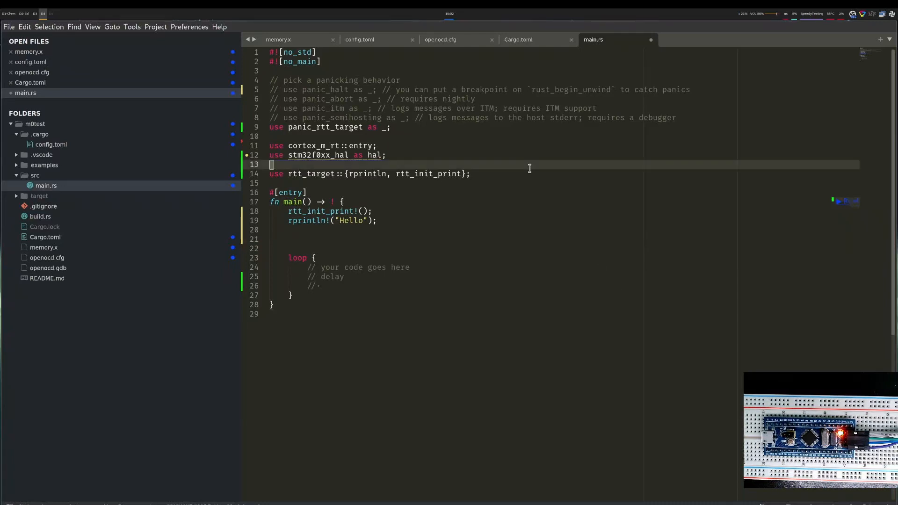
pyautogui.press('enter')
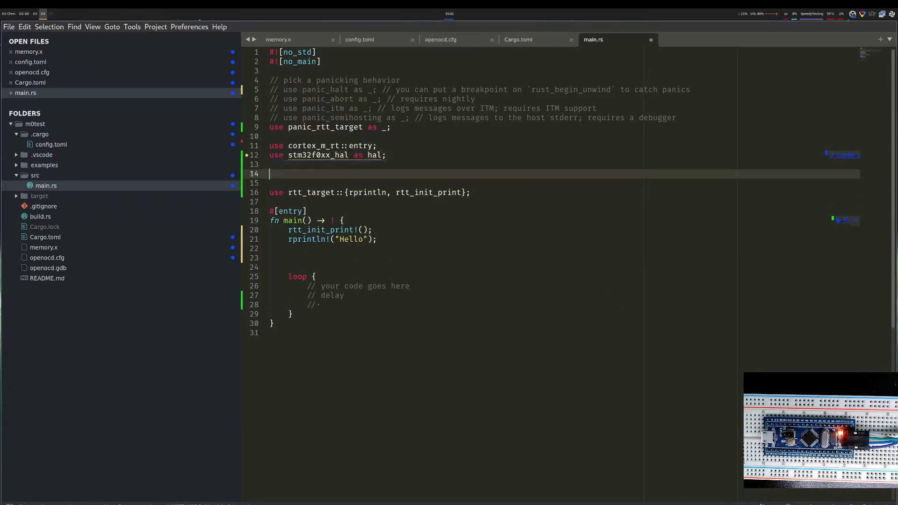
pyautogui.write('use crate::hal::{')
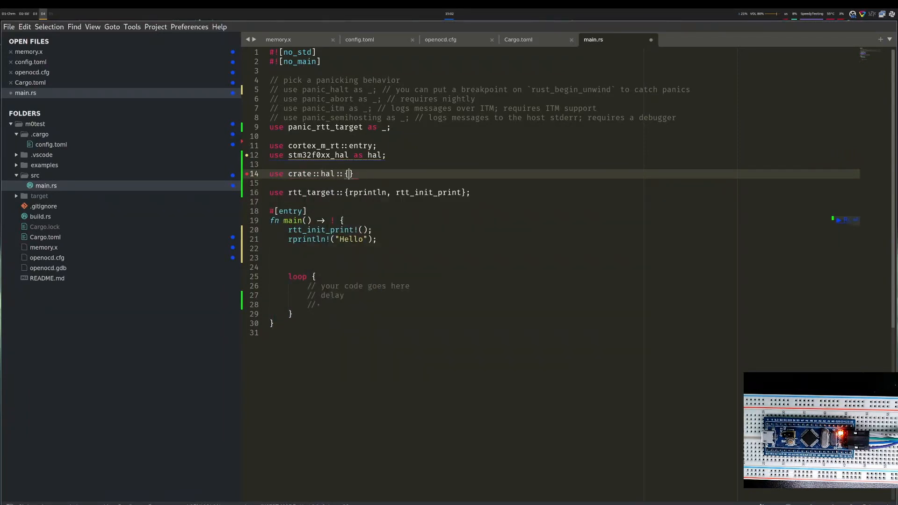
pyautogui.write('delay::Delay, pac,')
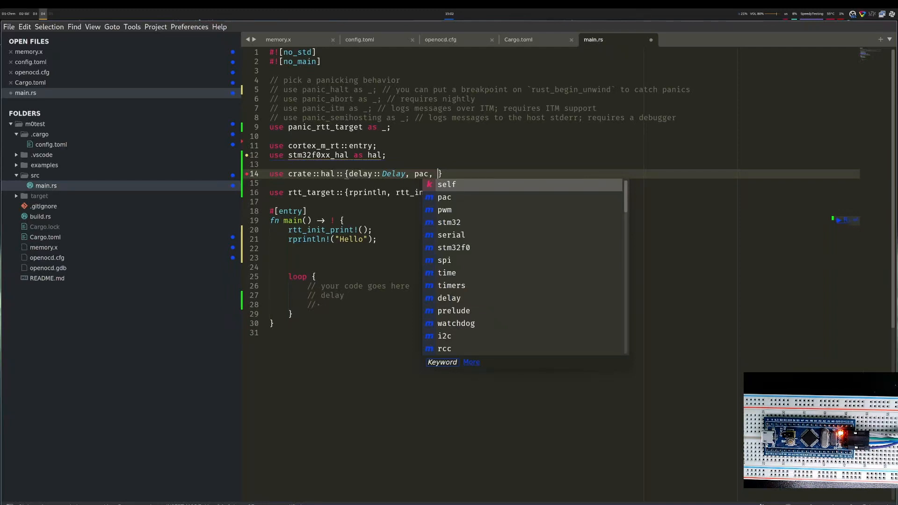
pyautogui.write('prelude::*')
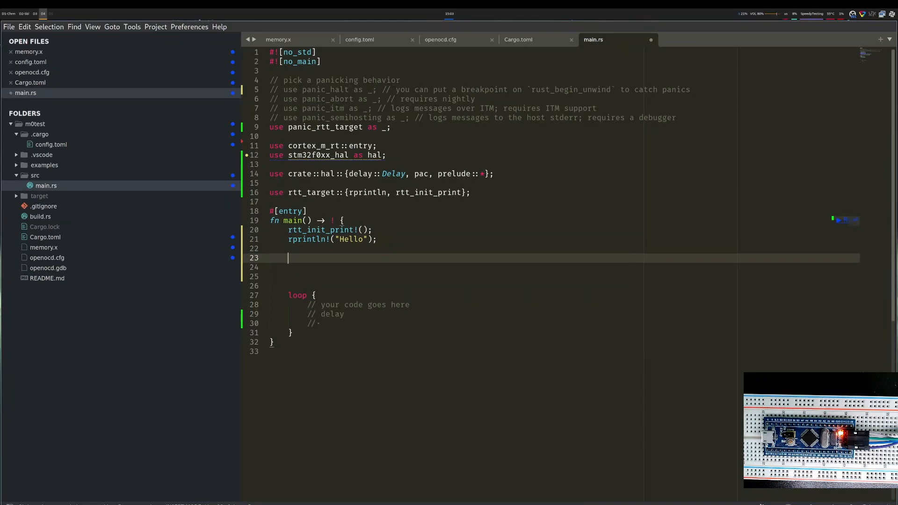
# Take the device peripherals as p and the core Peripherals as cp, both unwrapped
pyautogui.write('lets')
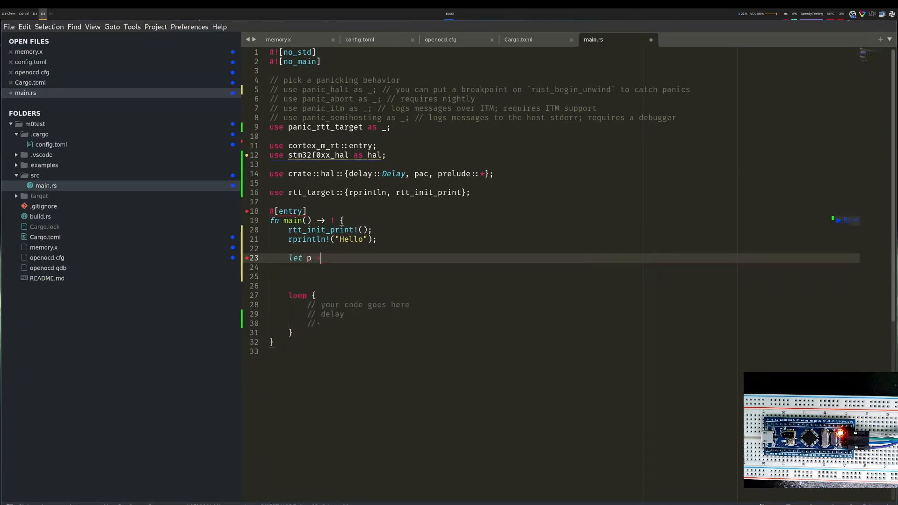
pyautogui.write('= pac::Peripherals::ta')
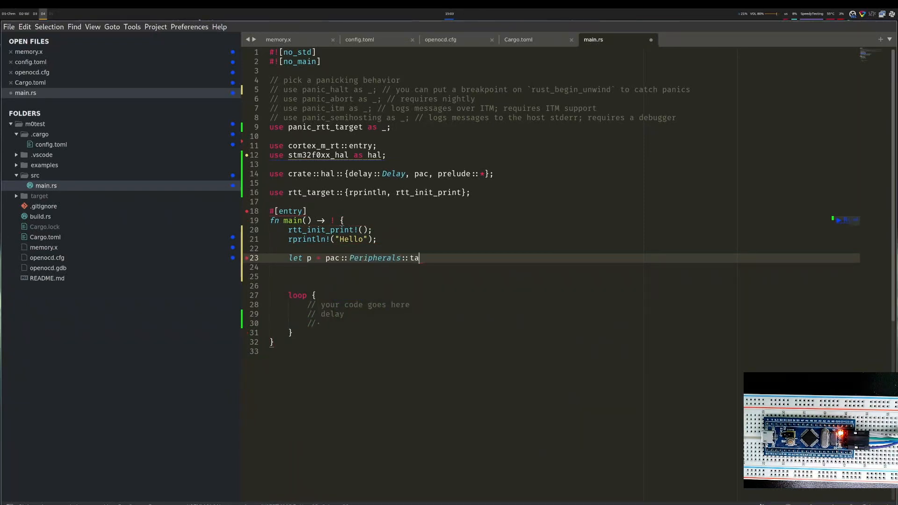
pyautogui.write('ke().unwra')
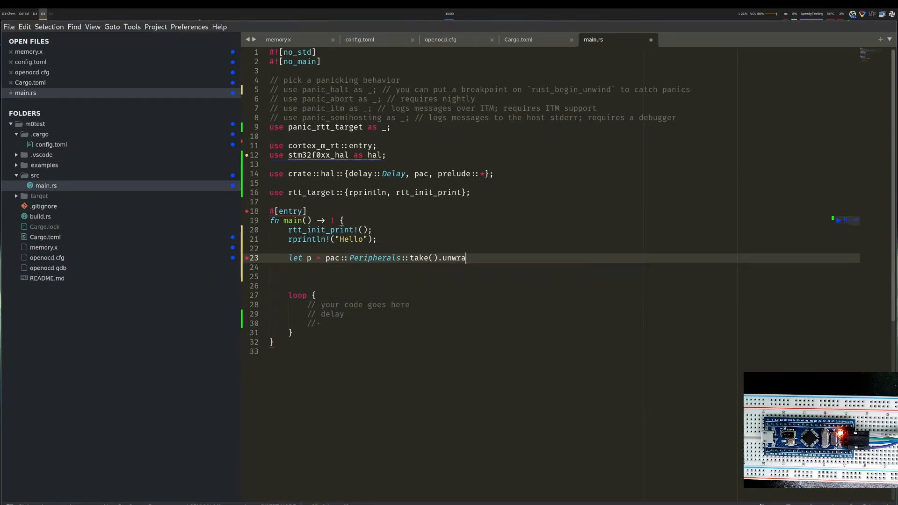
pyautogui.write('p();')
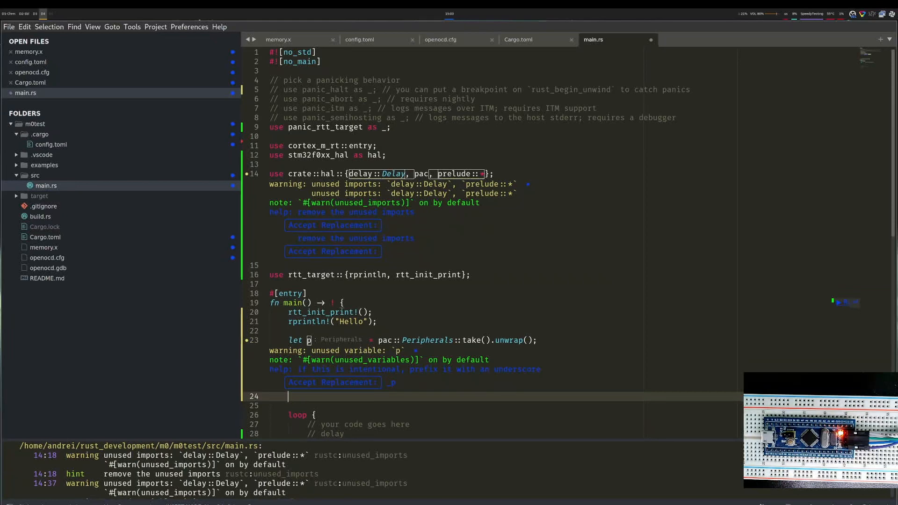
pyautogui.write('let')
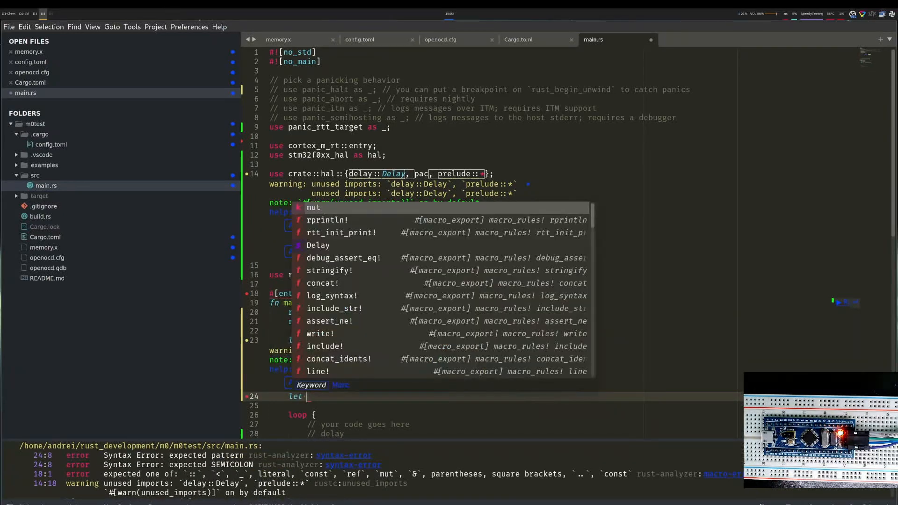
pyautogui.write('cp = Peripherals::take(')
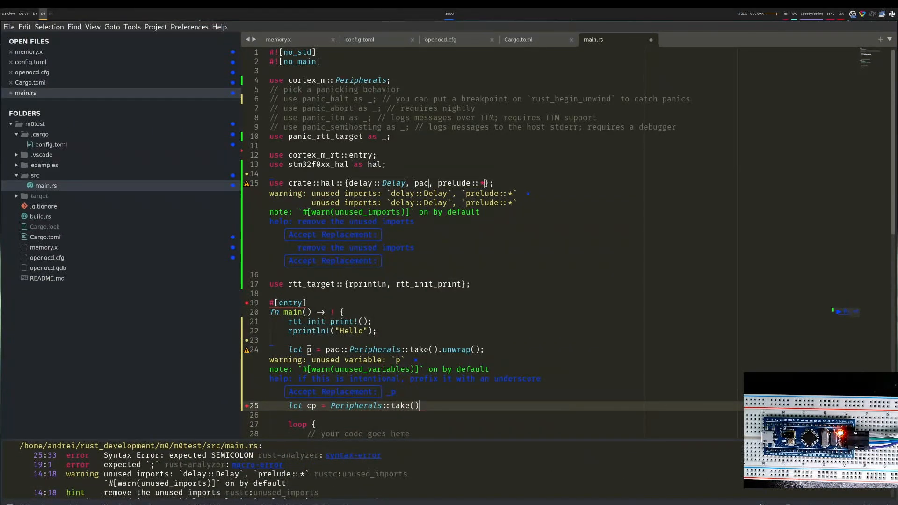
pyautogui.write('.unwrap();')
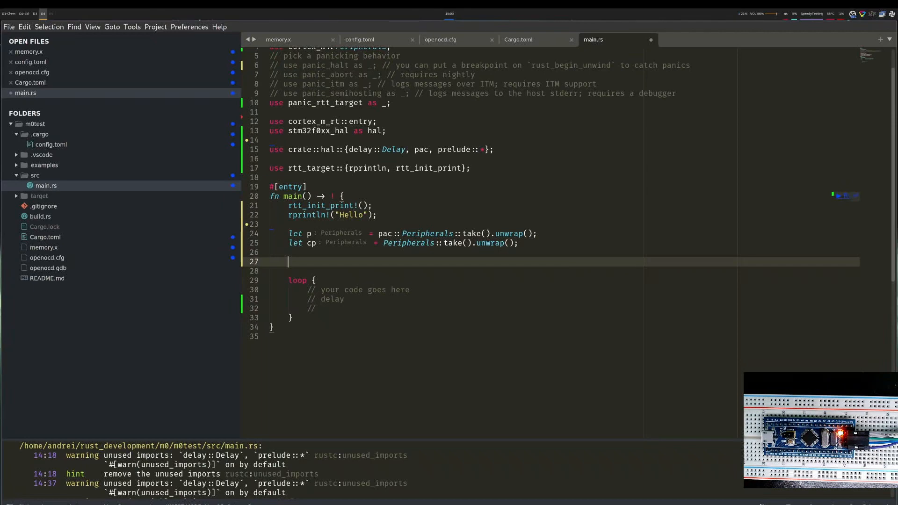
# Bind rcc from p.RCC.configure() with a 48 MHz sysclk, frozen with &mut p.FLASH
pyautogui.write('let mut rcc = p.RCC.')
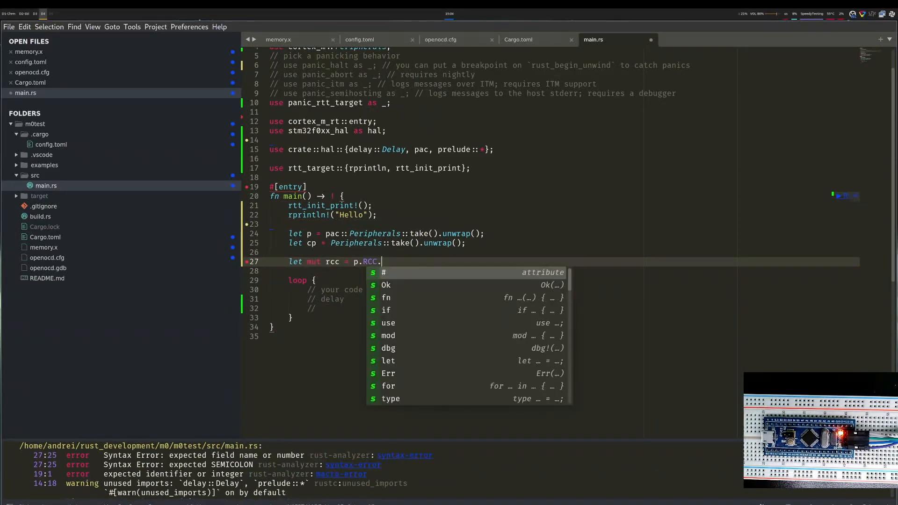
pyautogui.write('configure()')
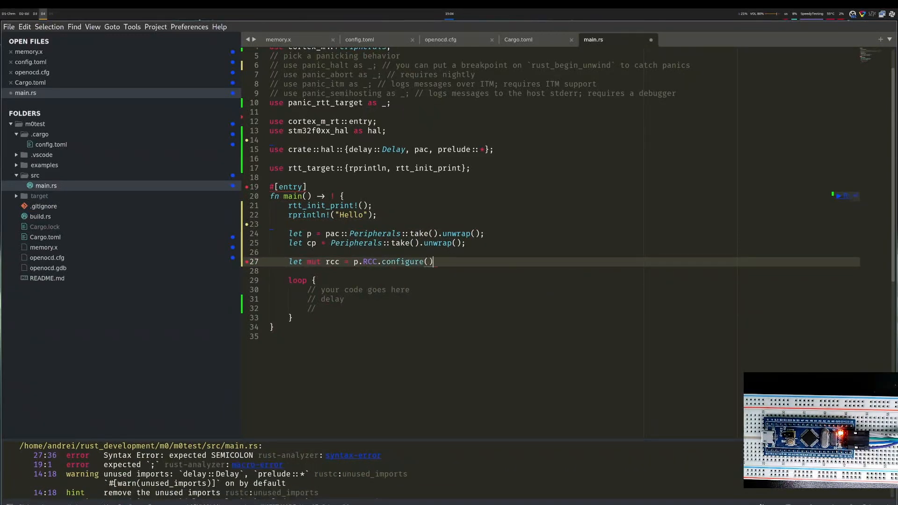
pyautogui.write('.sys')
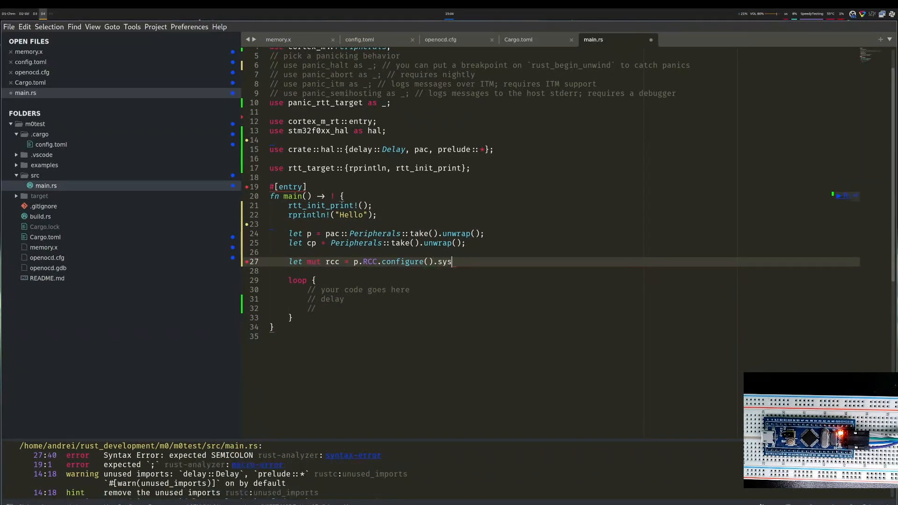
pyautogui.write('clk()')
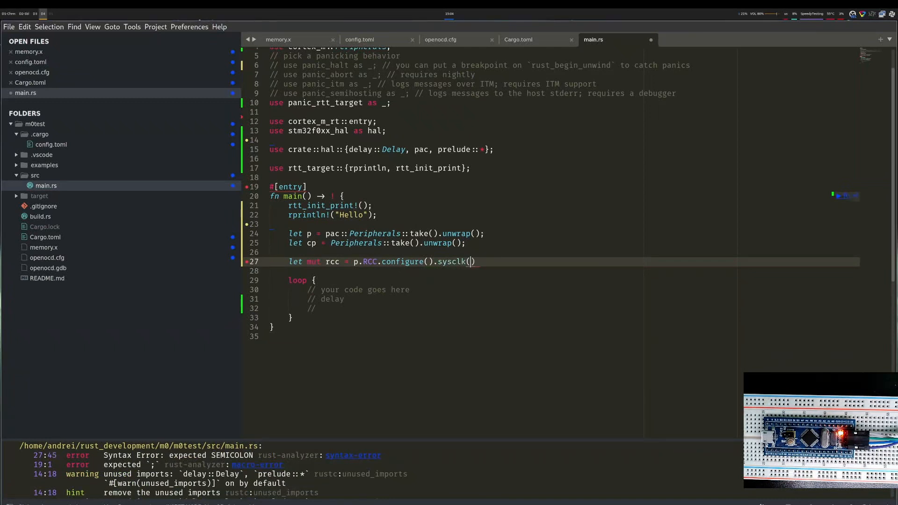
pyautogui.write('48')
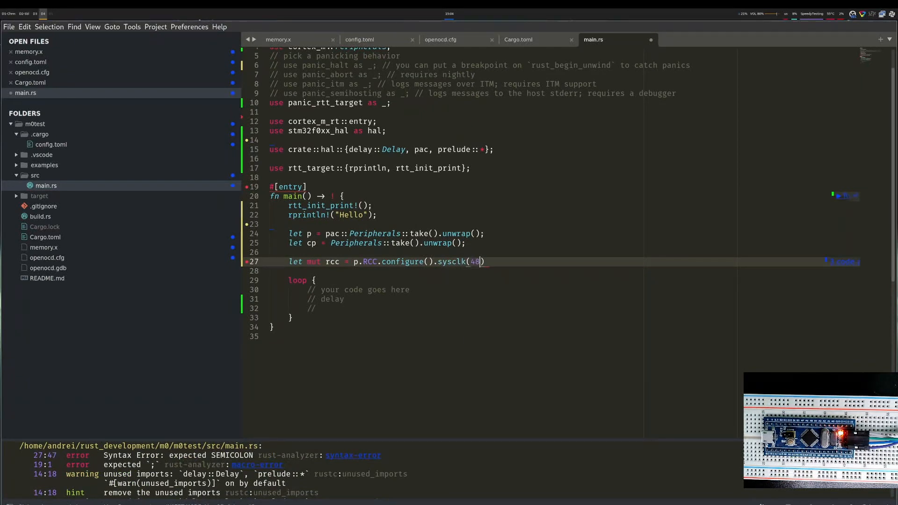
pyautogui.write('.mhz')
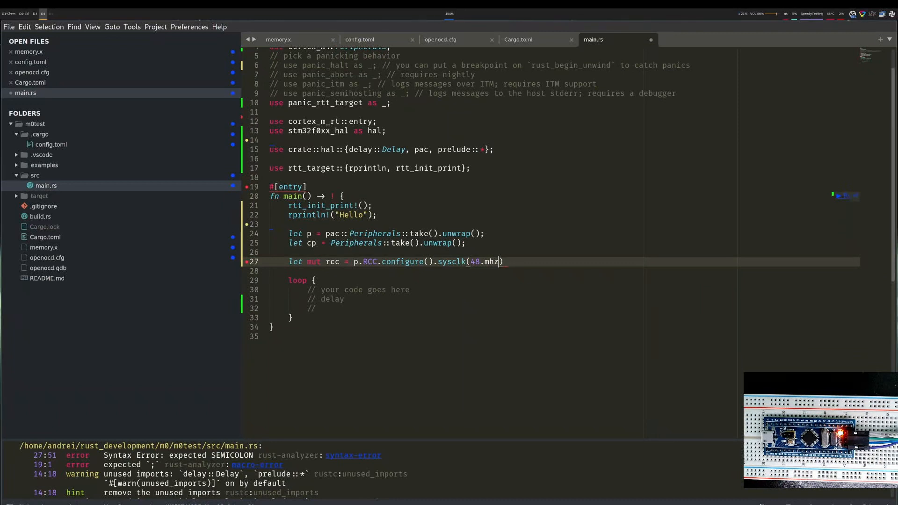
pyautogui.write(').')
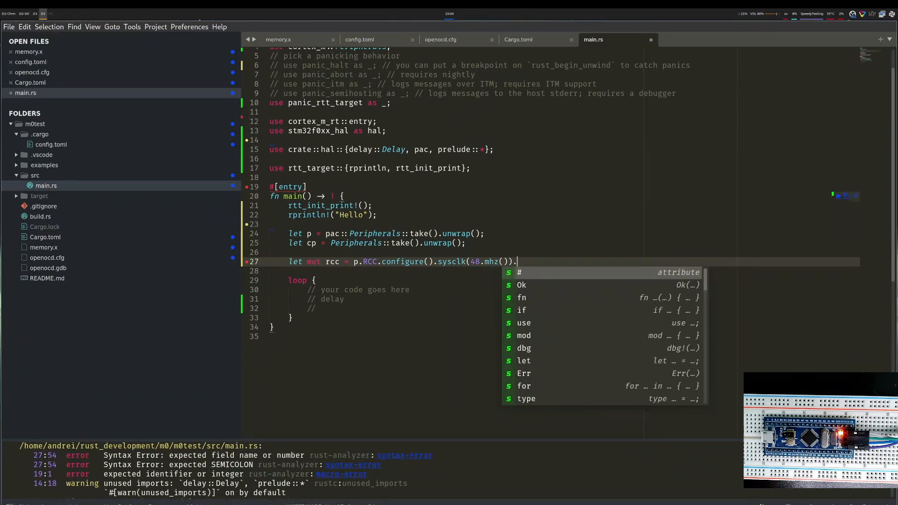
pyautogui.write('freeze(&m)')
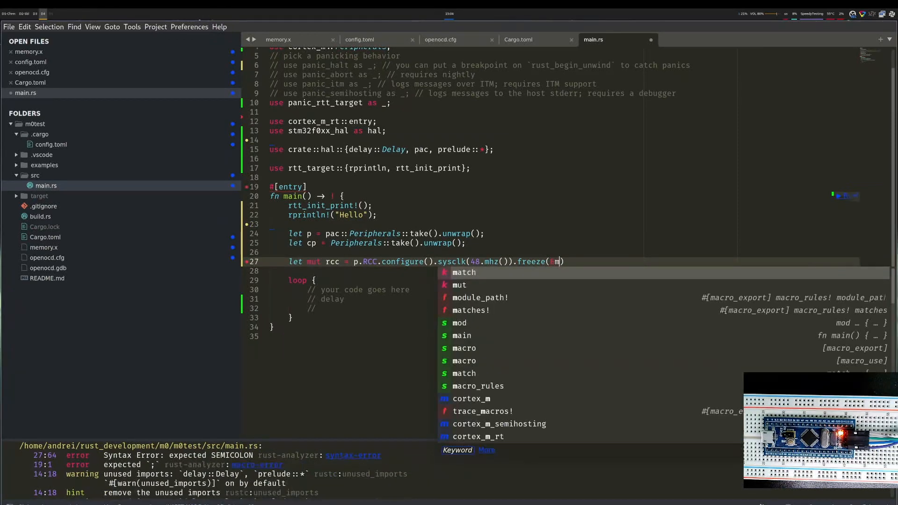
pyautogui.write('ut p.FLASH')
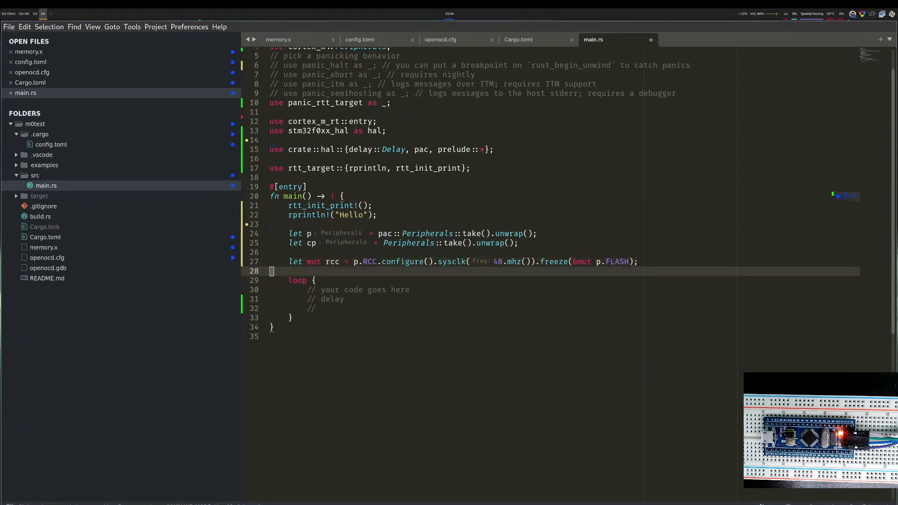
pyautogui.press('Return')
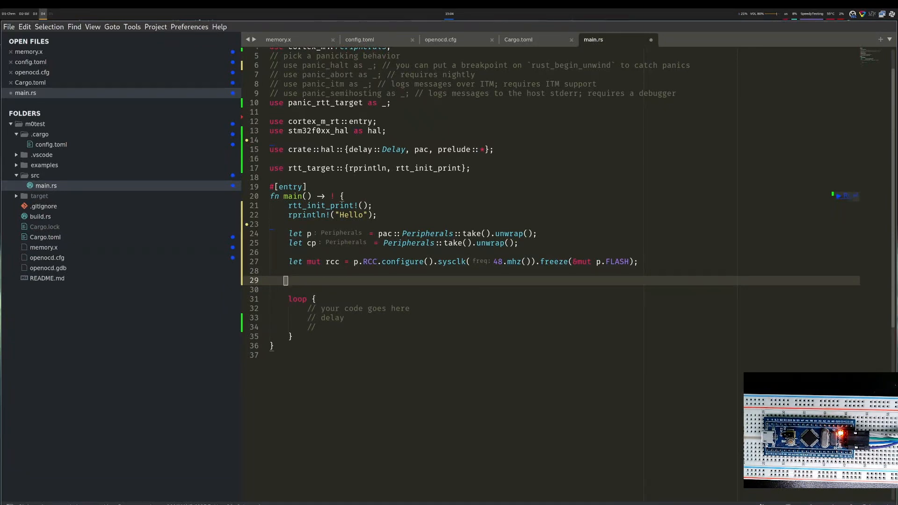
# Create a mutable delay with Delay::new(cp.SYST, &rcc)
pyautogui.write('let mut delay = D')
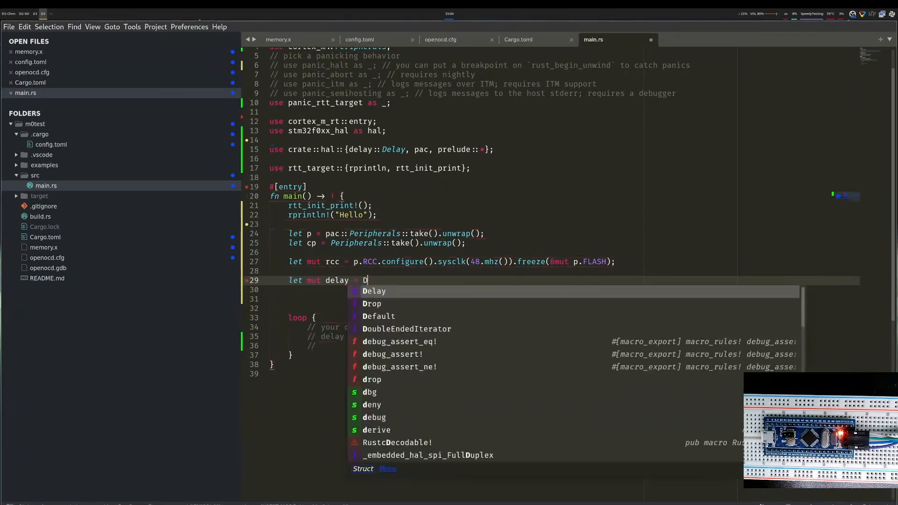
pyautogui.write('elay::new(cp.SYST, &')
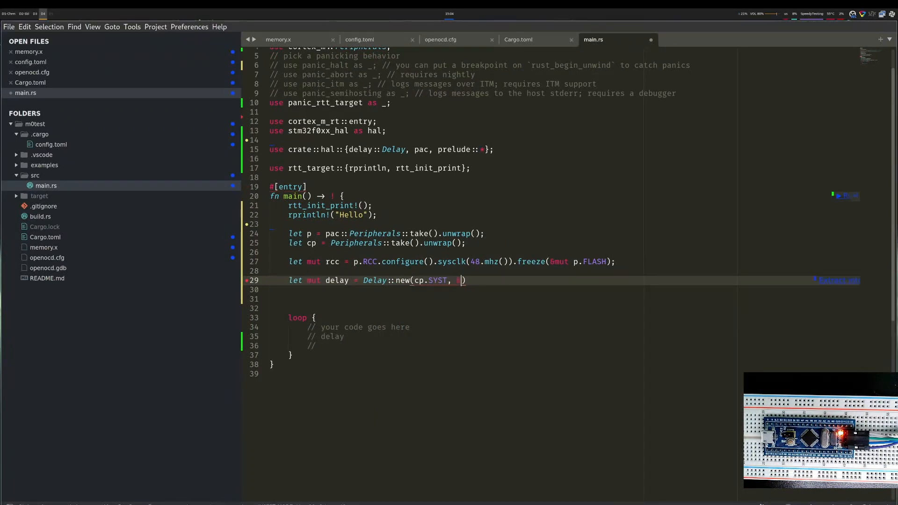
pyautogui.write('rcc')
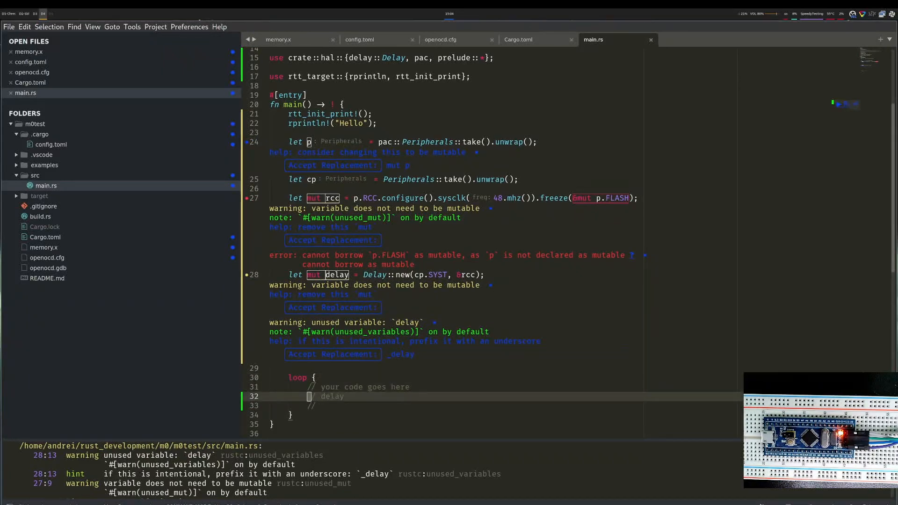
# Call delay.sleep_ms(1000_u16) inside the loop
pyautogui.write('delay.')
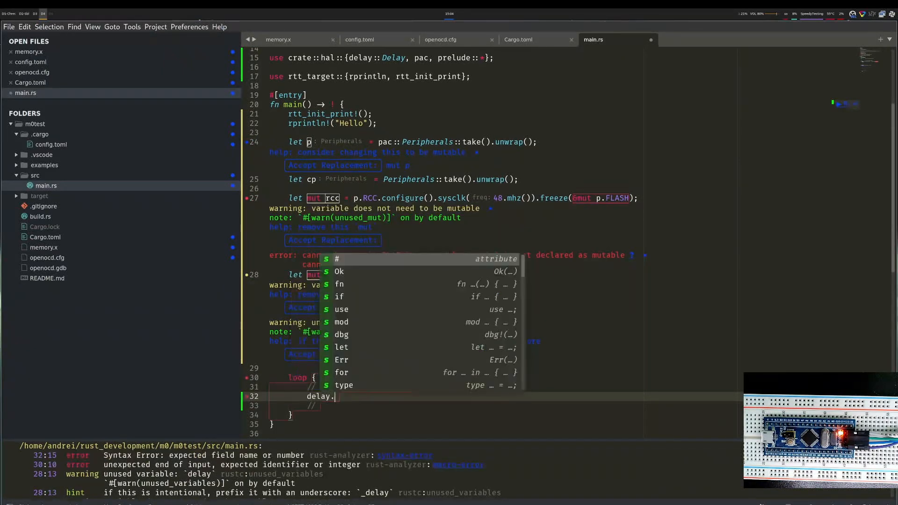
pyautogui.write('sleep')
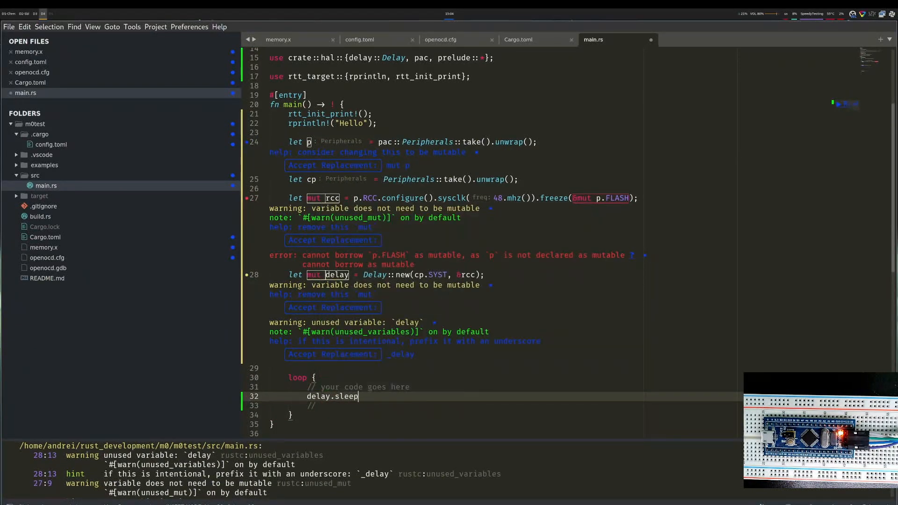
pyautogui.write('_ms(')
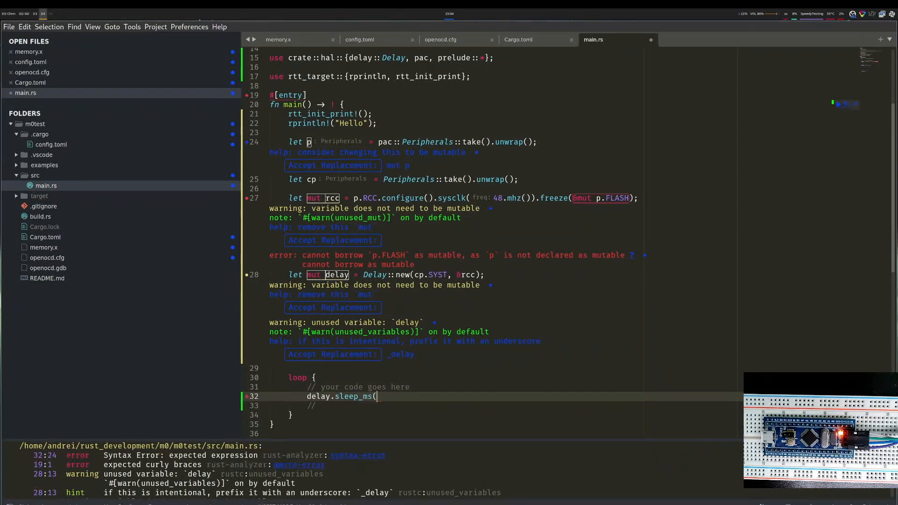
pyautogui.write('1000_u16);')
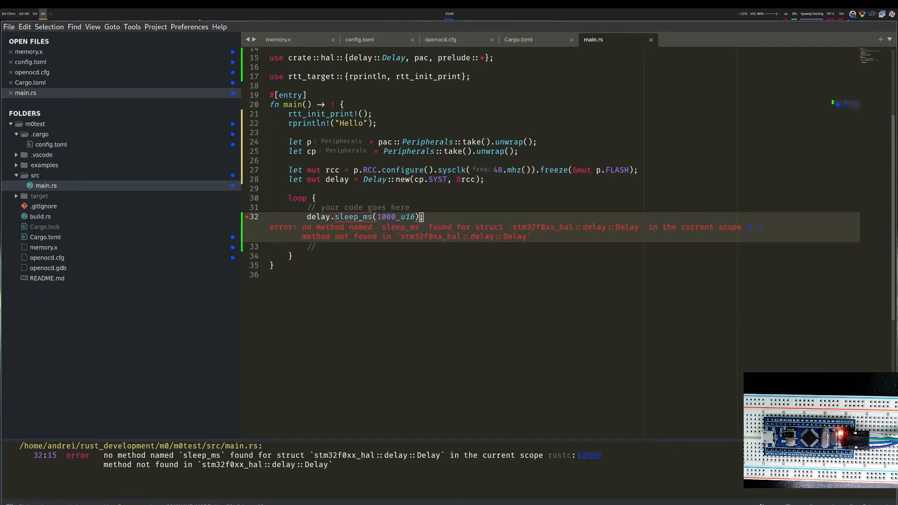
pyautogui.scroll(3)
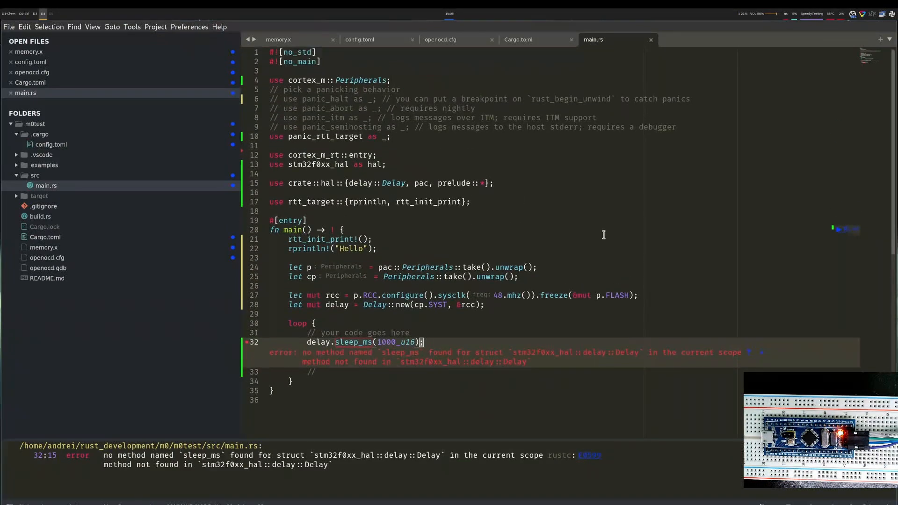
pyautogui.moveTo(393, 183)
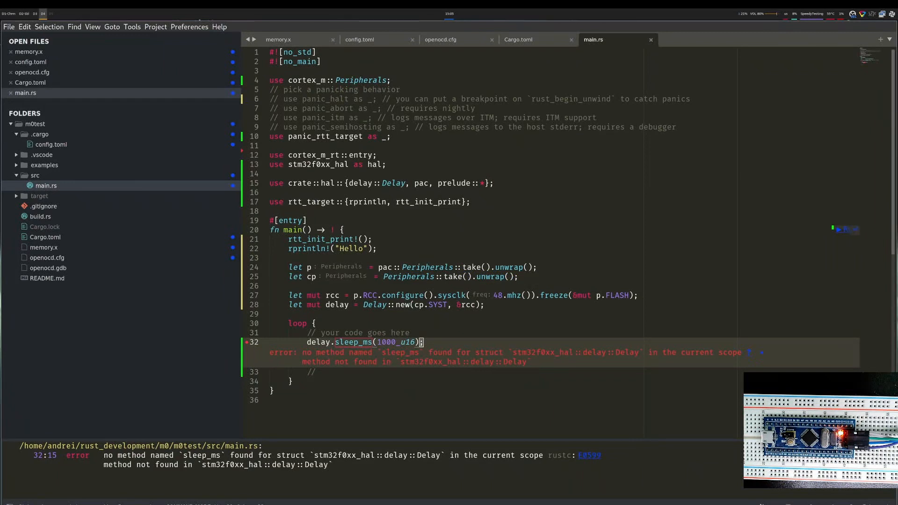
pyautogui.moveTo(338, 353)
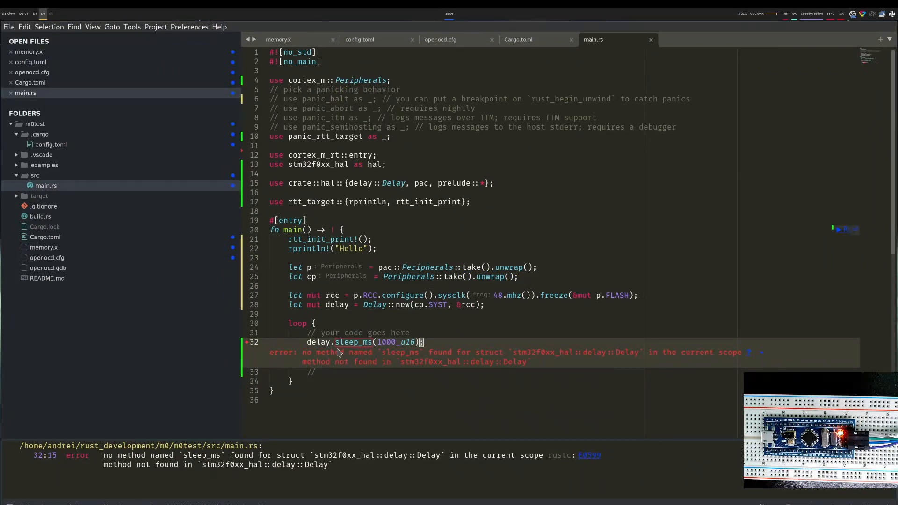
# Rename the loop call to delay.delay_ms(1000_u16) and make p mutable
pyautogui.write('delay')
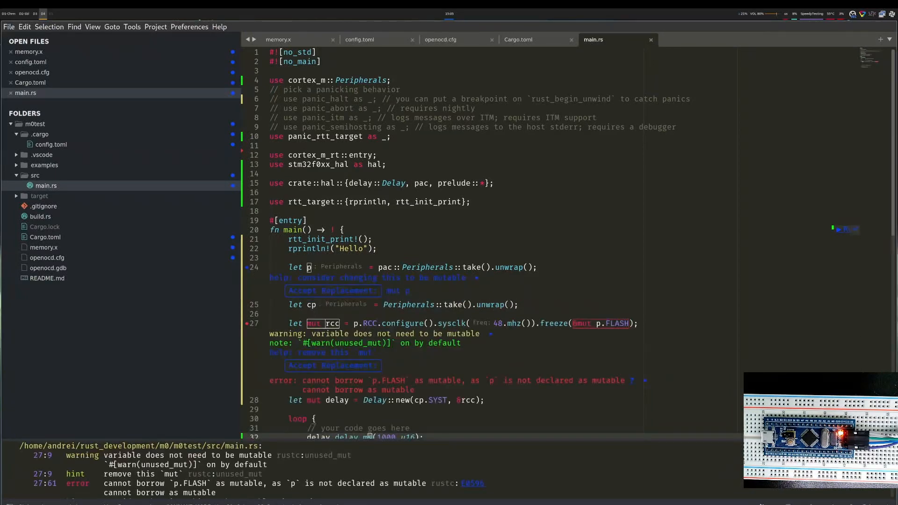
pyautogui.scroll(-3)
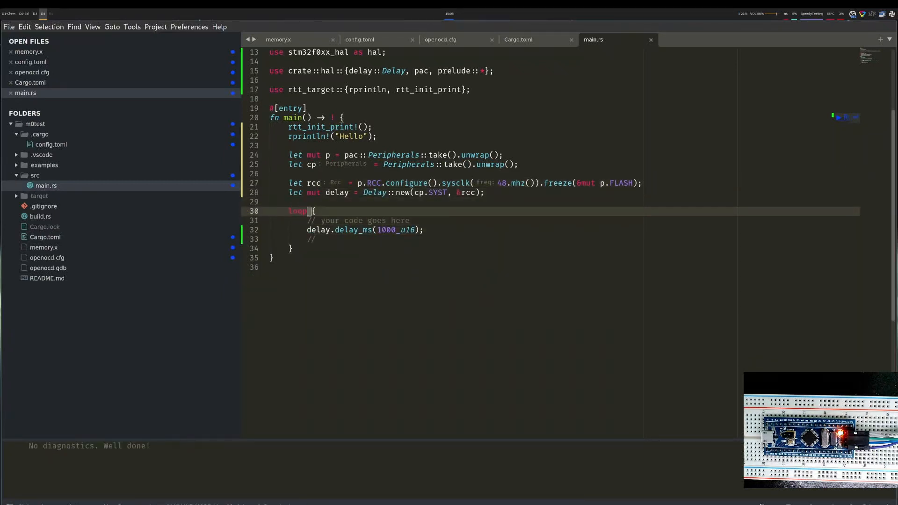
# Add an rprintln!("Loop") call inside the loop
pyautogui.click(275, 146)
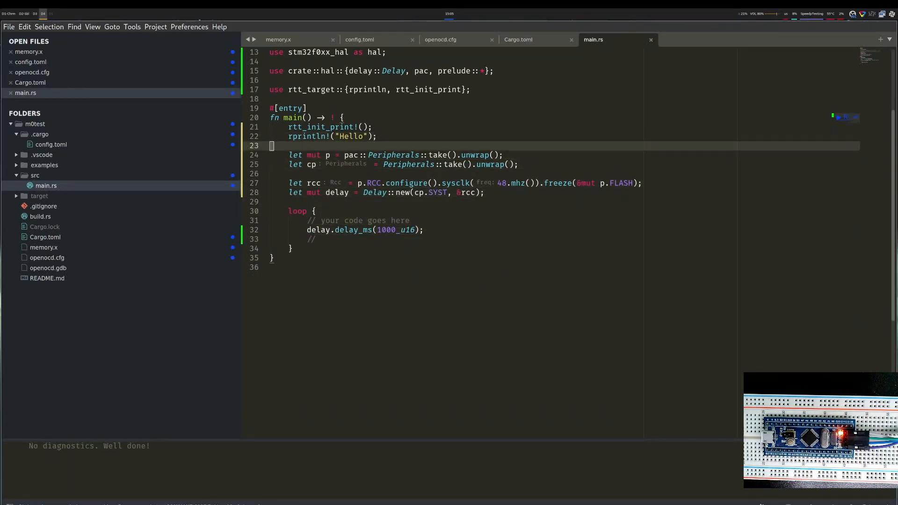
pyautogui.write('rprintln!("Hello");')
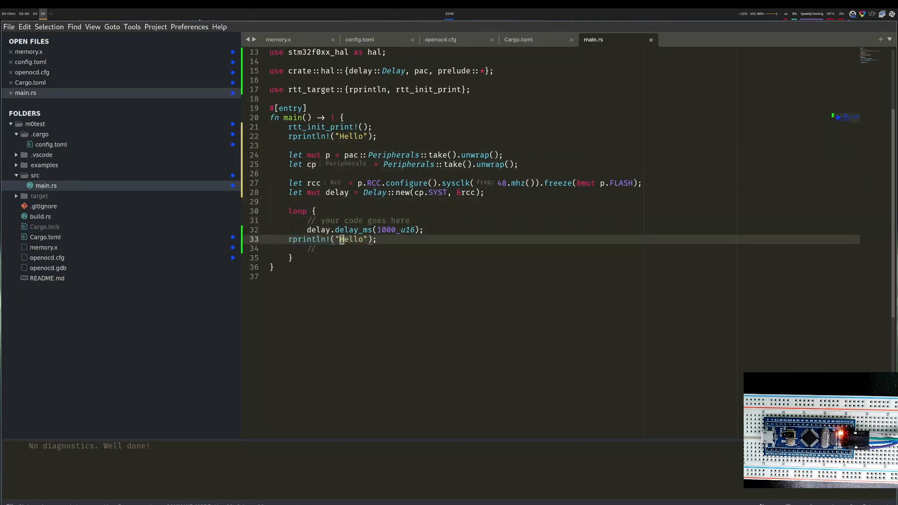
pyautogui.write('Loop')
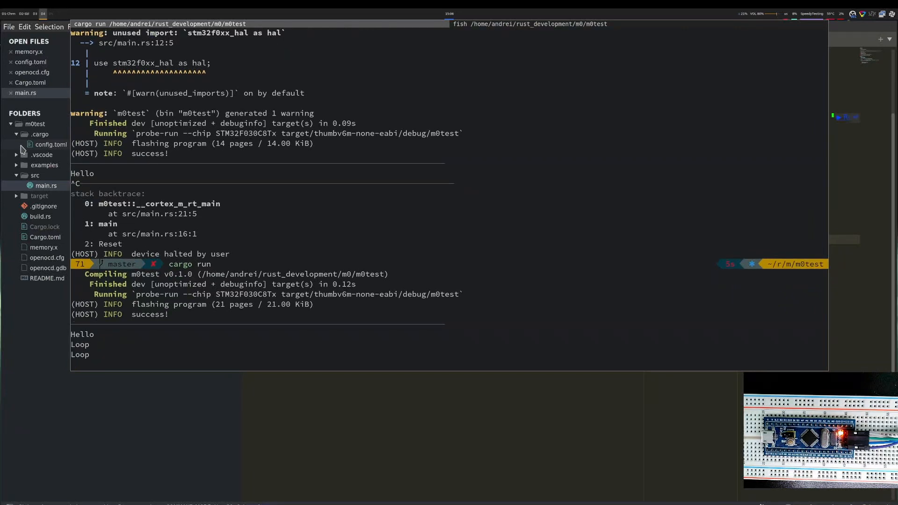
# Set the delay to 300_u16 and replace the Loop print with a // blink LED here comment
pyautogui.scroll(-3)
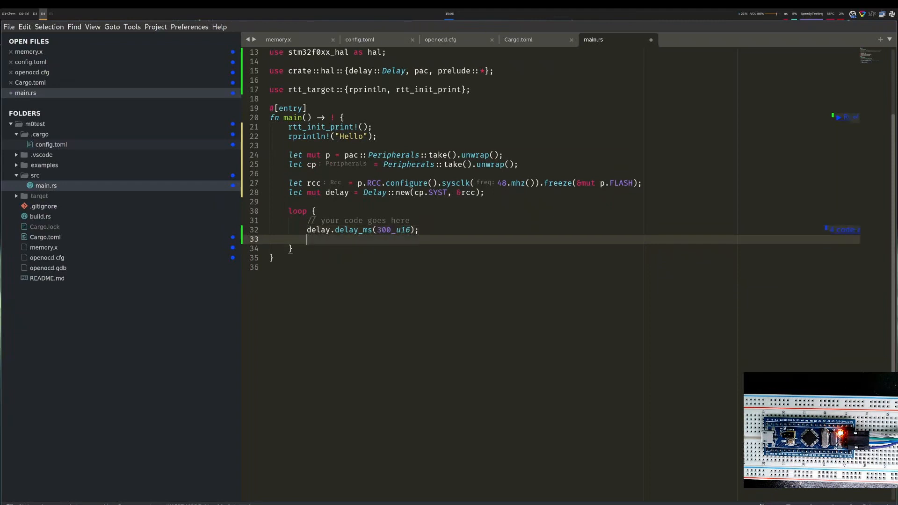
pyautogui.write('// blink LED here')
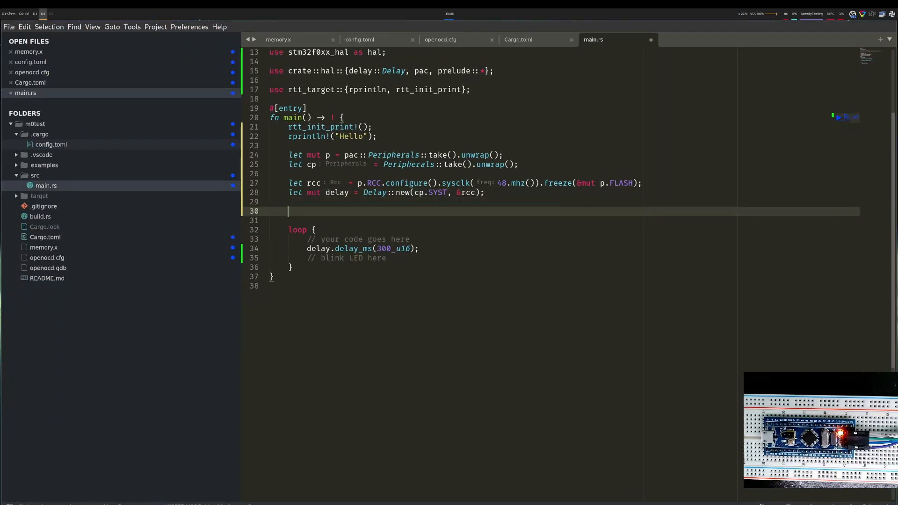
pyautogui.scroll(3)
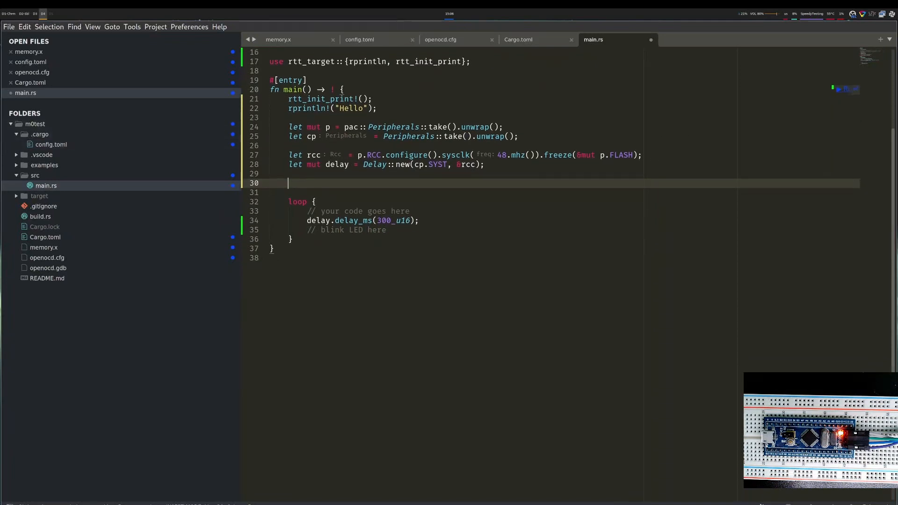
pyautogui.moveTo(637, 358)
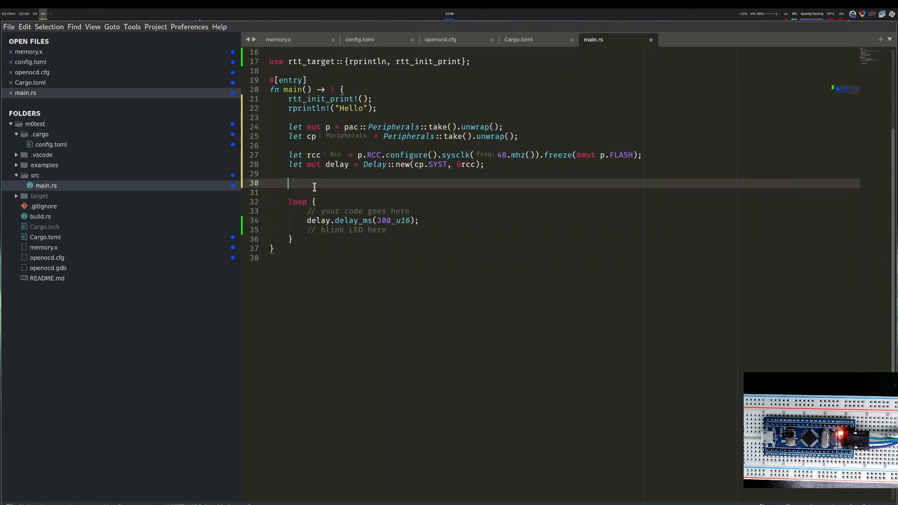
# Bind gpio to p.GPIOC.split(&mut rcc) above the loop
pyautogui.write('let')
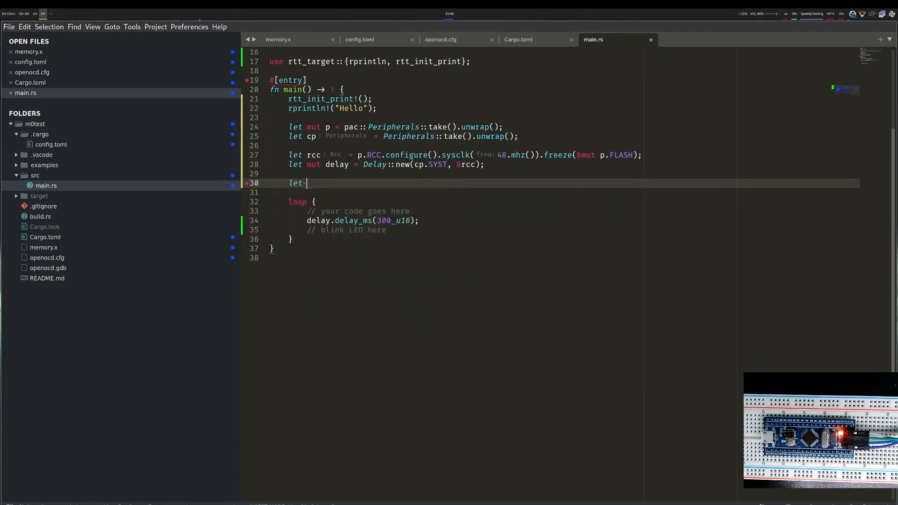
pyautogui.write('gpio')
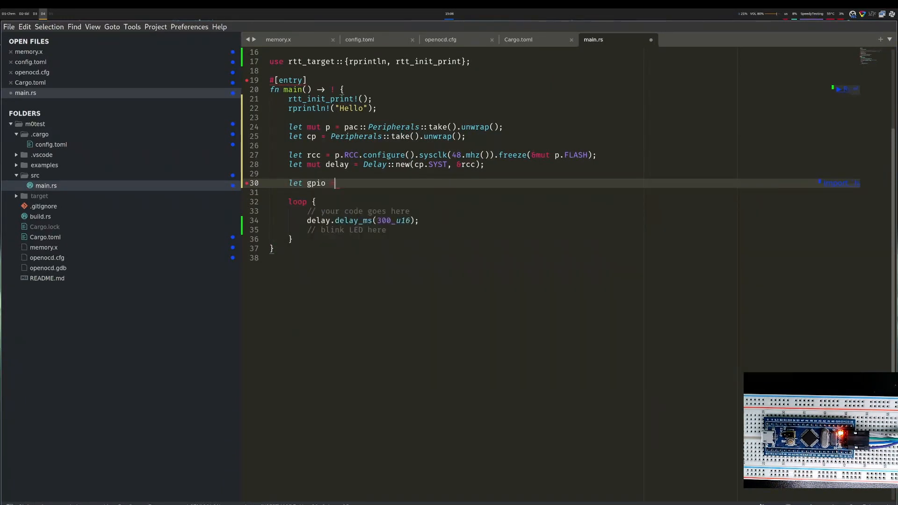
pyautogui.write('=')
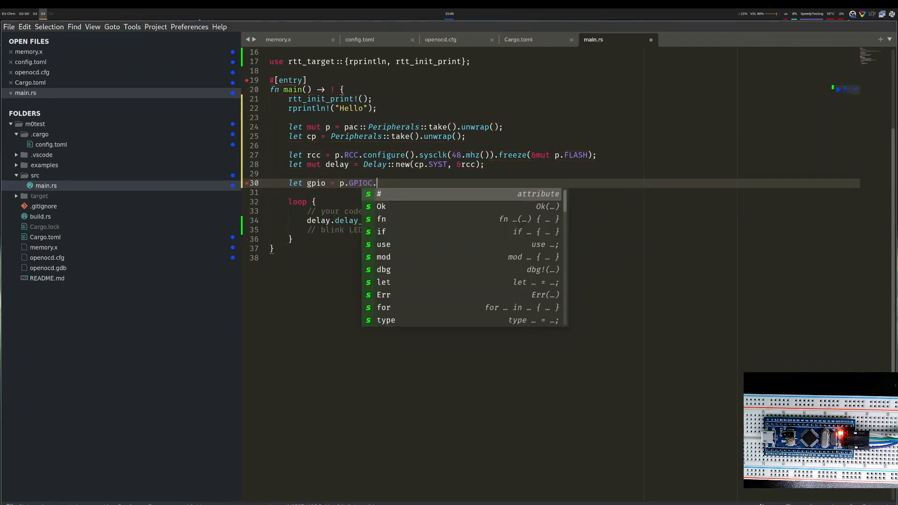
pyautogui.write('split()')
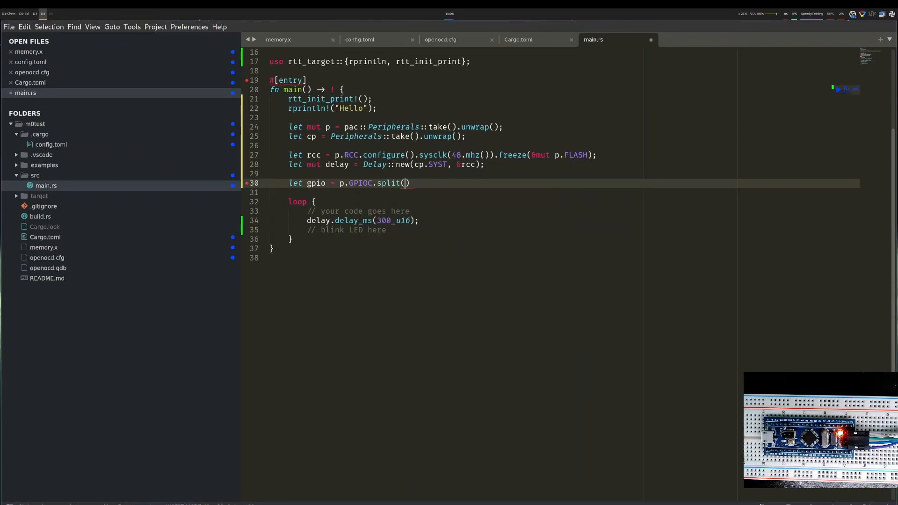
pyautogui.write('&')
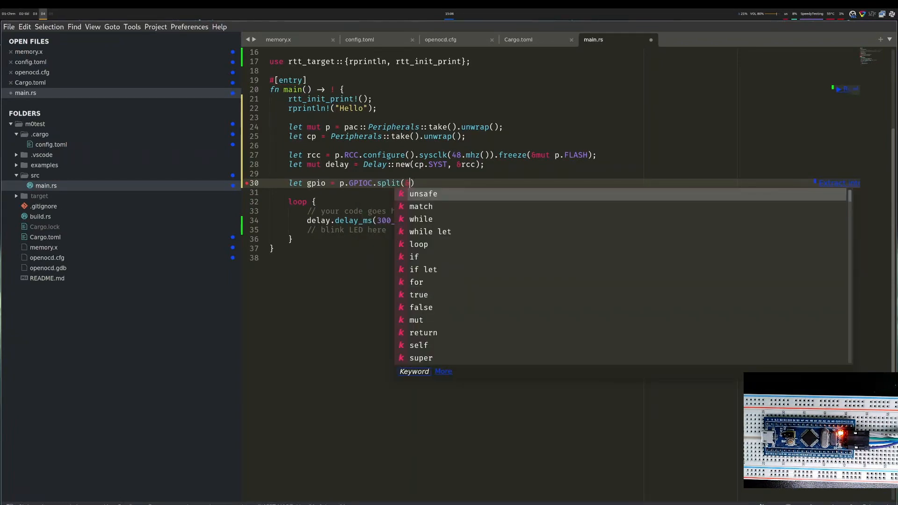
pyautogui.write('mut rcc')
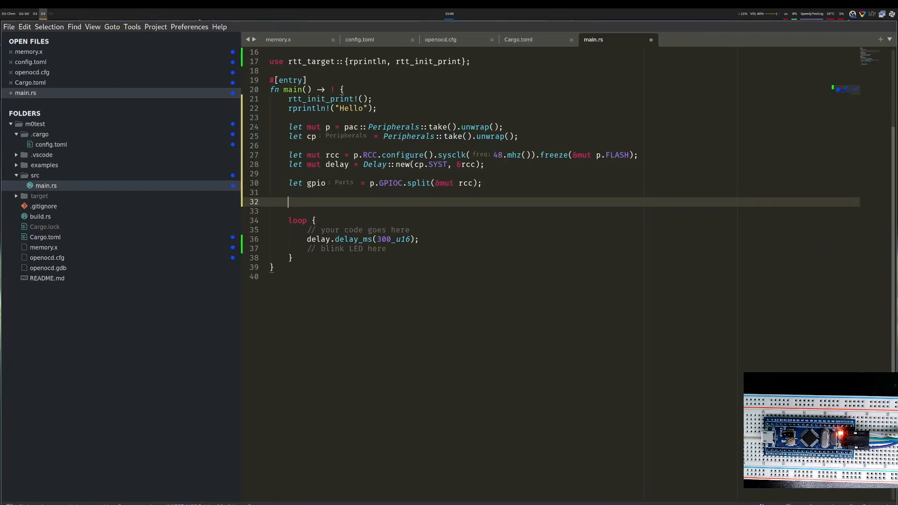
# Start let mut led = cortex_m::interrupt::free(move |cs| ...)
pyautogui.write('let mut le')
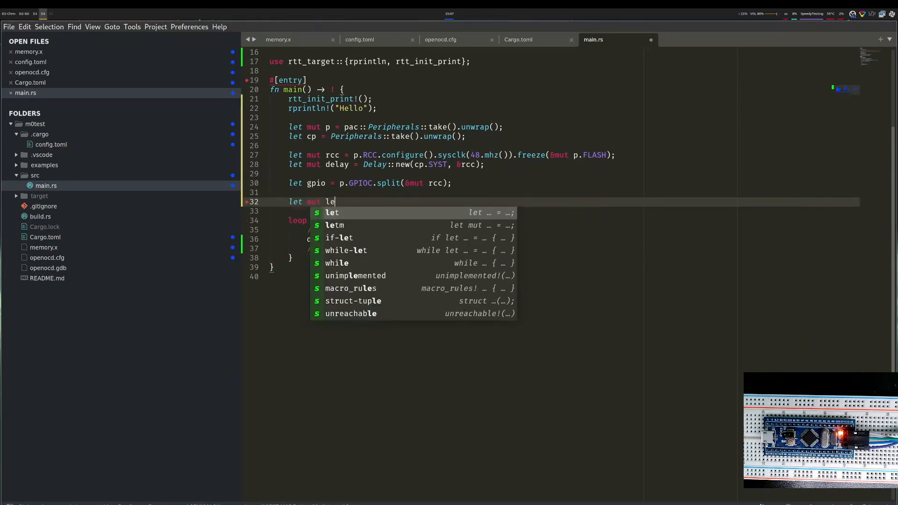
pyautogui.write('d =')
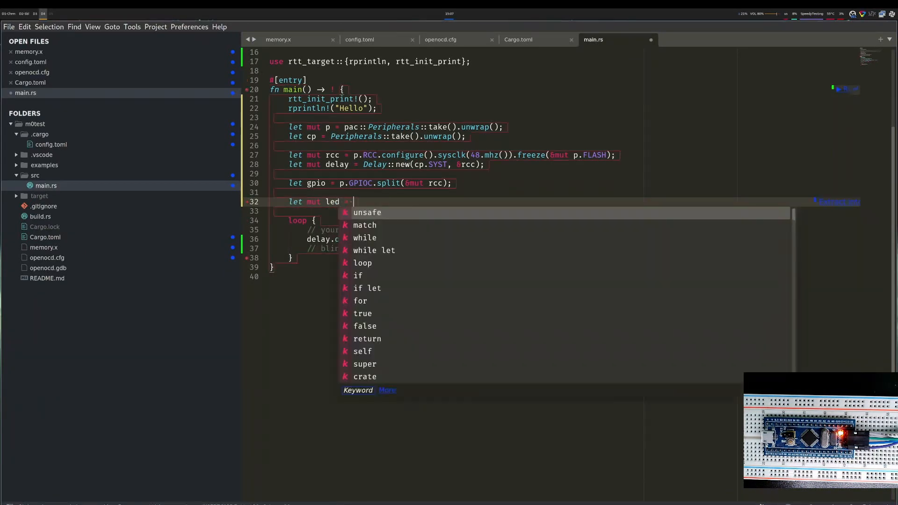
pyautogui.write('cortex_m')
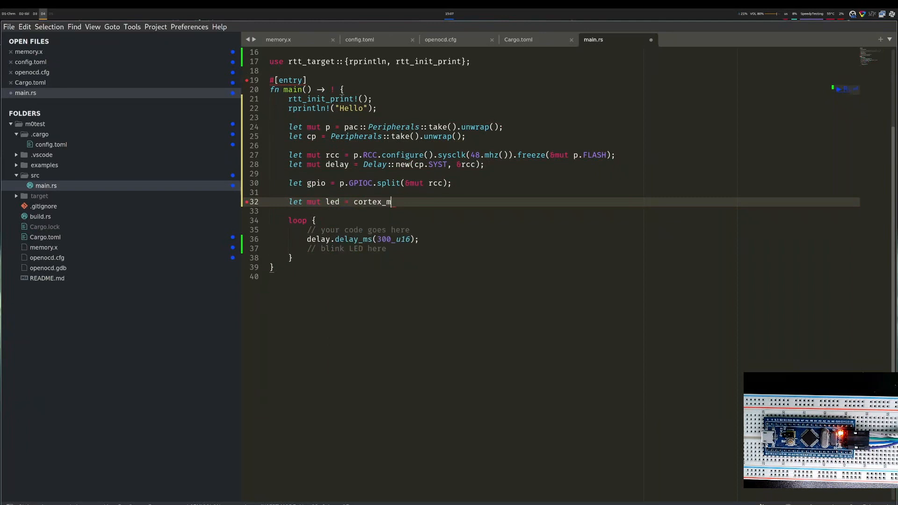
pyautogui.write('::ininterrupt::')
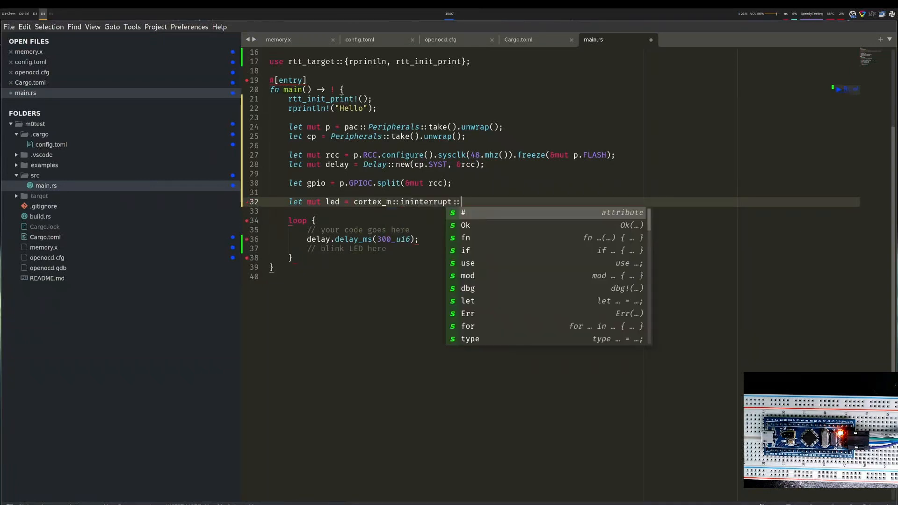
pyautogui.write('free()')
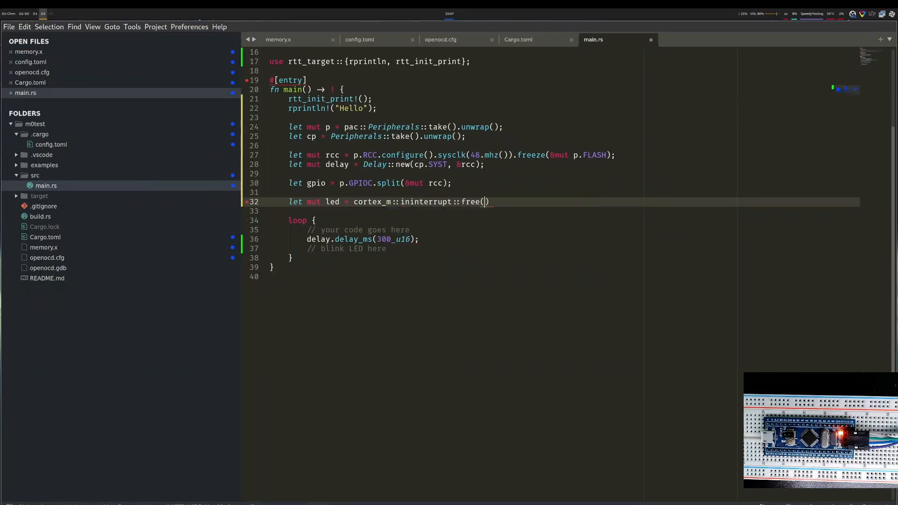
pyautogui.write('move |')
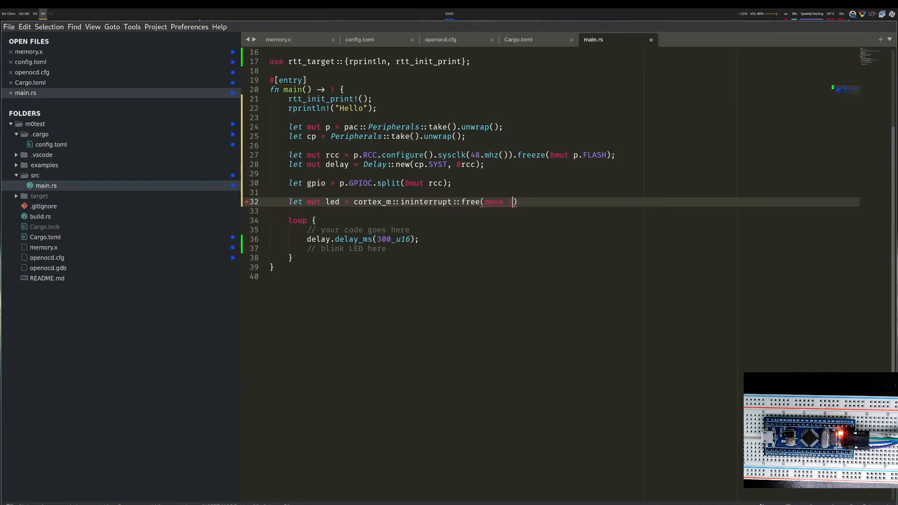
pyautogui.write('cs| {')
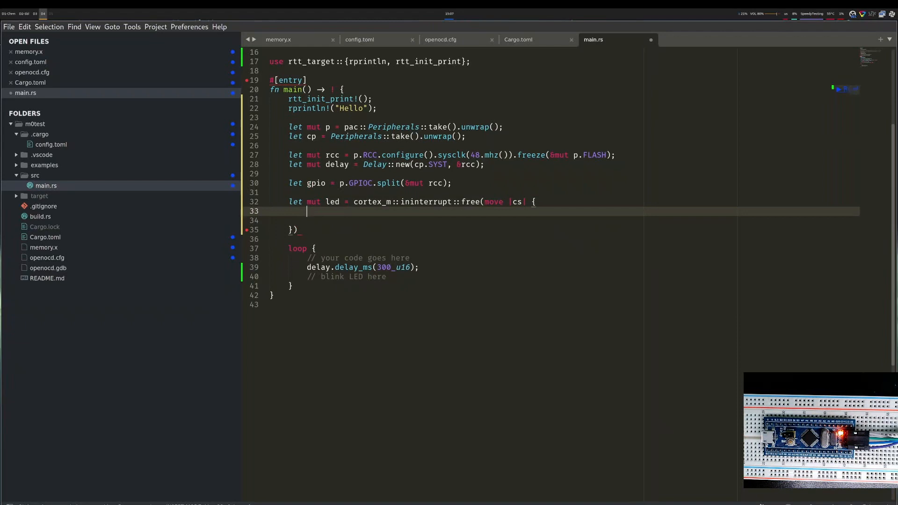
# Inside the critical section, convert gpio.pc13 into a push-pull output with cs
pyautogui.write('gpio.')
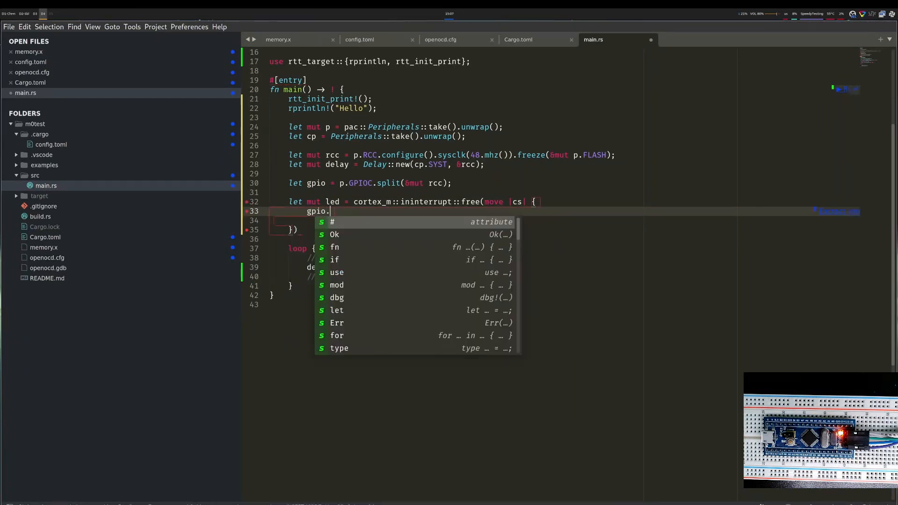
pyautogui.write('pc1')
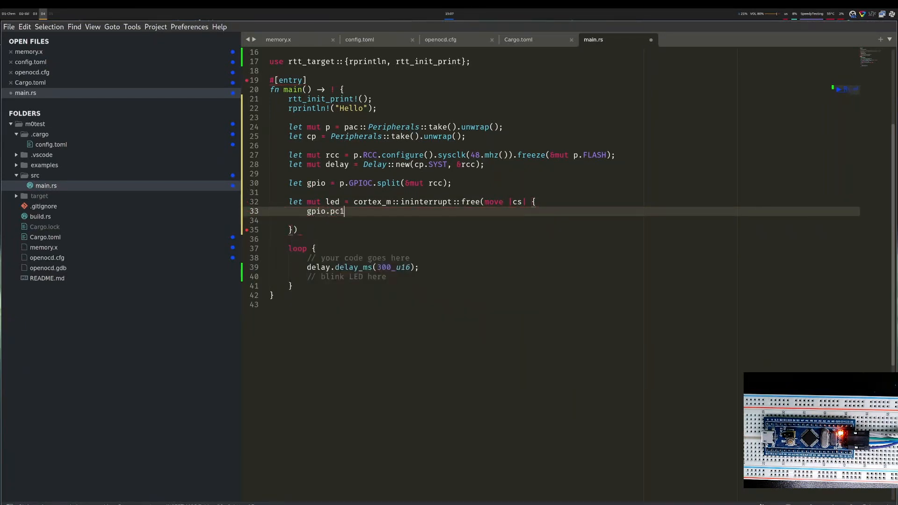
pyautogui.write('3.into_push_pu')
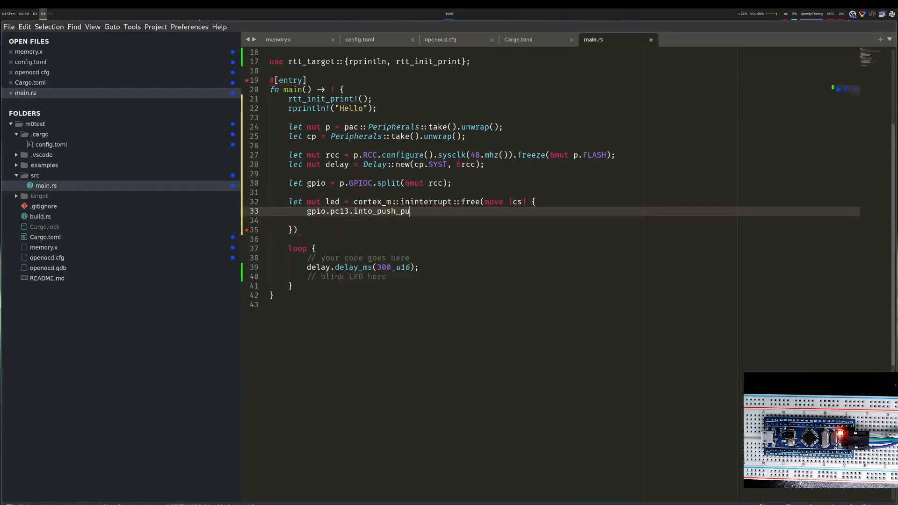
pyautogui.write('ll_output(cs')
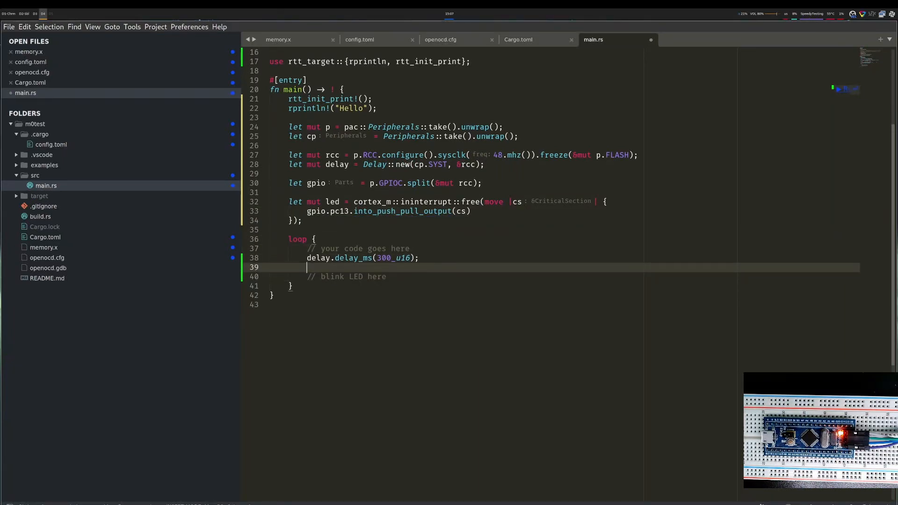
# Call led.toggle().ok() in the loop and fix the interrupt module spelling
pyautogui.write('led.')
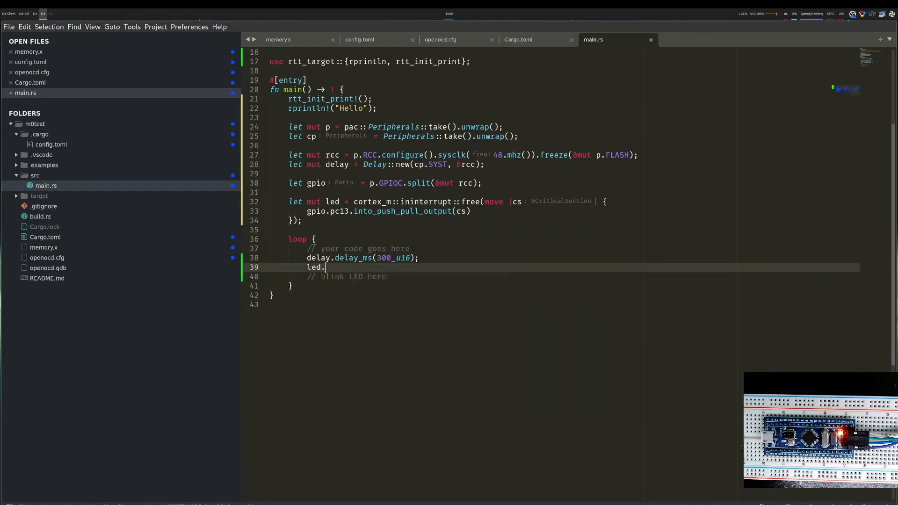
pyautogui.write('toggle().ok();')
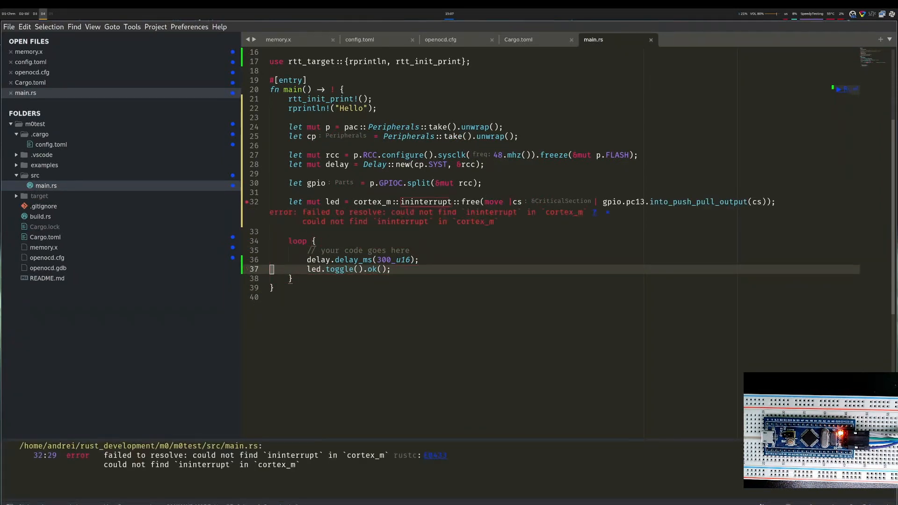
pyautogui.click(316, 202)
pyautogui.write('cargo run')
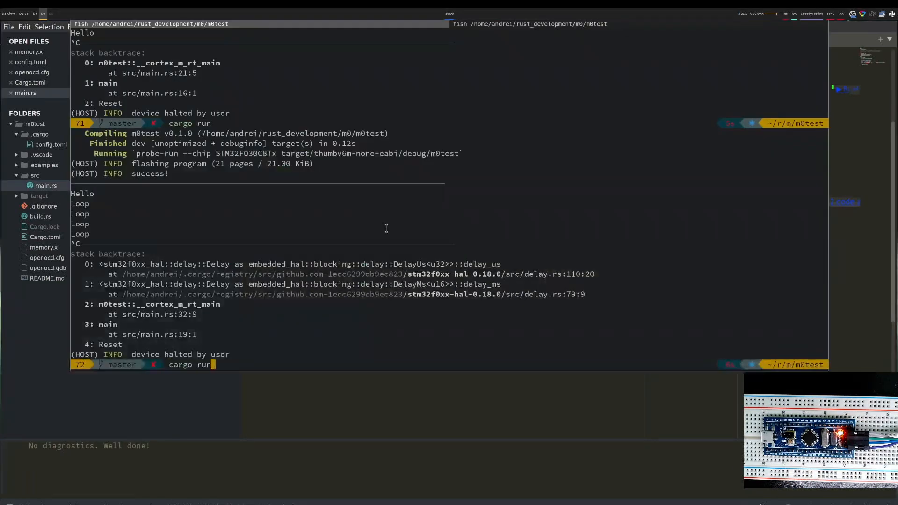
# Run cargo run to flash the board, then scroll main.rs back to the imports
pyautogui.press('Return')
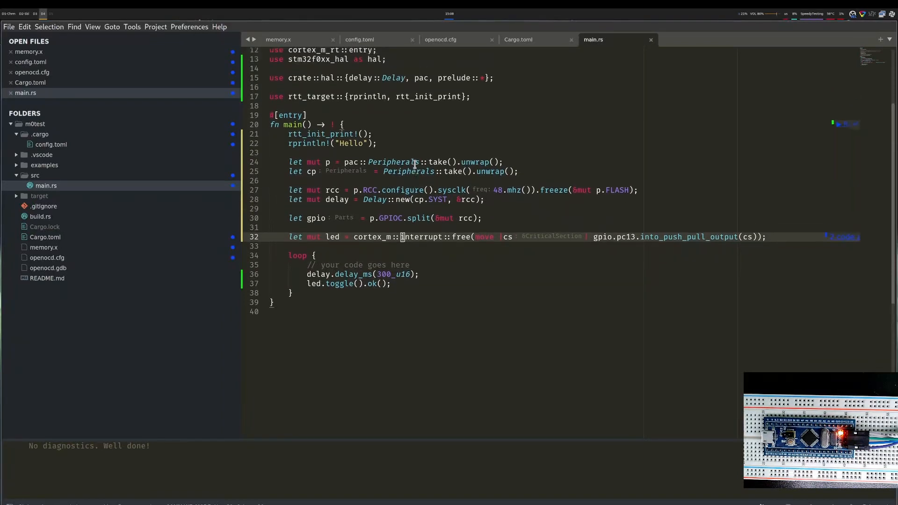
pyautogui.scroll(3)
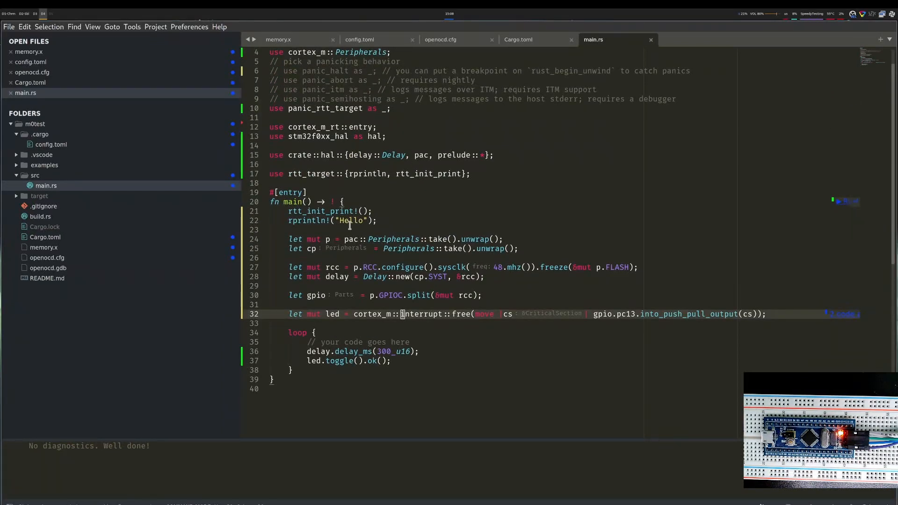